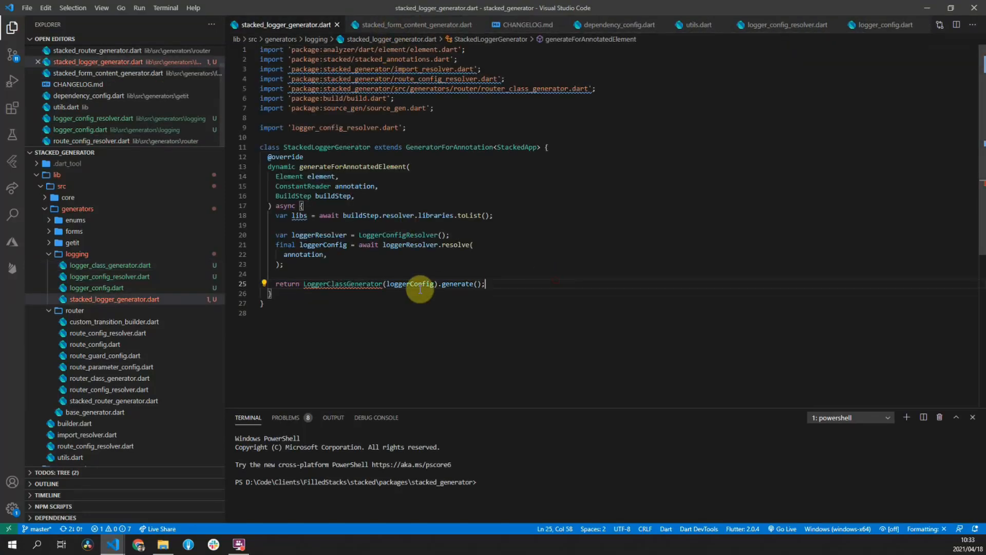
mouse_move(580, 290)
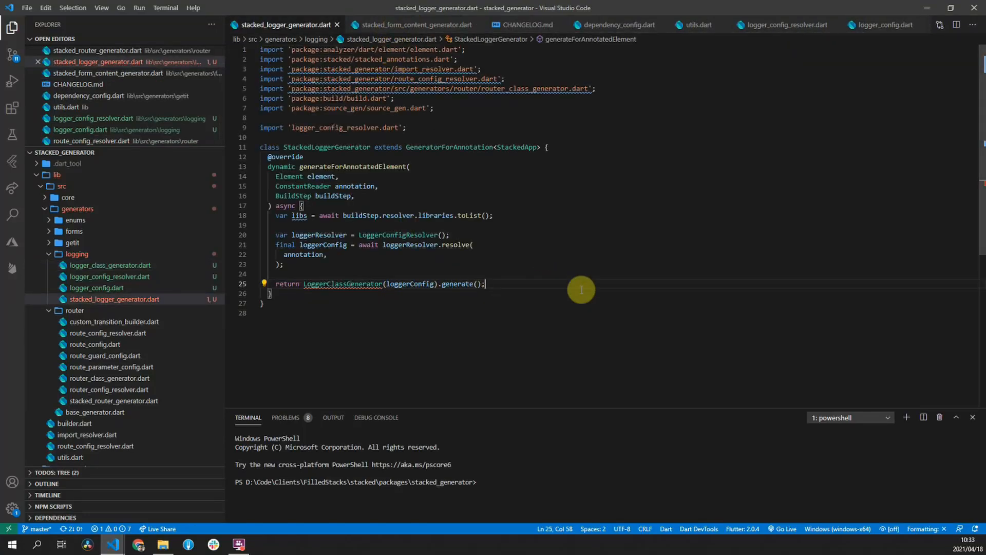
mouse_move(591, 284)
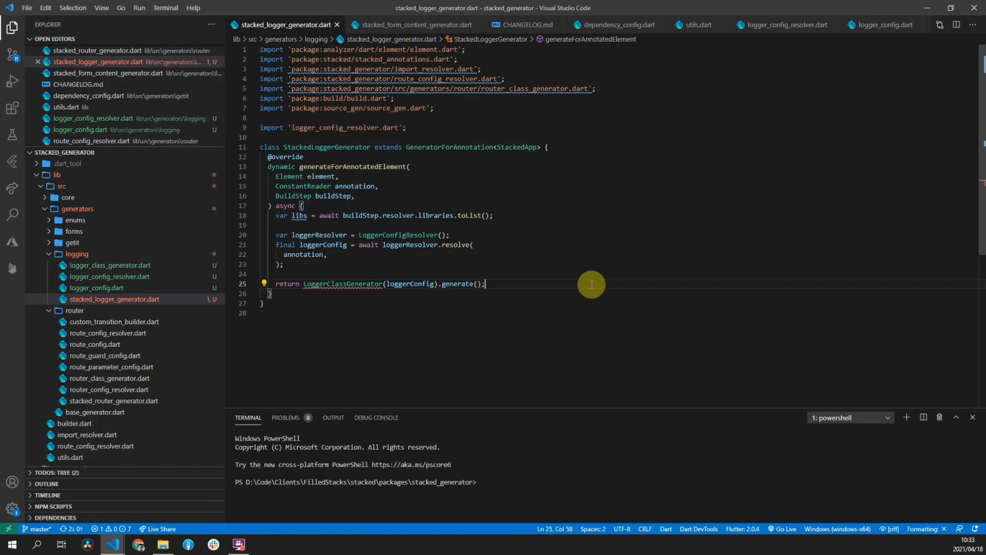
mouse_move(547, 293)
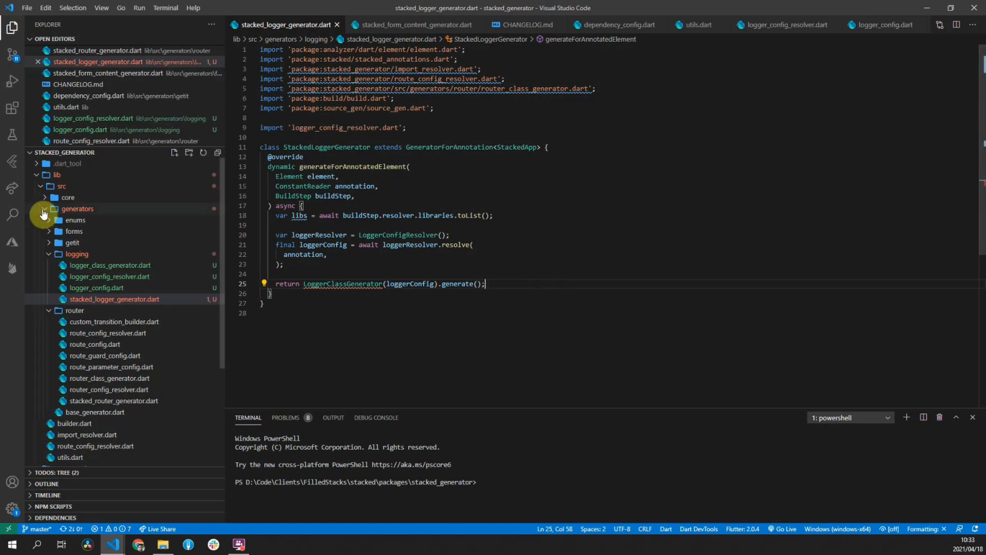
Step: Bring up route_config_resolver.dart from the router folder beside pubspec.yaml
click(98, 287)
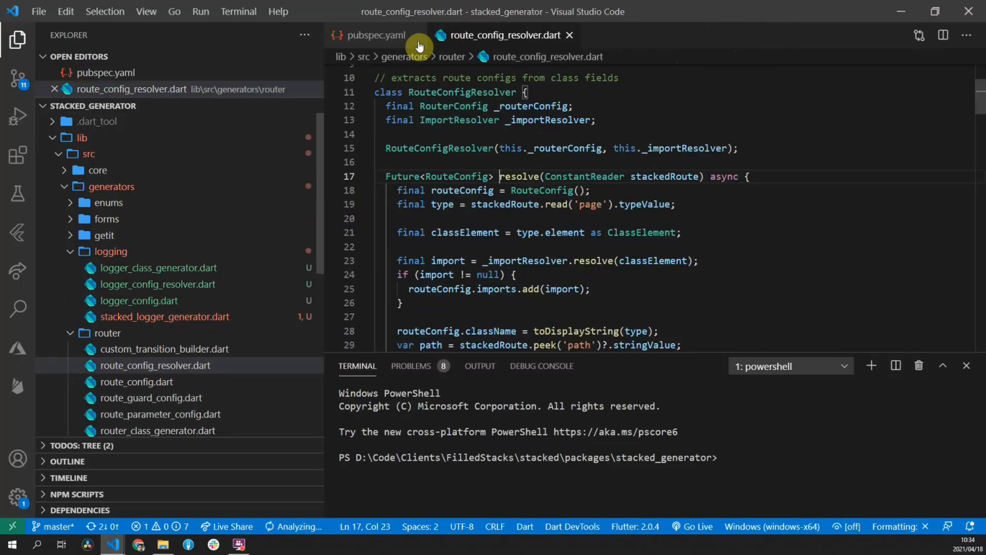
Step: Review firestore_api.dart in the customer project, then show the empty app.logger.dart
click(568, 34)
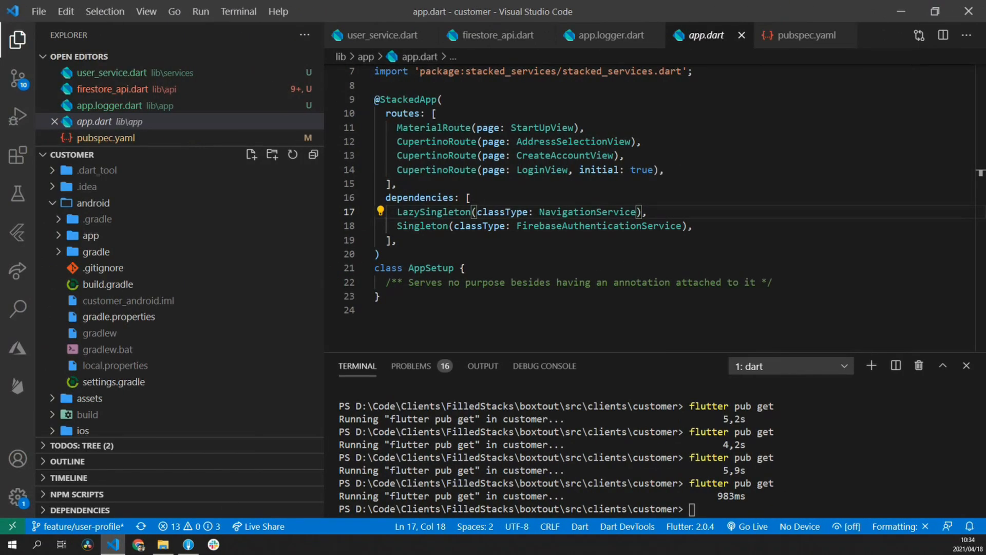
mouse_move(494, 36)
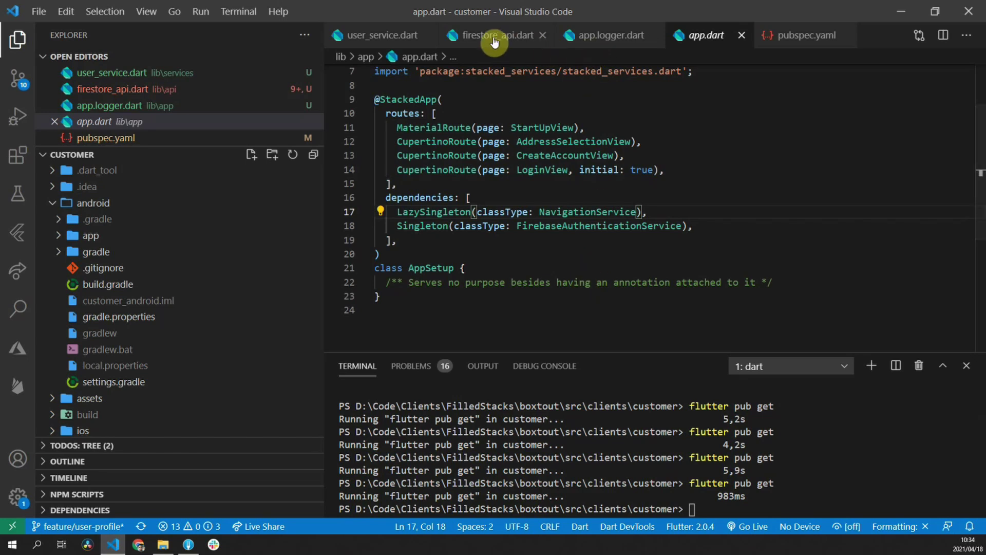
click(494, 35)
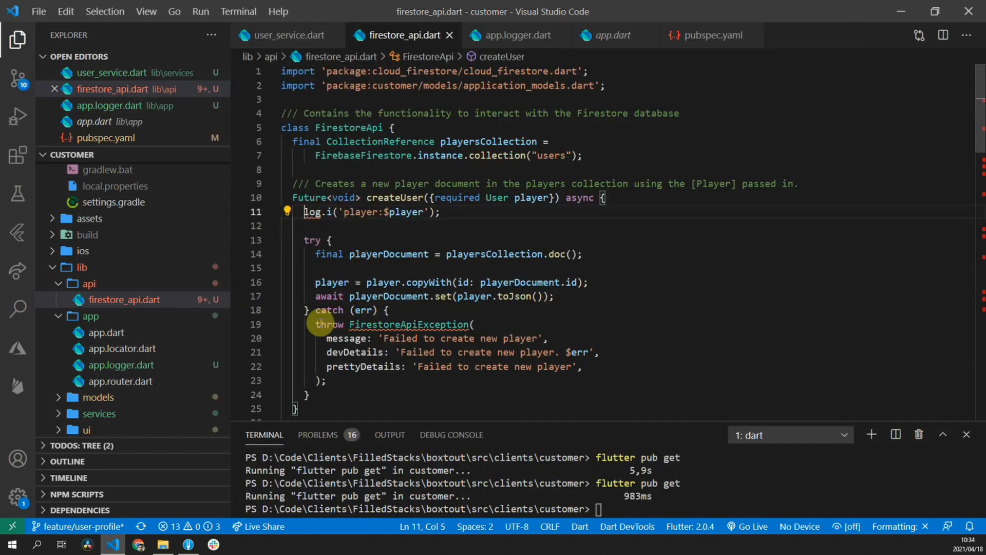
mouse_move(465, 340)
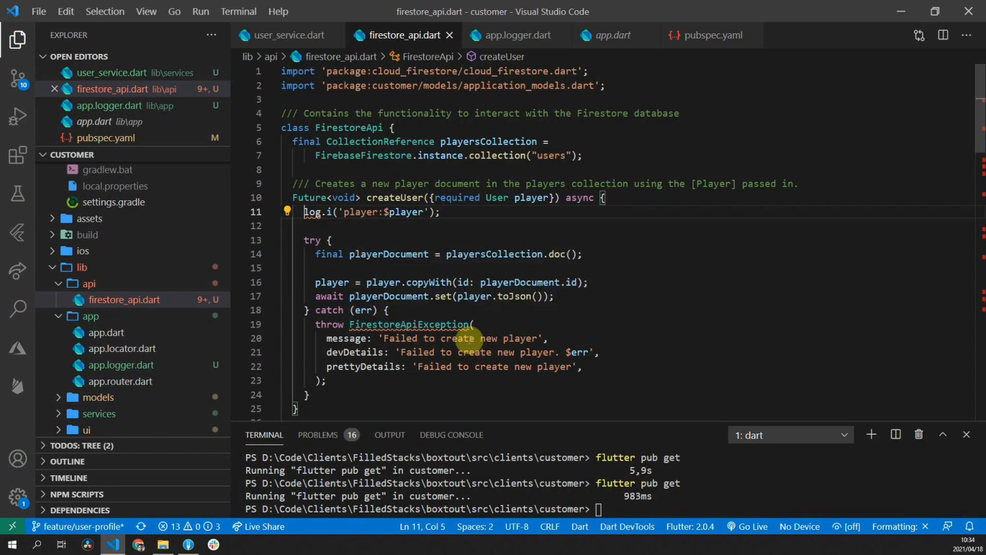
mouse_move(481, 322)
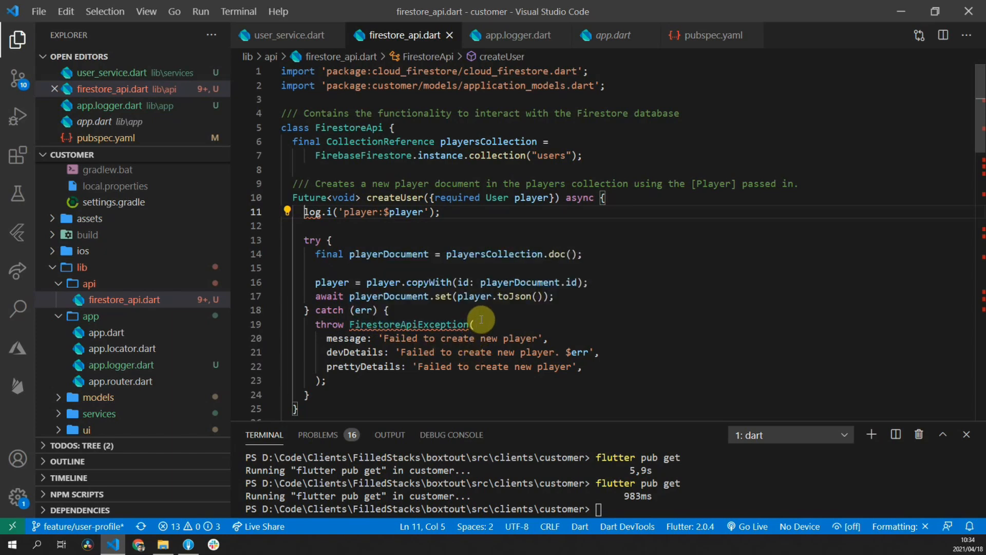
mouse_move(530, 86)
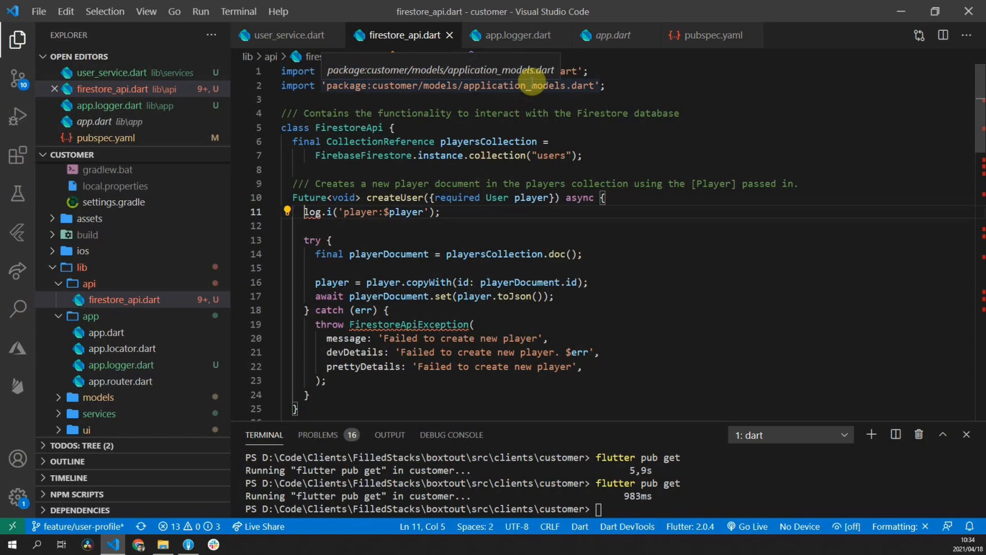
click(516, 35)
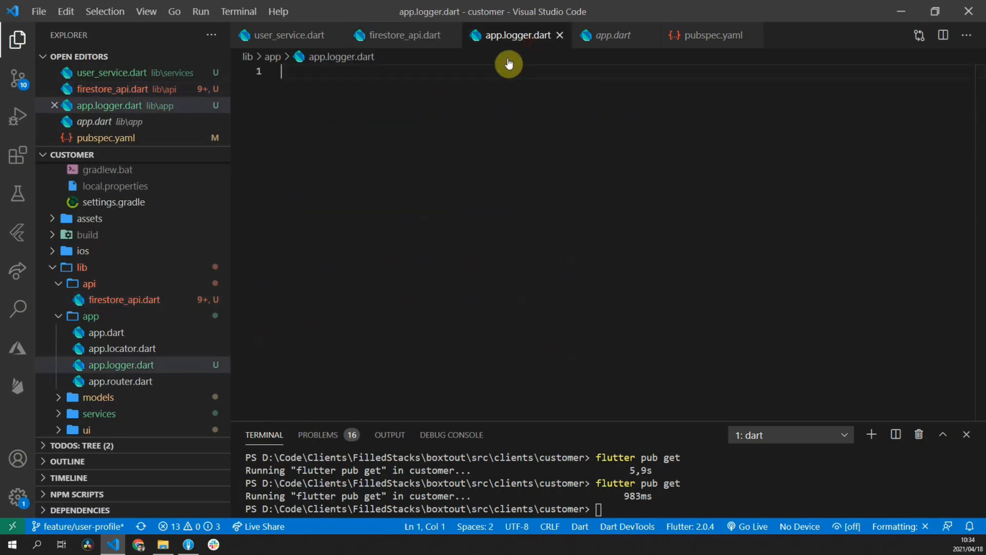
Step: Search the FilledStacks site for 'logg' and load the better logging in Flutter guide
click(138, 544)
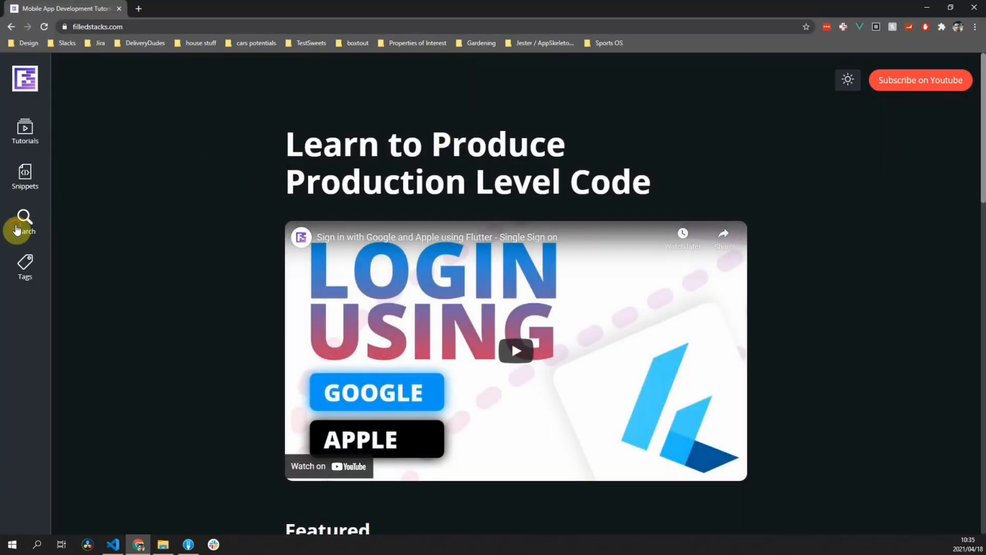
text(logg)
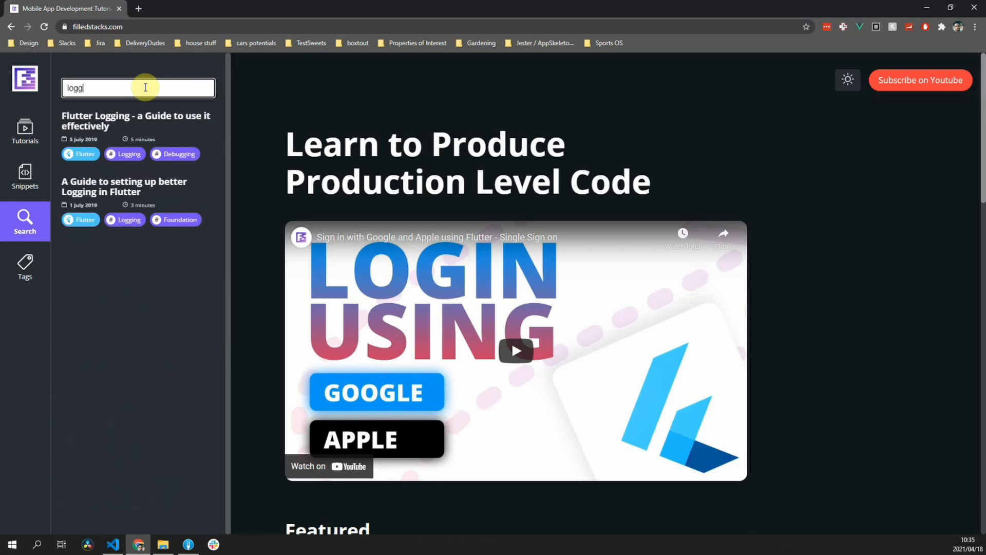
mouse_move(149, 189)
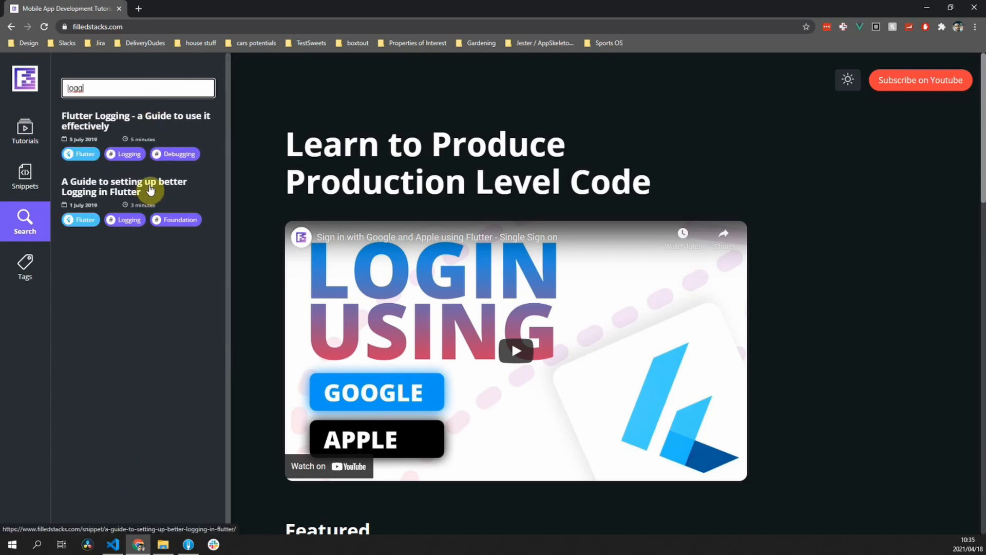
click(124, 186)
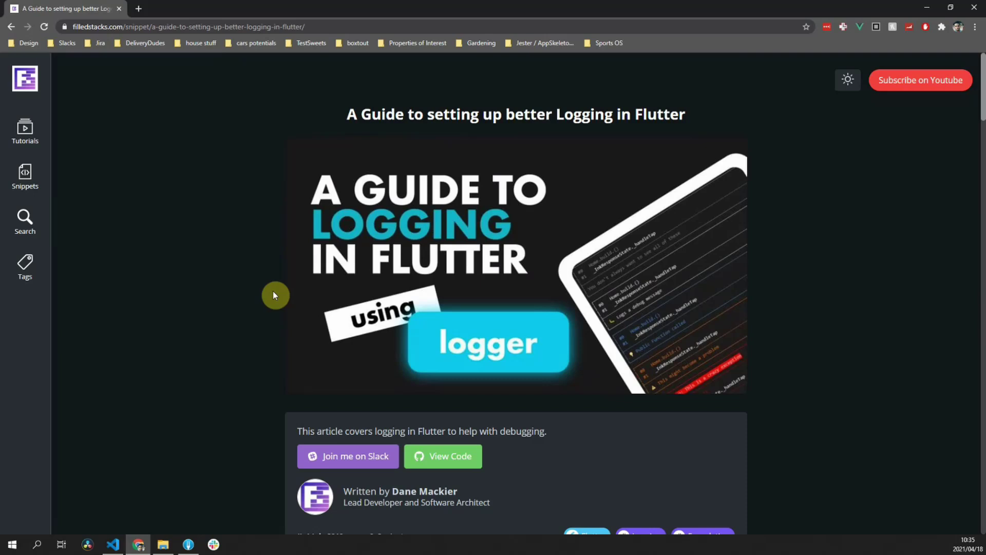
Step: Read down to the getLogger helper code, then return to the generator project
scroll(down, 3)
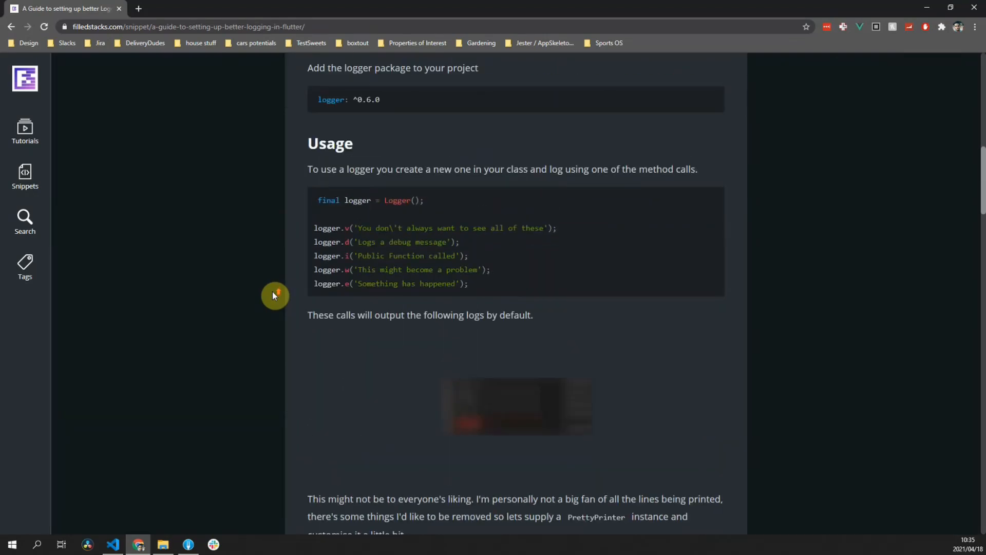
scroll(down, 3)
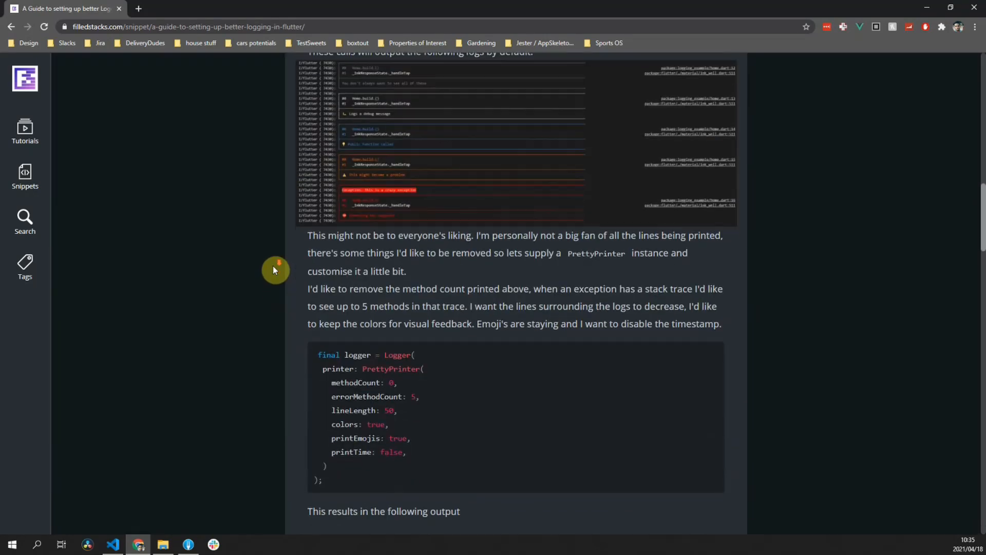
scroll(down, 3)
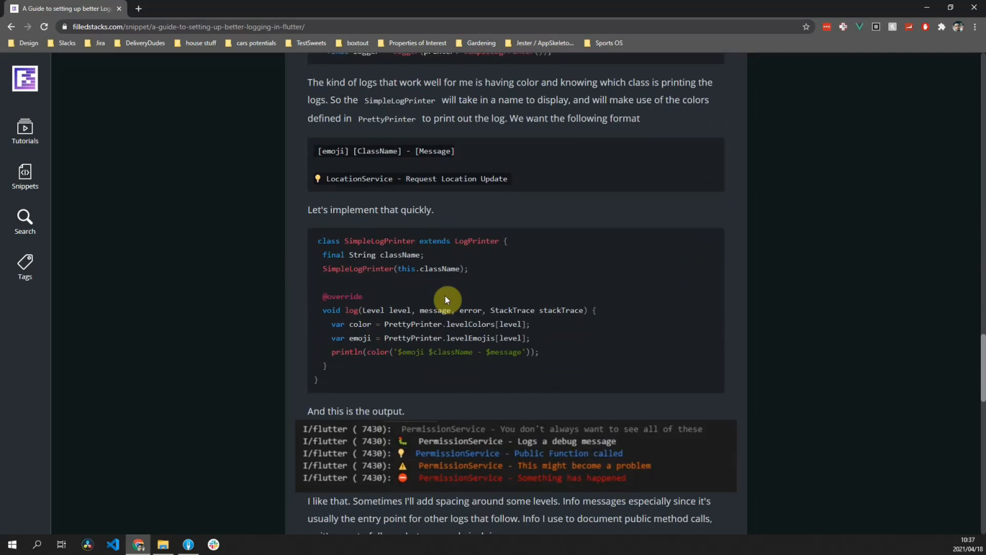
scroll(down, 3)
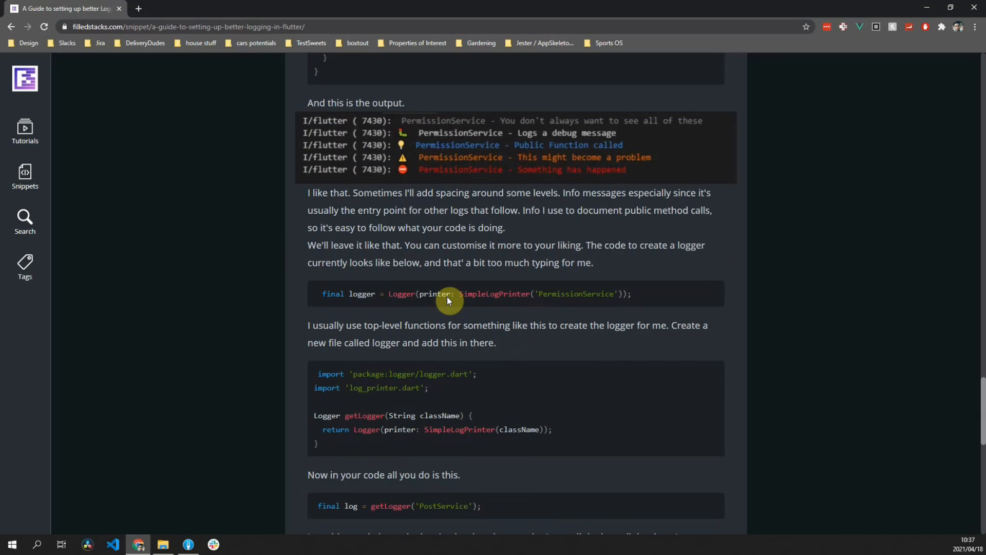
scroll(down, 3)
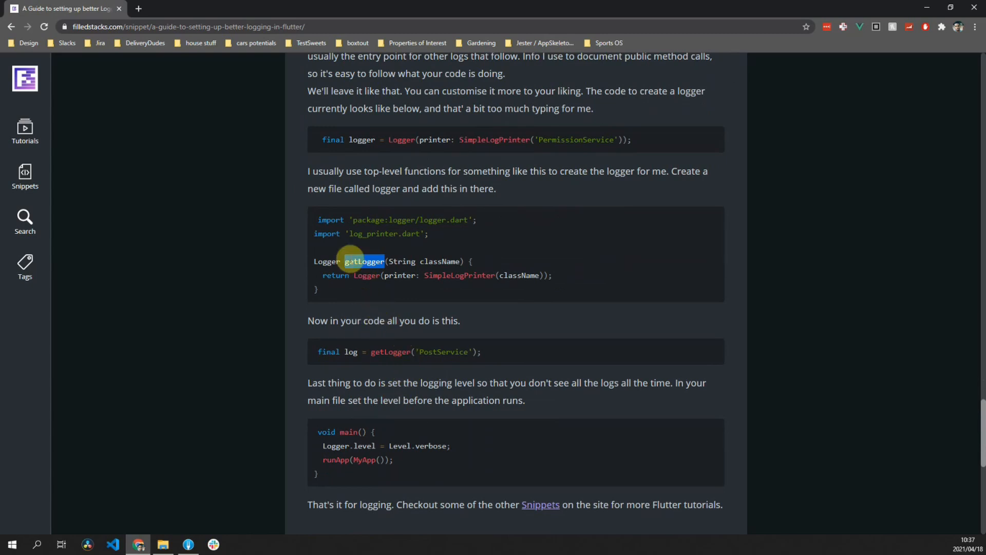
click(264, 544)
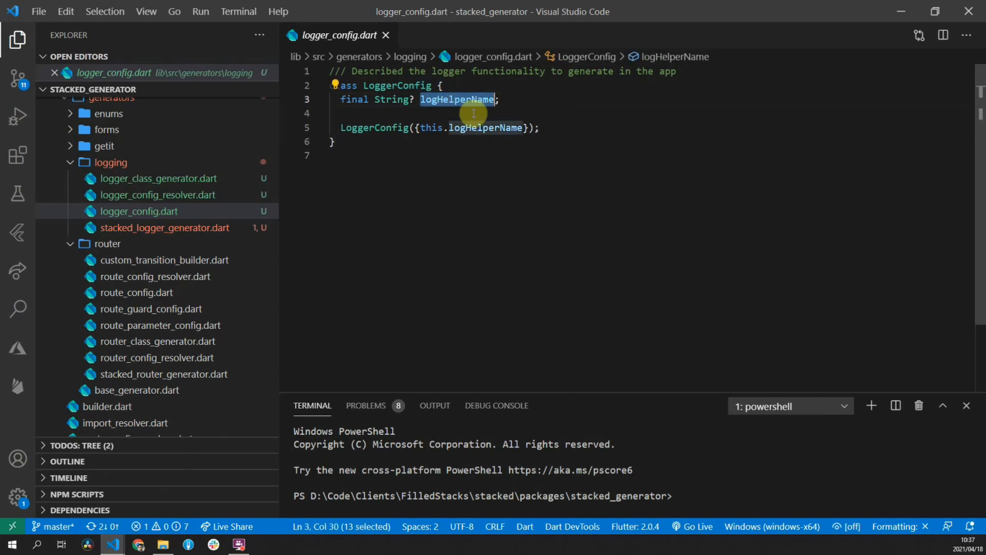
Step: Make logHelperName a non-nullable String = 'getLogger' with a /// global Logger function comment
click(417, 99)
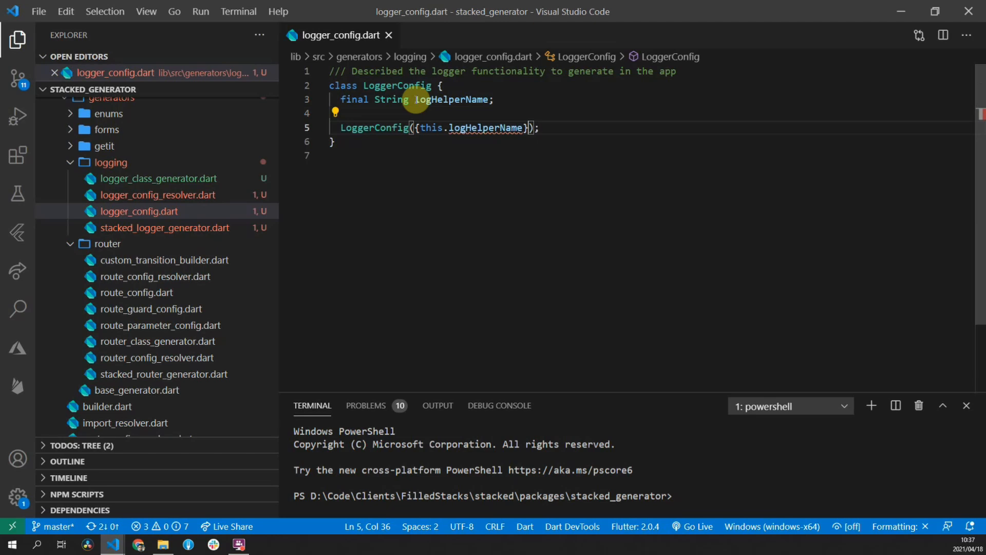
text(=)
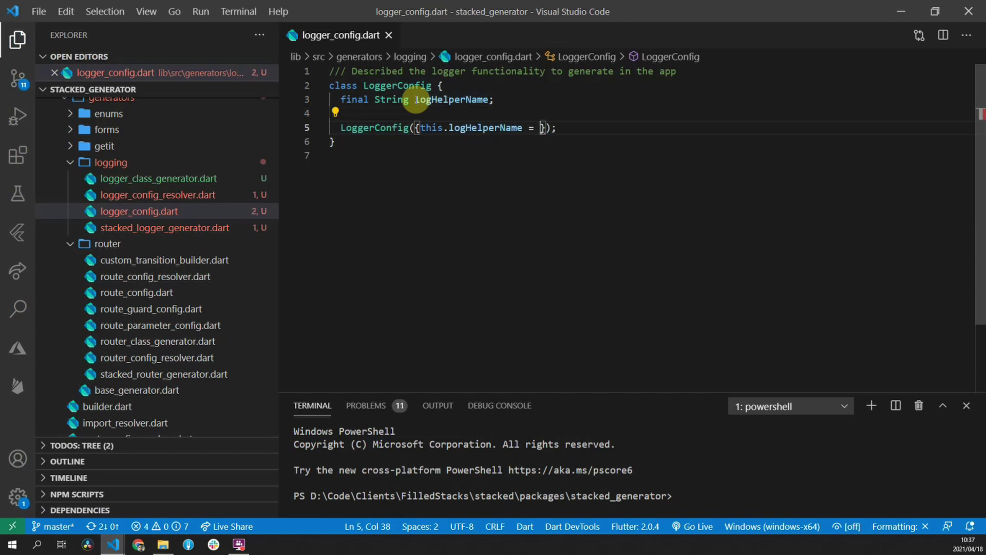
text(getLogger')
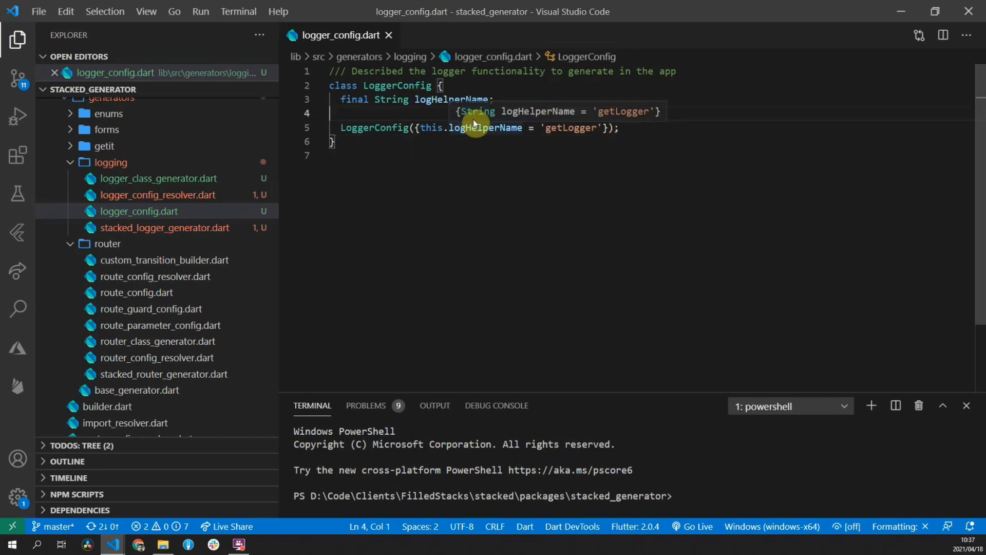
text(//)
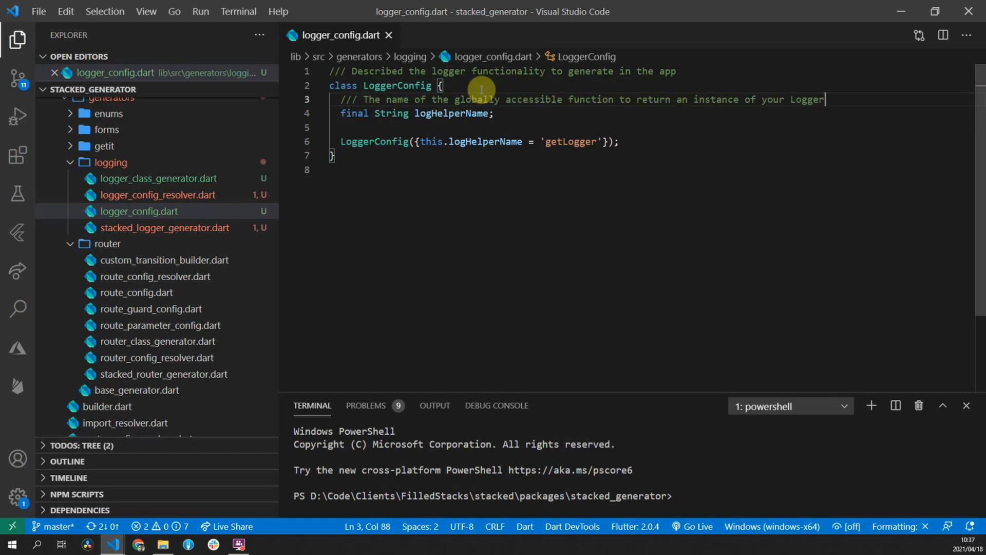
click(330, 128)
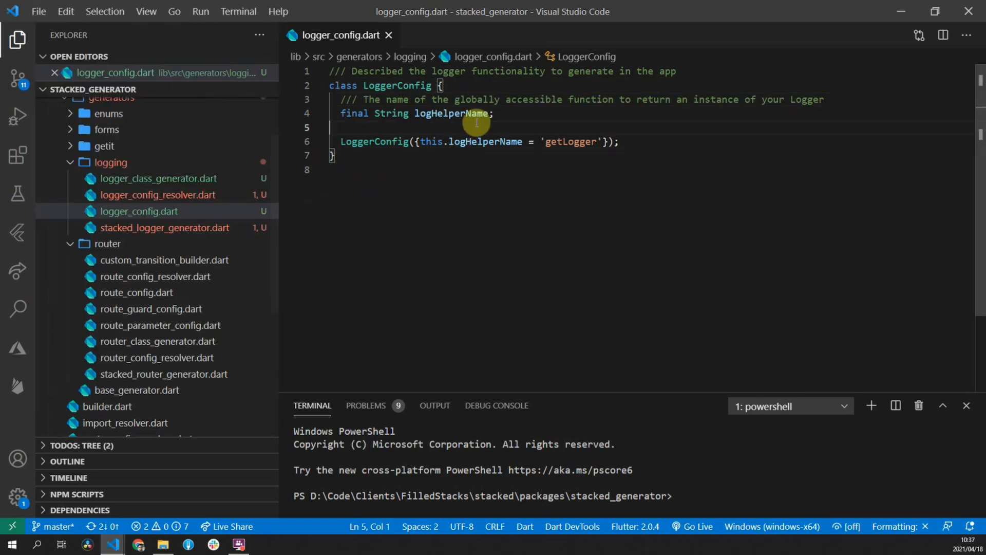
click(158, 211)
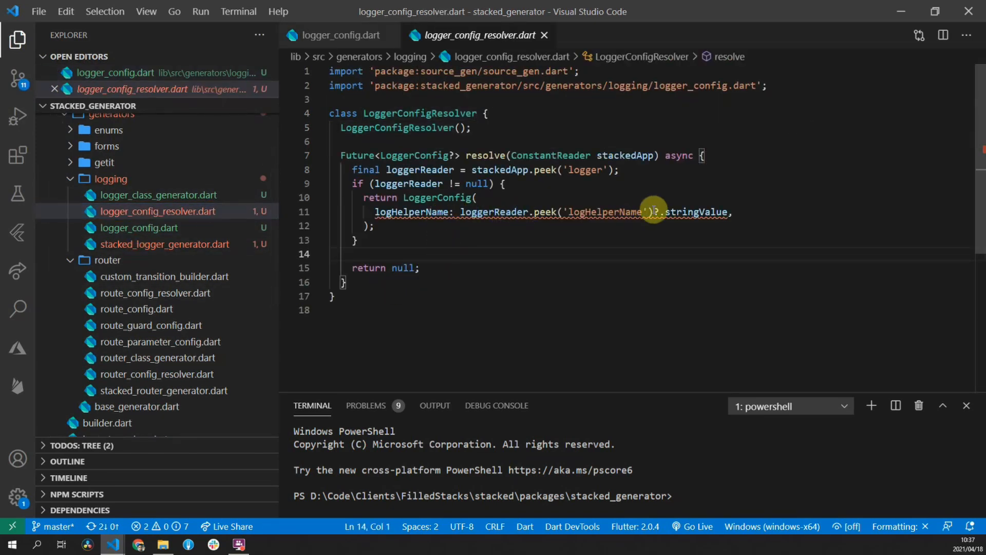
mouse_move(705, 212)
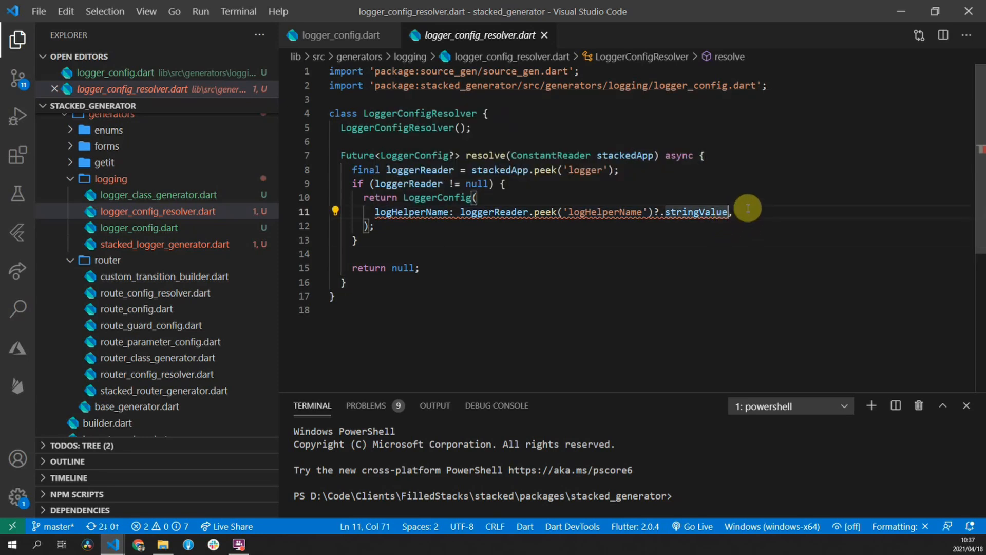
Step: Append ?? 'getLogger' to the logHelperName resolution in logger_config_resolver.dart
text(??)
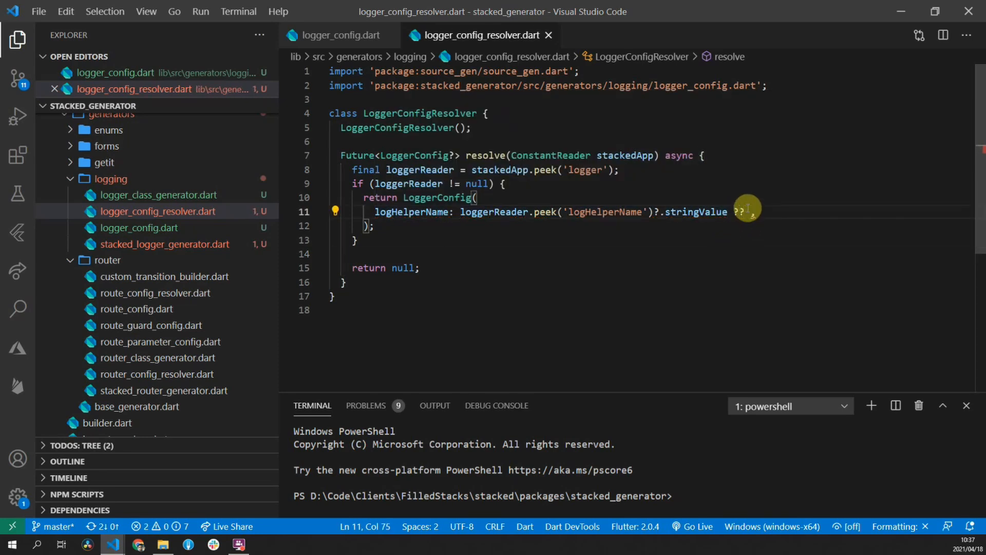
text('getLogger')
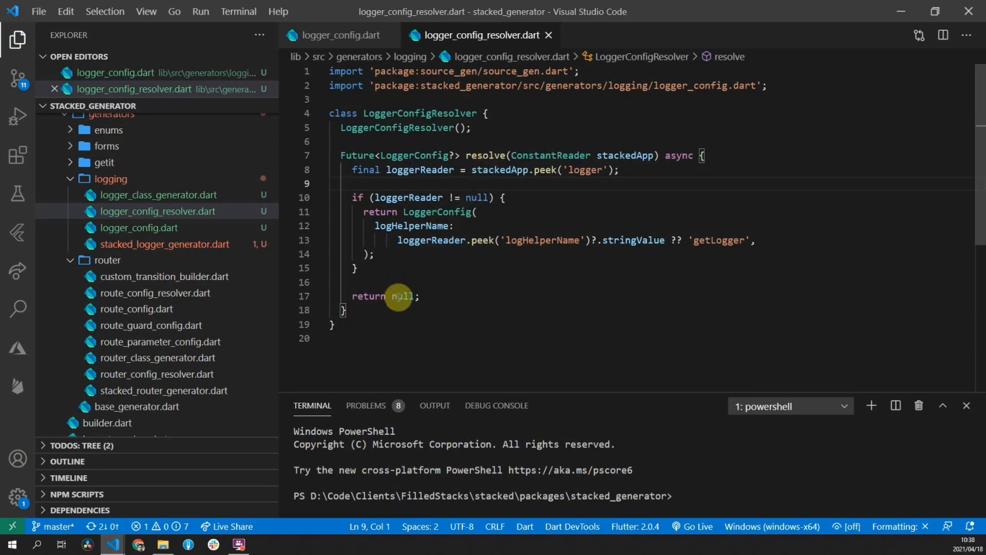
double_click(403, 296)
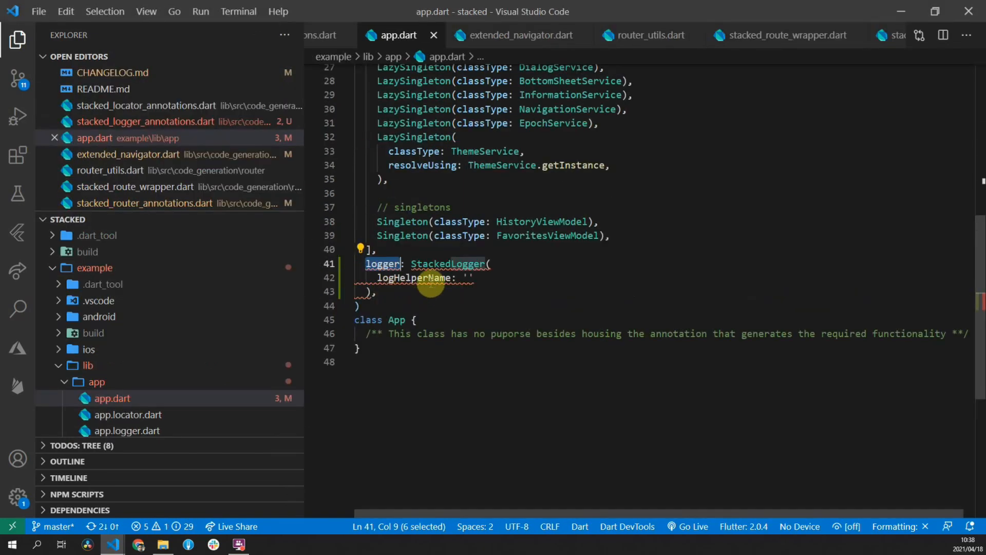
Step: Fill the example StackedLogger annotation's logHelperName with 'getStackedLogger'
double_click(447, 263)
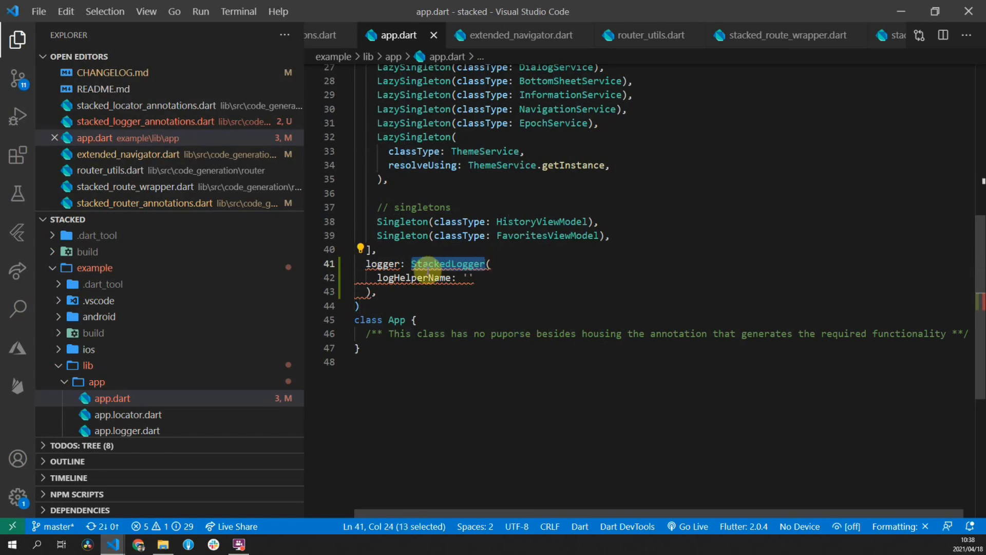
click(415, 278)
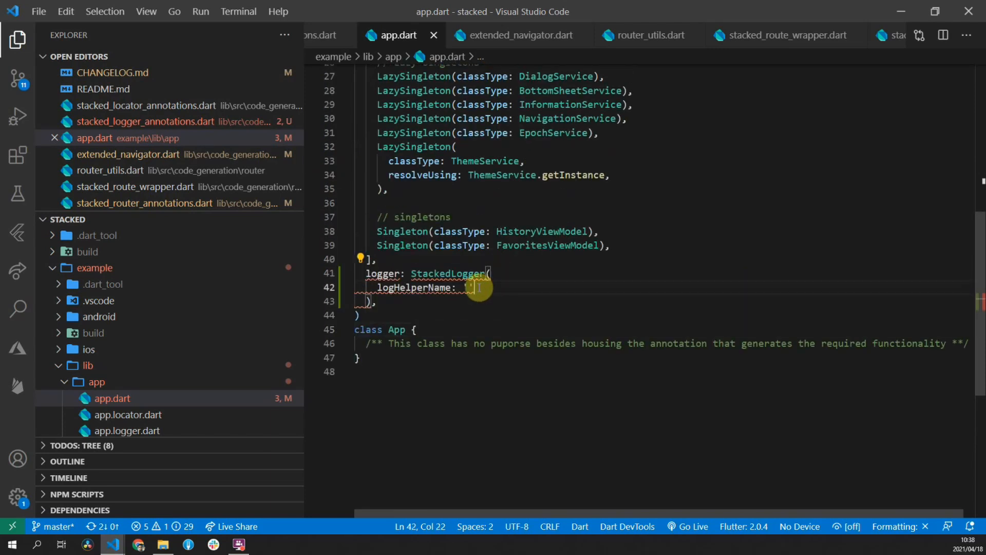
text(getL)
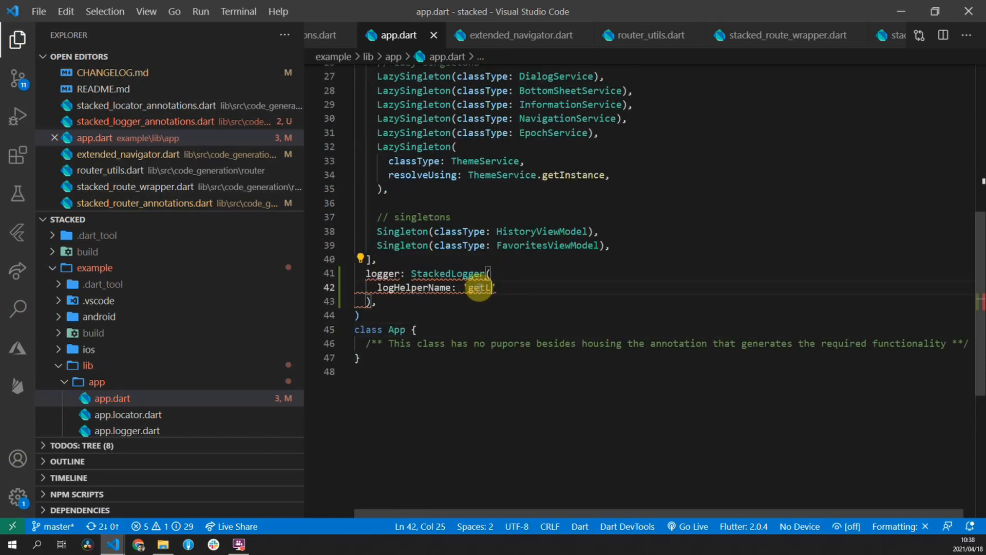
text(Stacked)
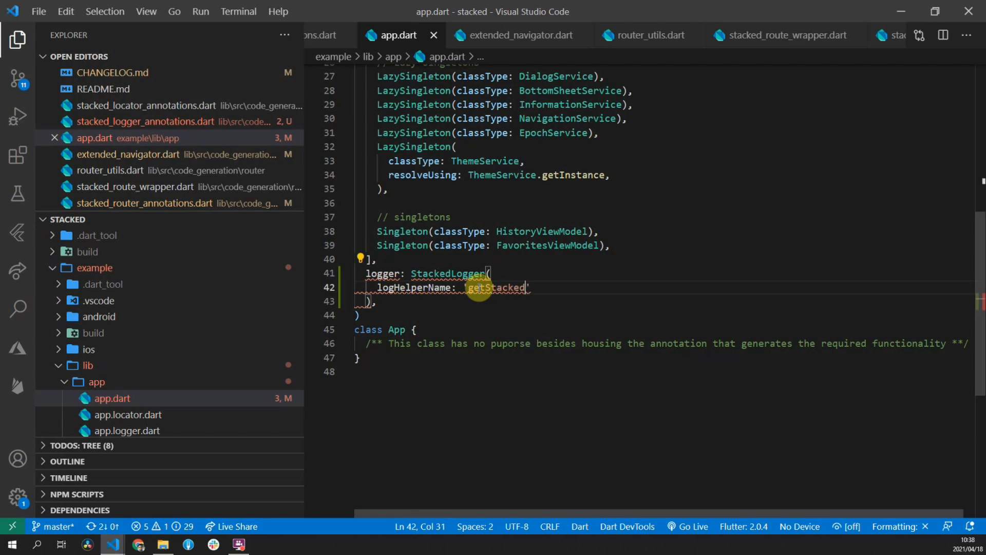
text(Logger)
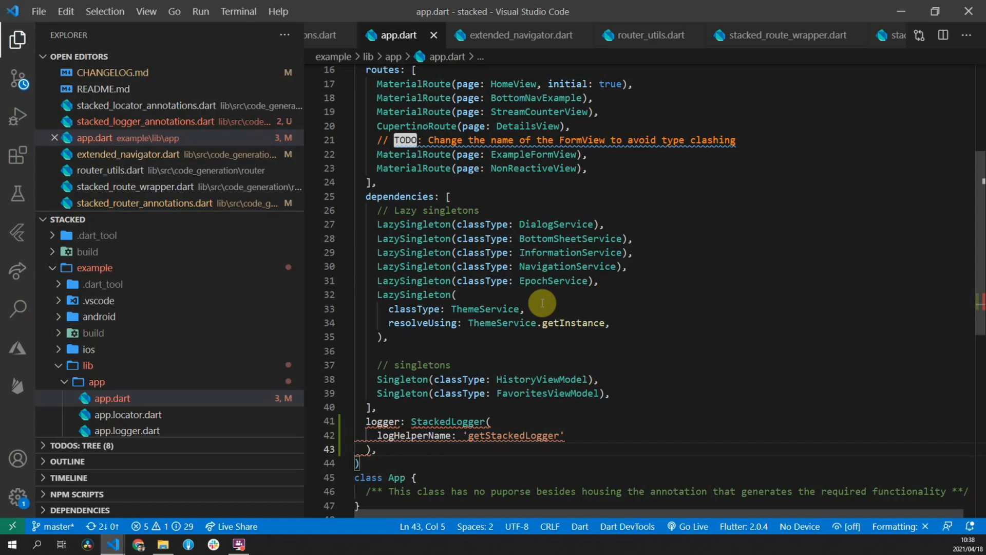
Step: Scroll app.logger.dart to getLogger and rewrite the commented StackDriverOutput line as GoogleCloudLogger
scroll(down, 3)
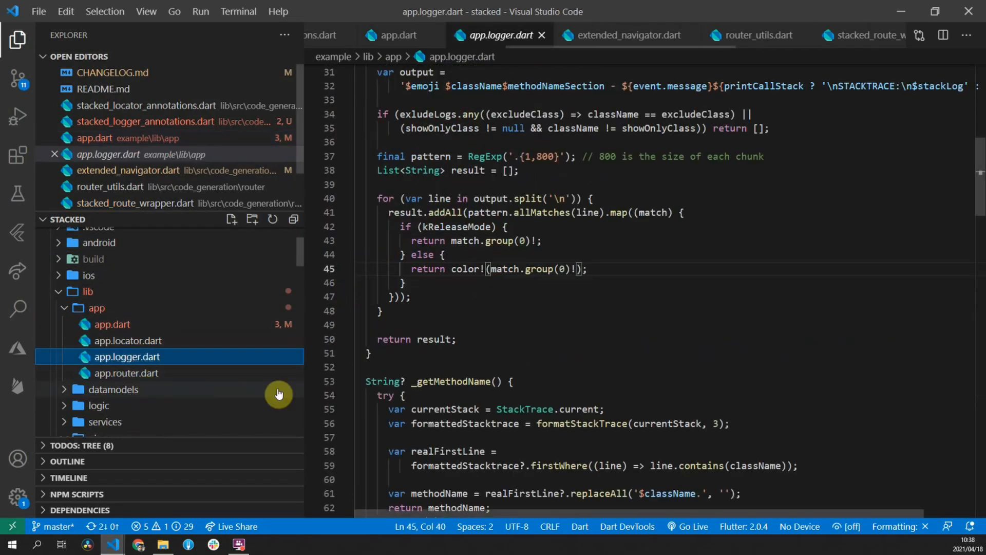
scroll(up, 3)
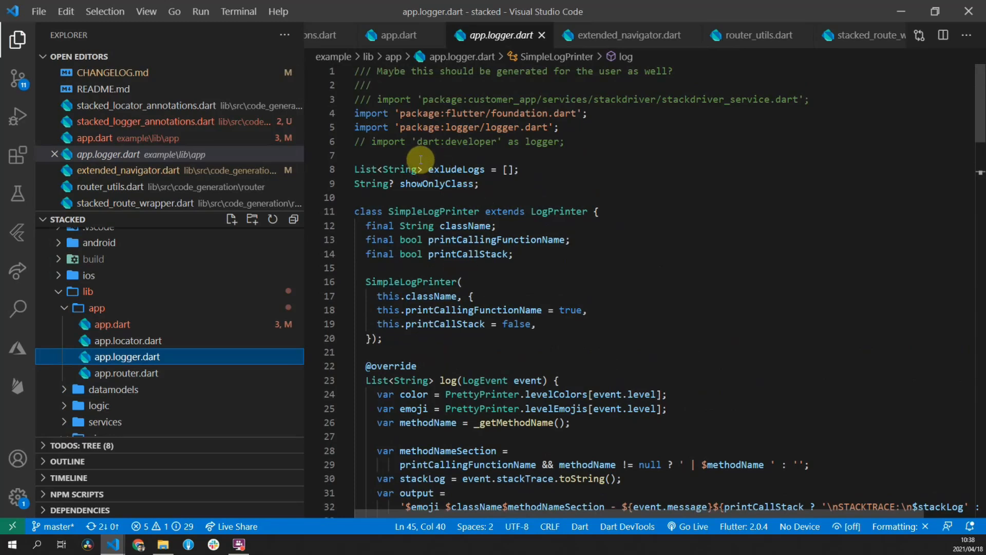
scroll(down, 3)
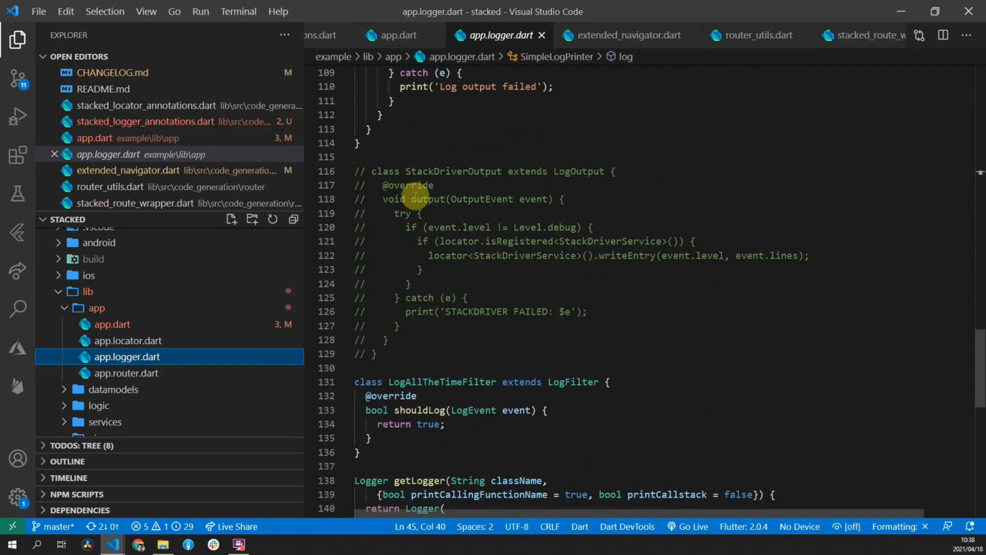
scroll(down, 3)
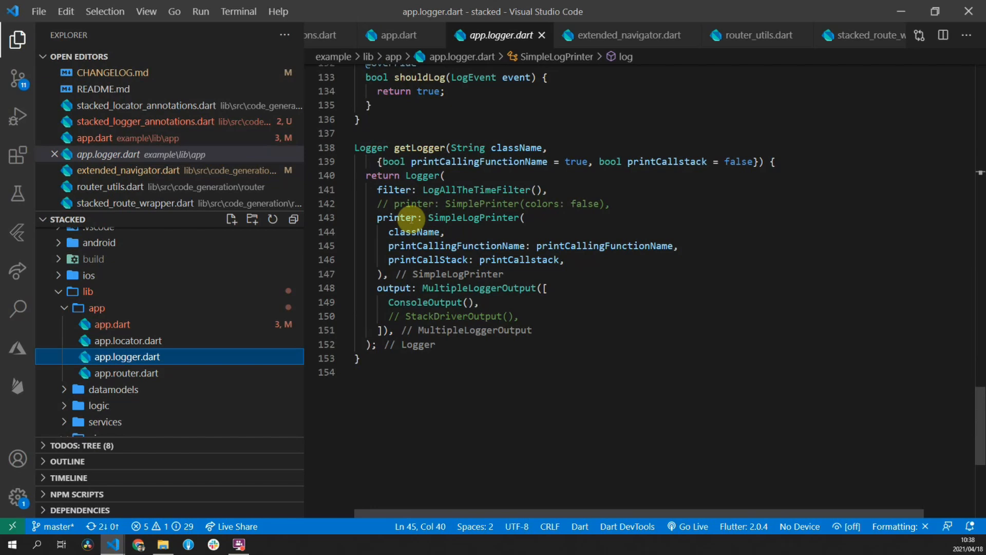
scroll(up, 3)
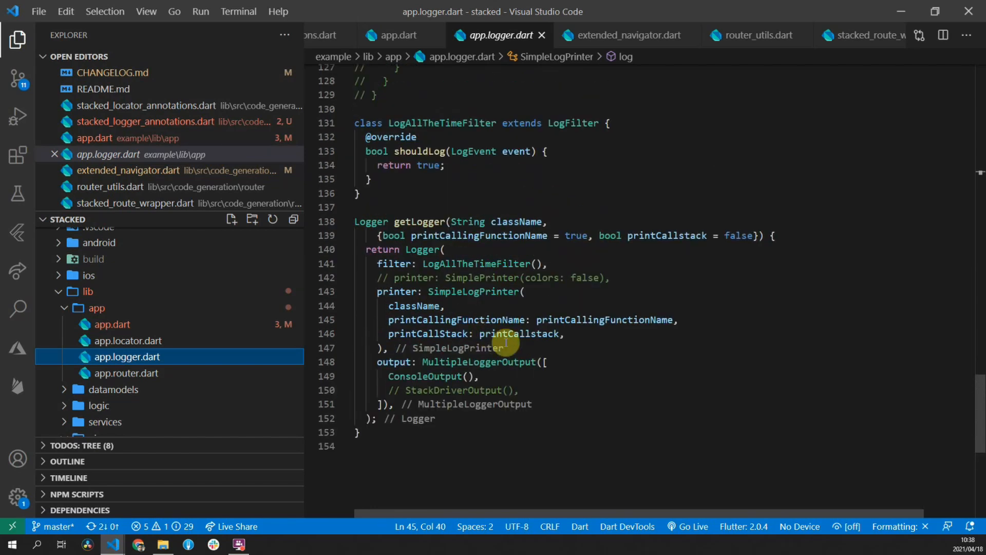
click(450, 390)
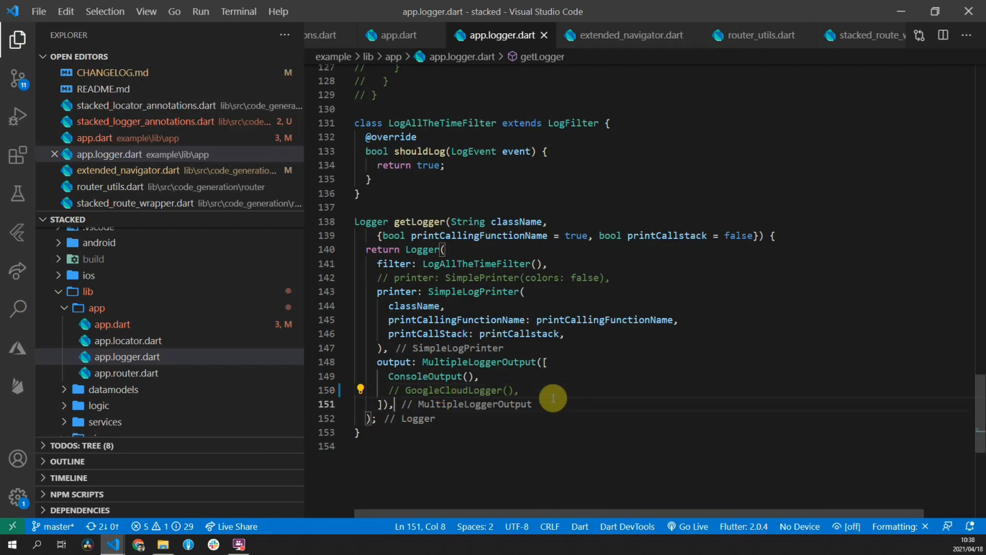
text(// Alread)
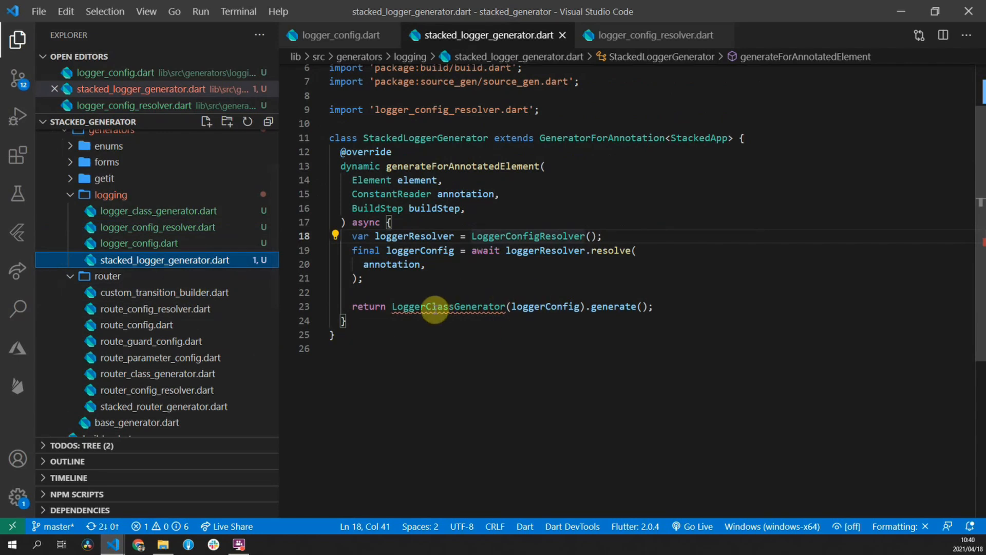
Step: Define class LoggerClassGenerator extends BaseGenerator with its library import
double_click(448, 306)
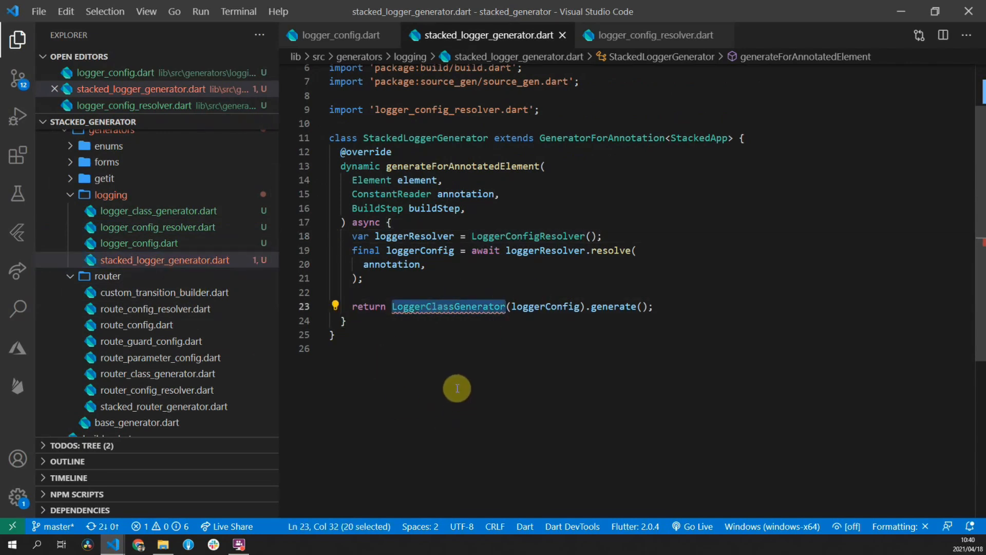
mouse_move(156, 227)
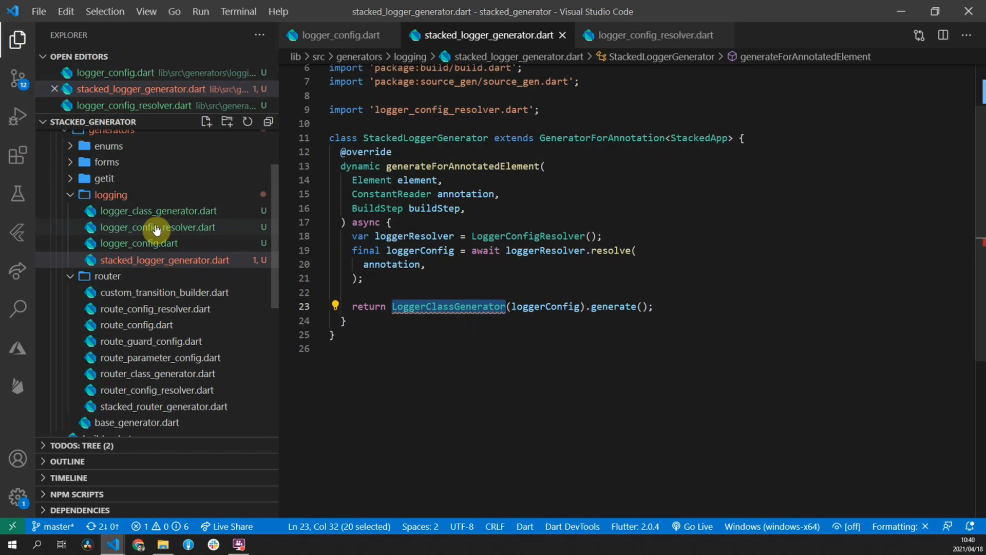
click(157, 210)
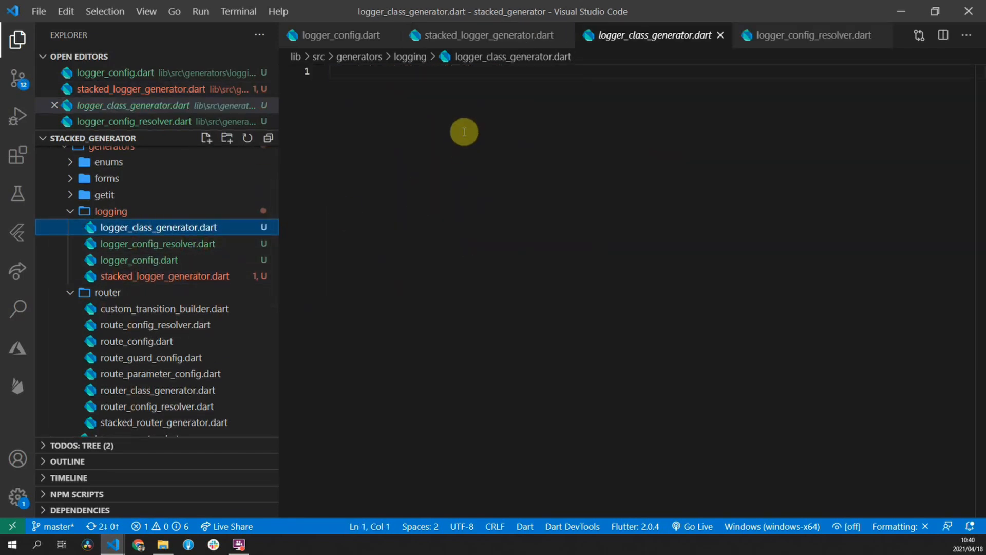
text(class LoggerCla)
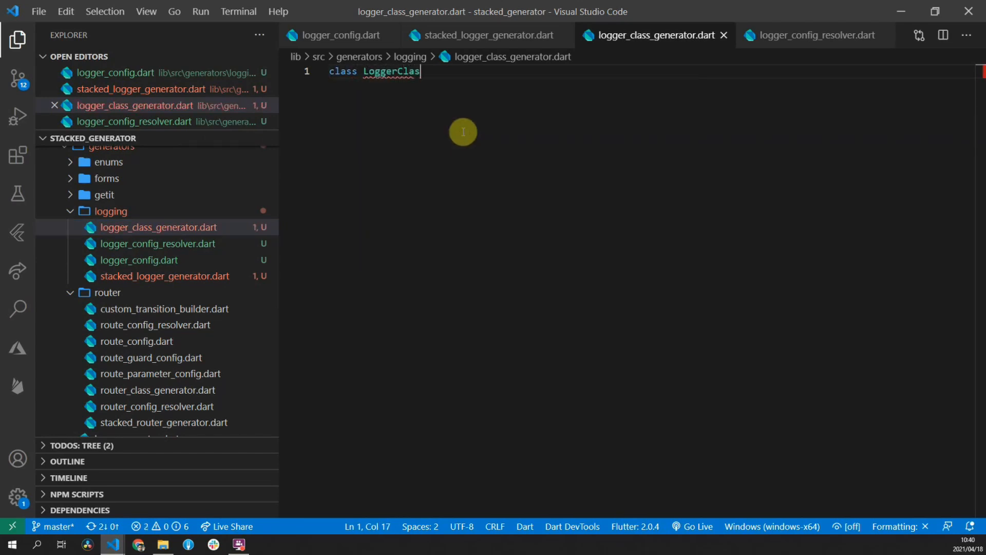
text(sGenerator {)
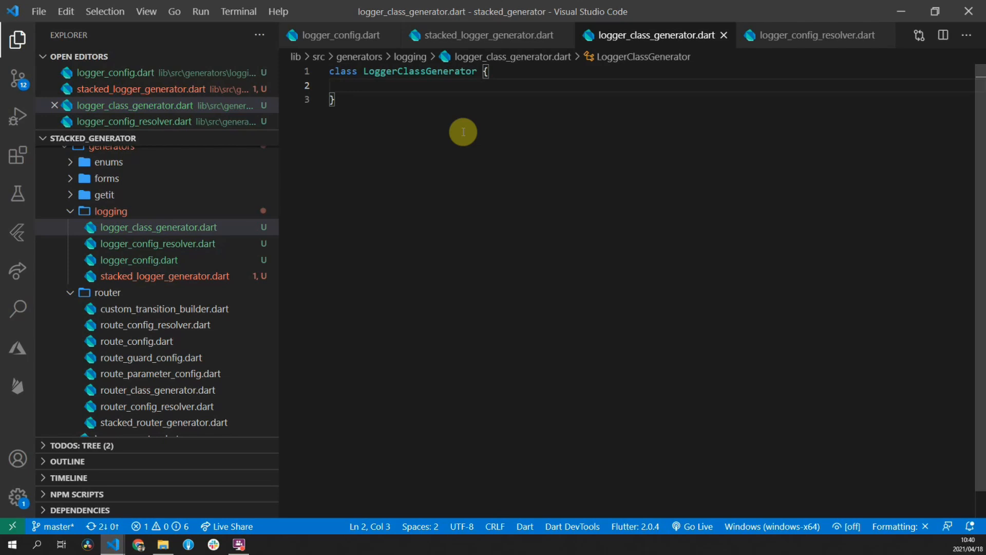
text(extends BaseGenerator {})
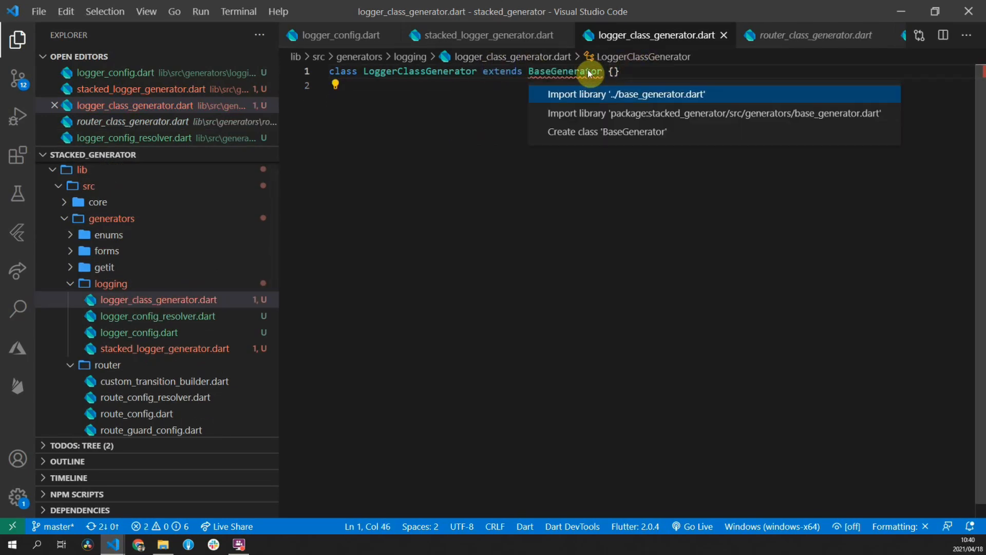
click(625, 94)
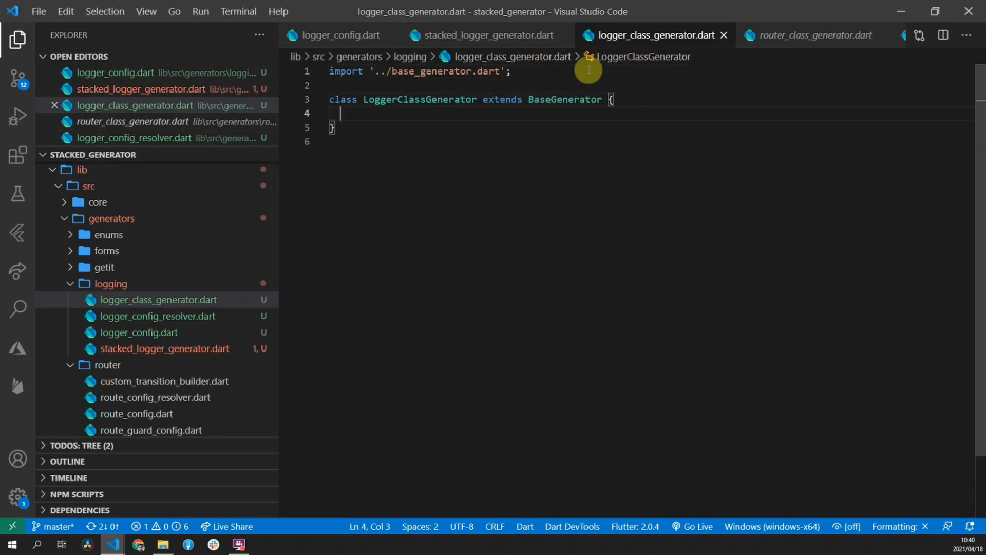
Step: Add a final LoggerConfig _loggerConfig field to the class
text(final LoggerConfig)
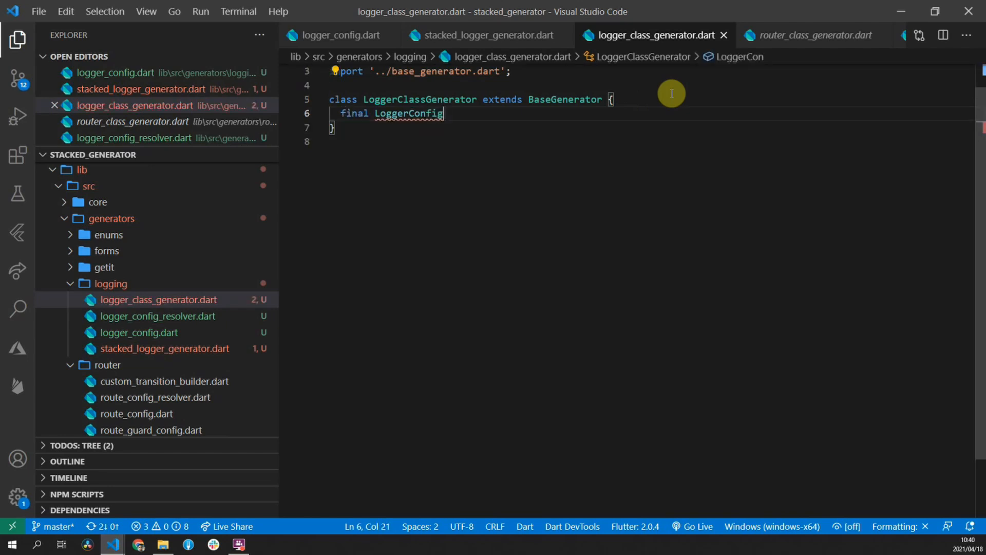
text(_loggerConfig)
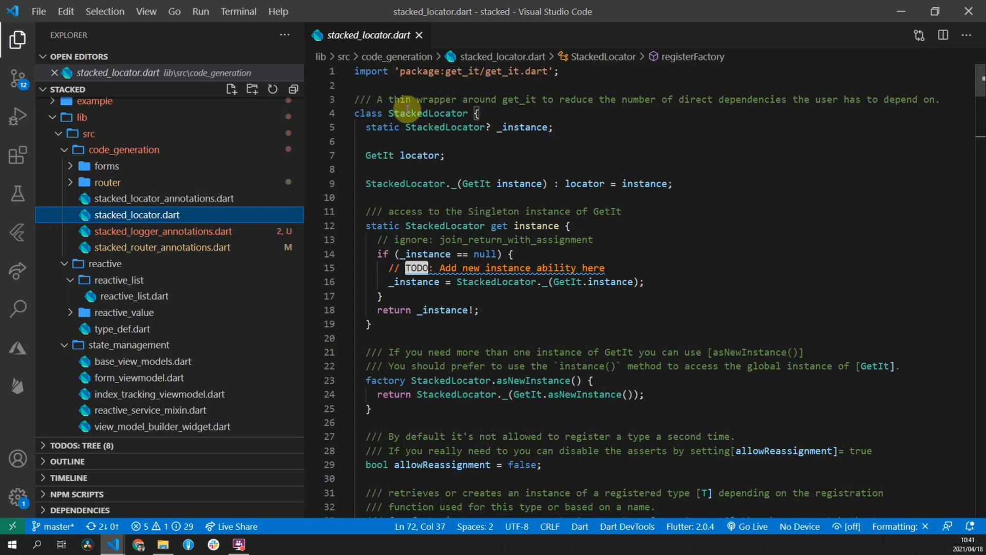
Step: Skim stacked_locator.dart, close it, and return to the stacked_generator window
scroll(down, 3)
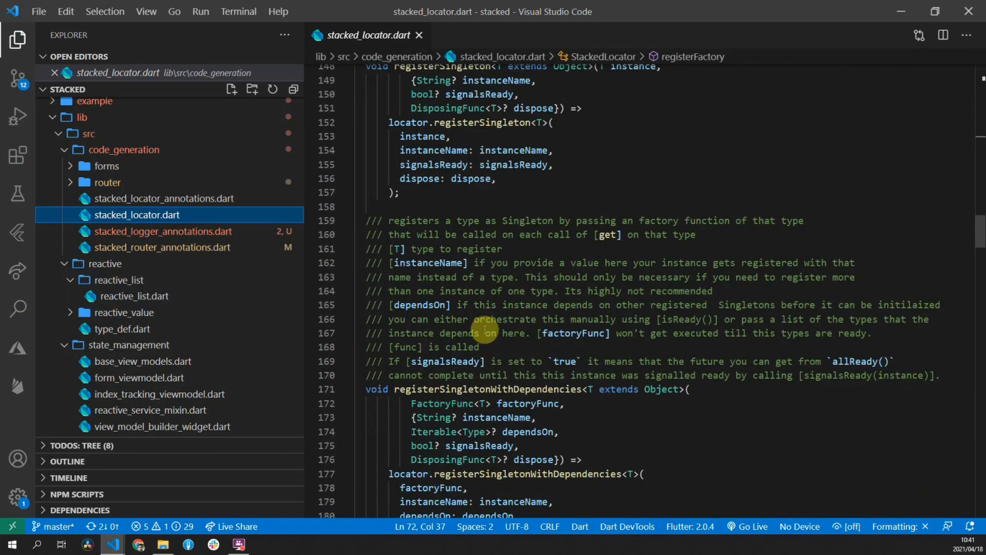
scroll(up, 3)
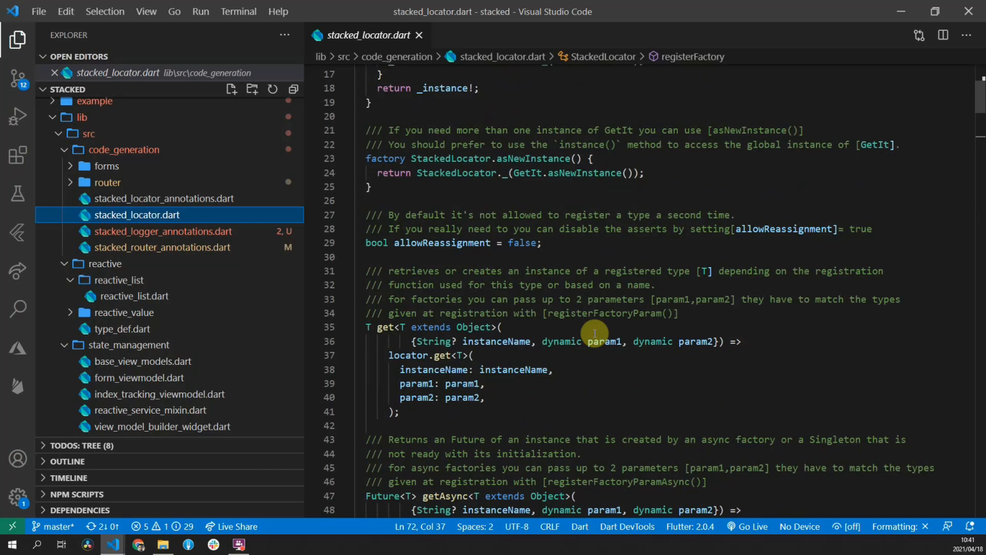
scroll(up, 3)
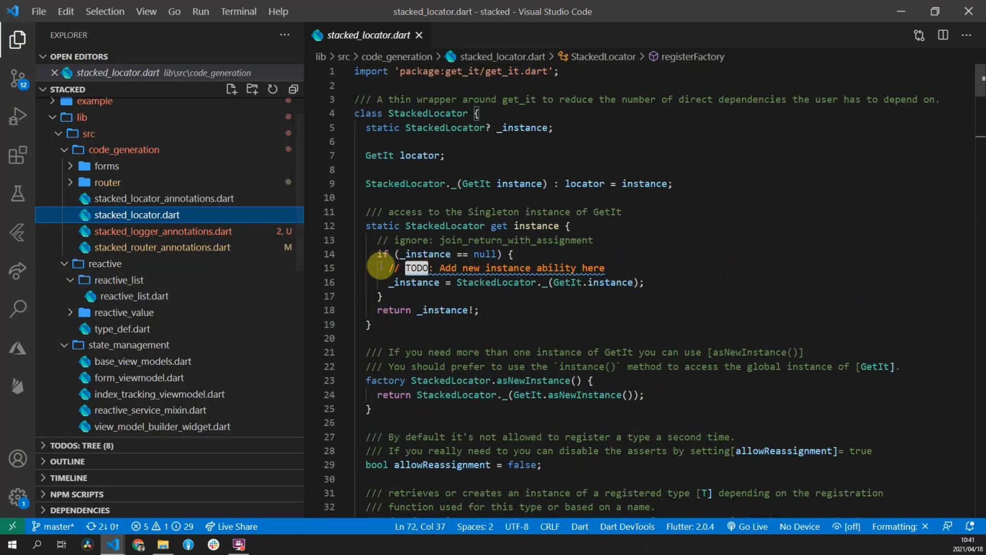
mouse_move(415, 282)
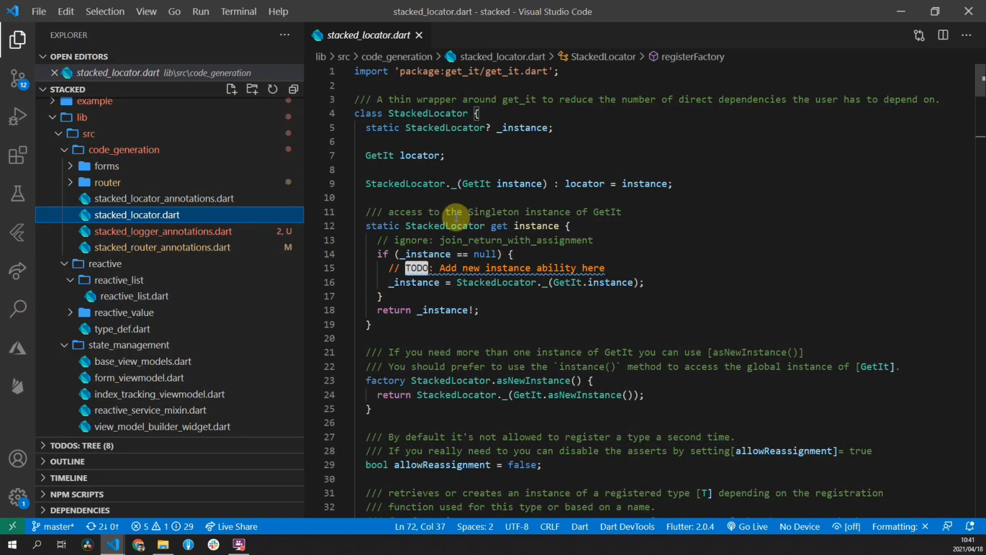
mouse_move(393, 318)
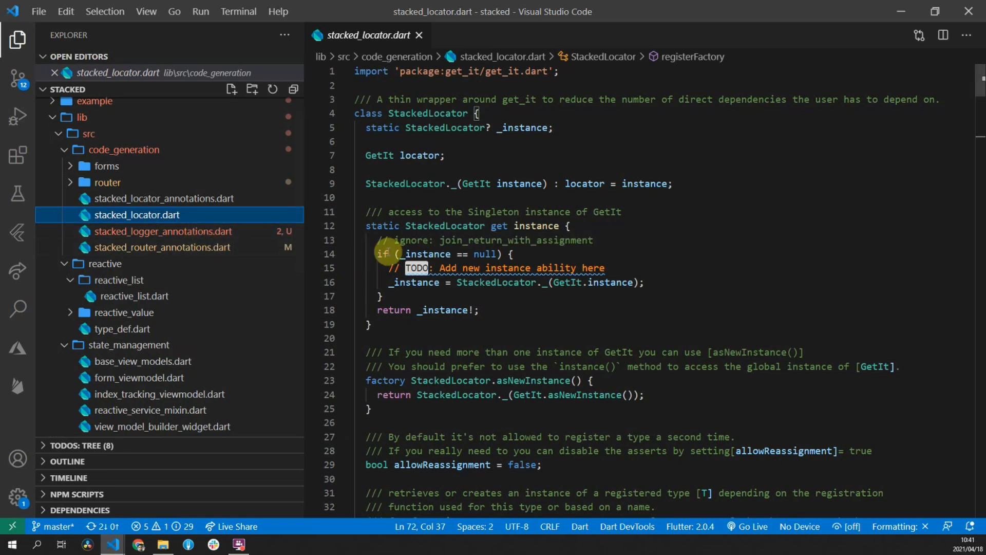
mouse_move(186, 235)
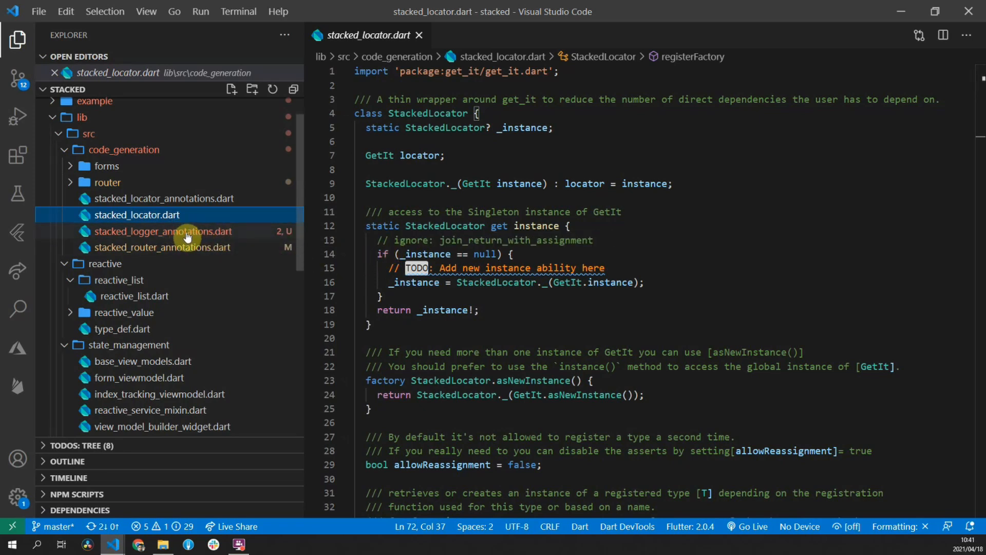
scroll(down, 3)
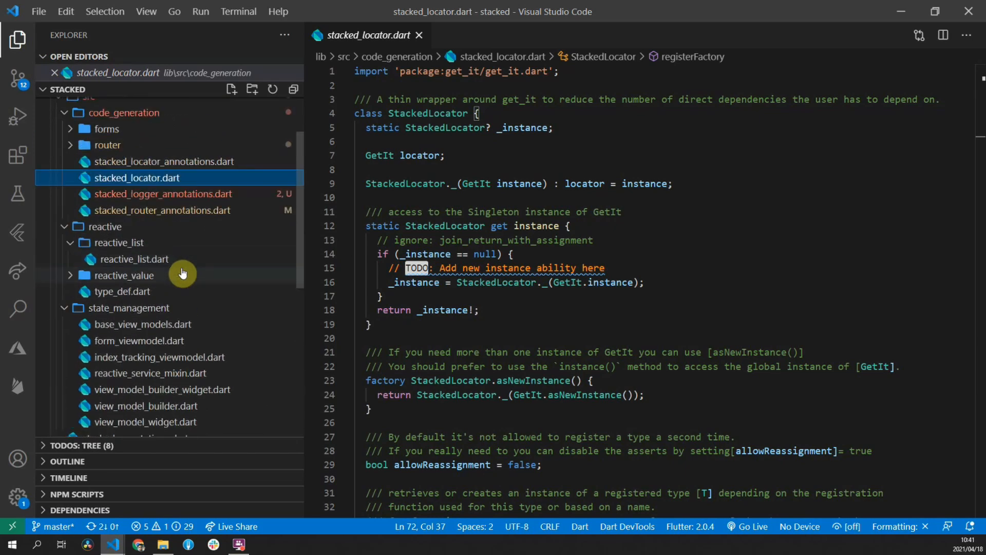
scroll(up, 3)
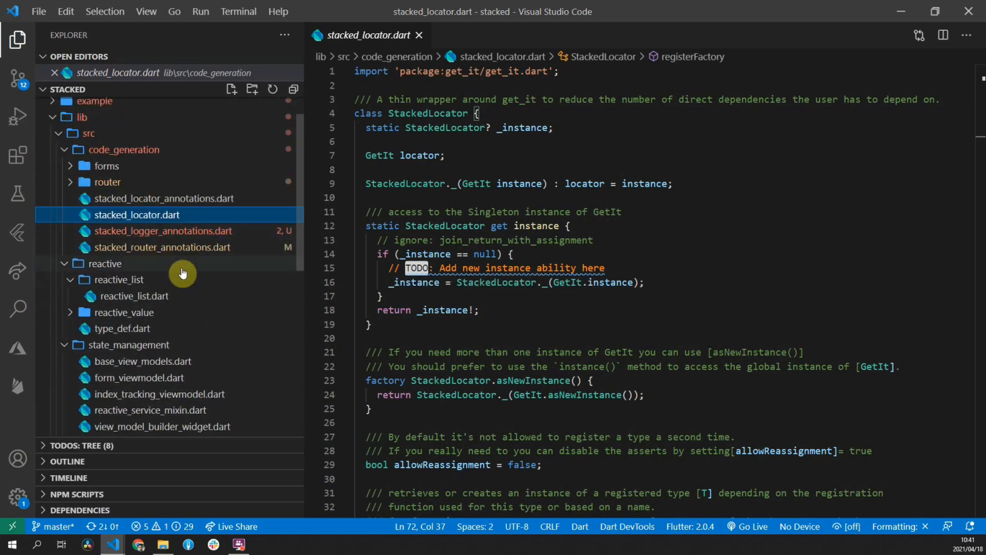
click(419, 34)
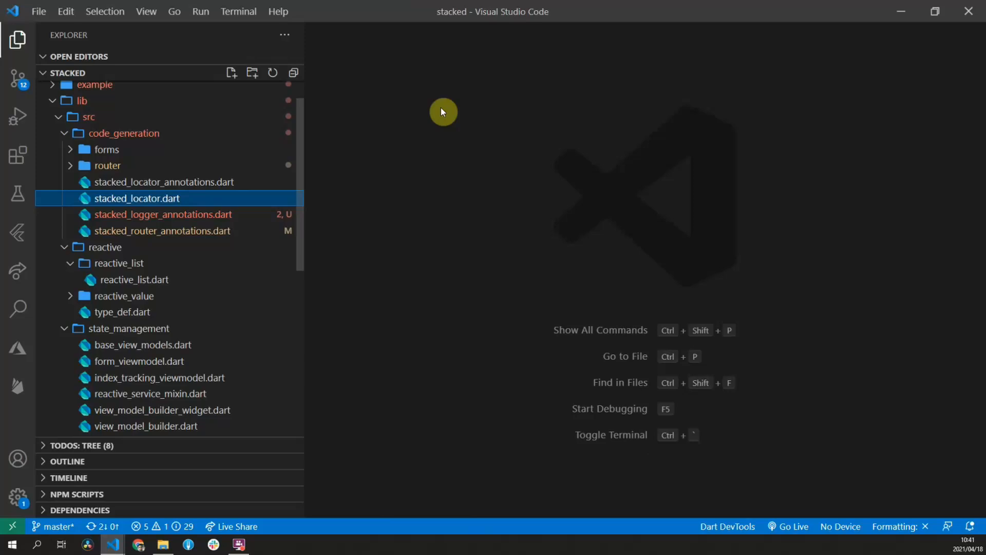
click(137, 544)
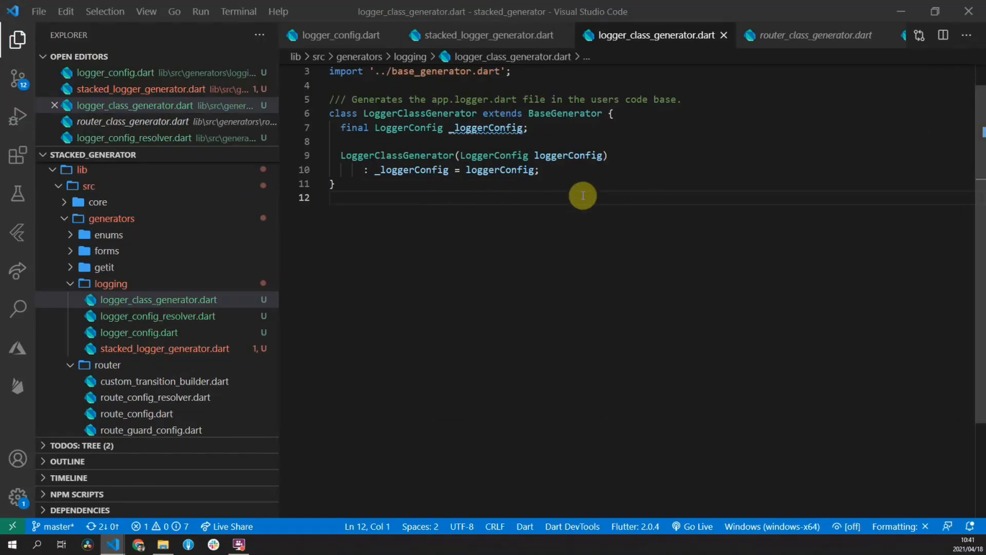
mouse_move(186, 353)
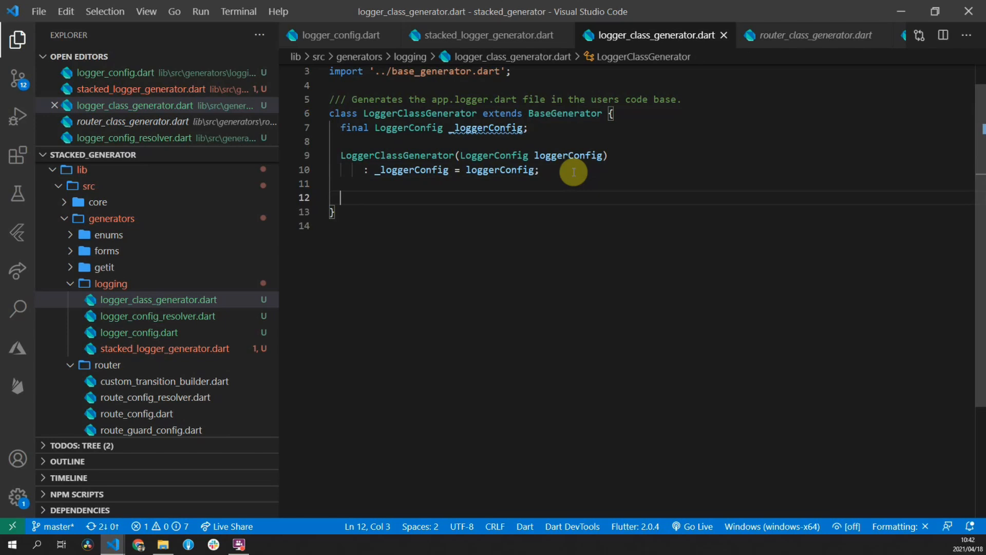
Step: Declare Future<String> generate() { inside LoggerClassGenerator
text(Future<String)
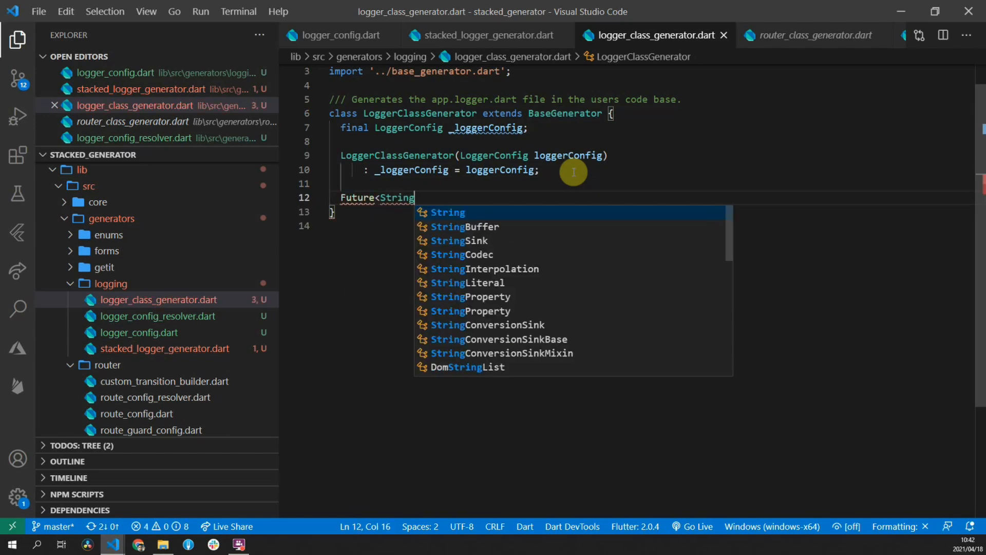
text(> generate)
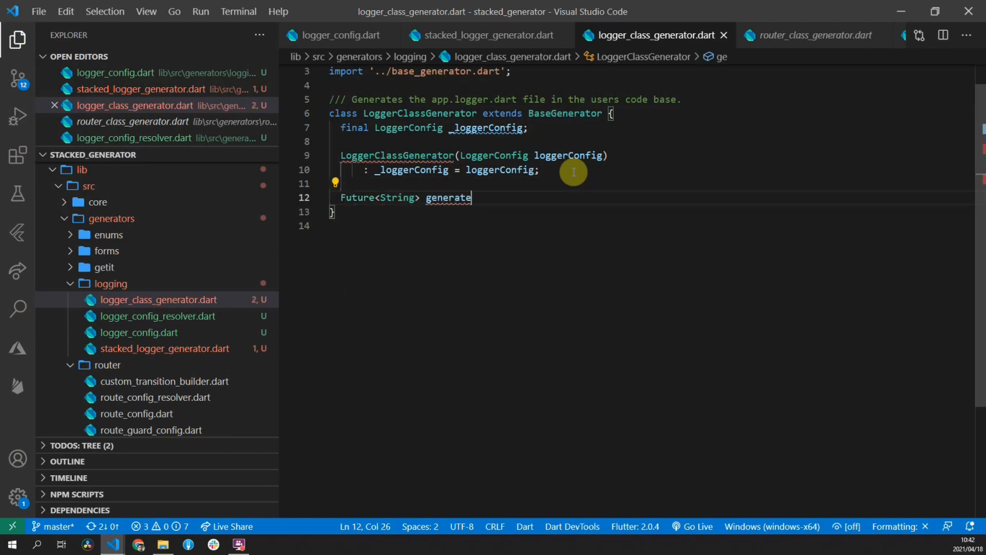
text(() {)
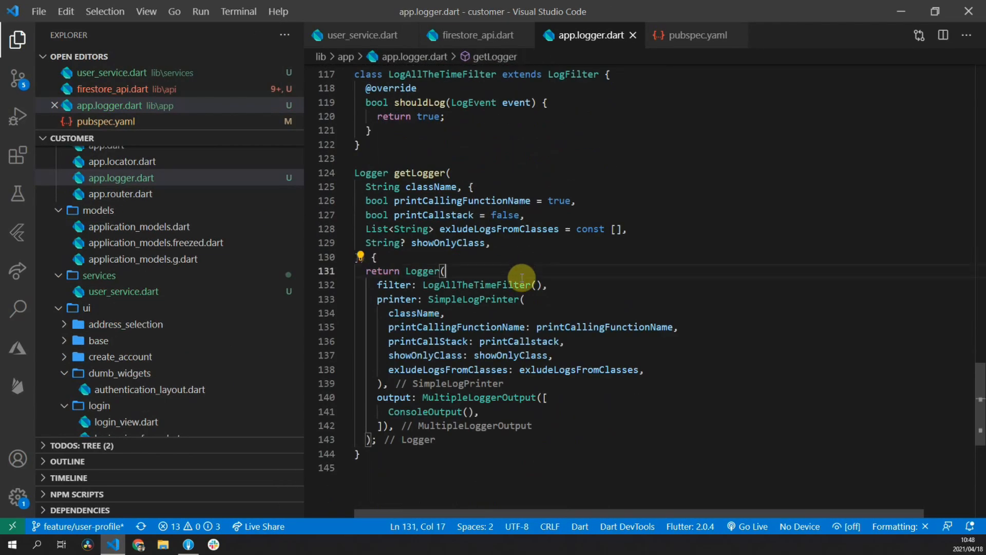
Step: Scroll through the customer app's app.logger.dart getLogger code for review
scroll(up, 3)
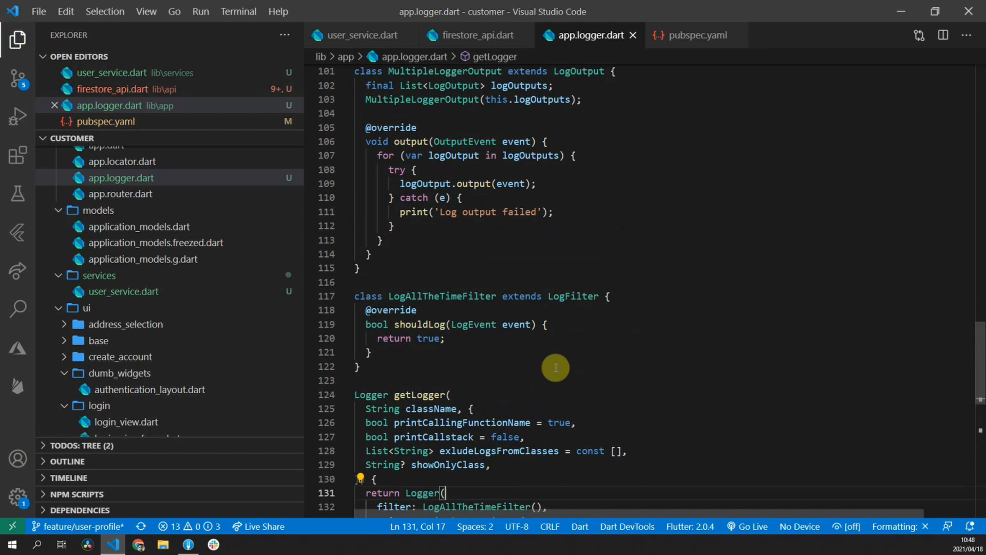
scroll(up, 3)
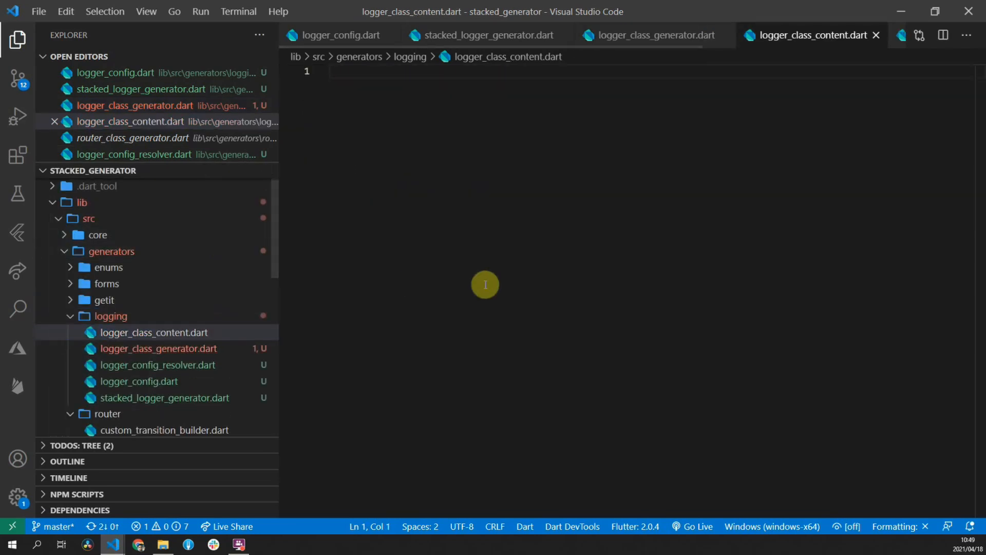
Step: Declare const String loggerClassContent = ''' around the pasted logger code, escaping \$methodName
text(const String loggerClassContner)
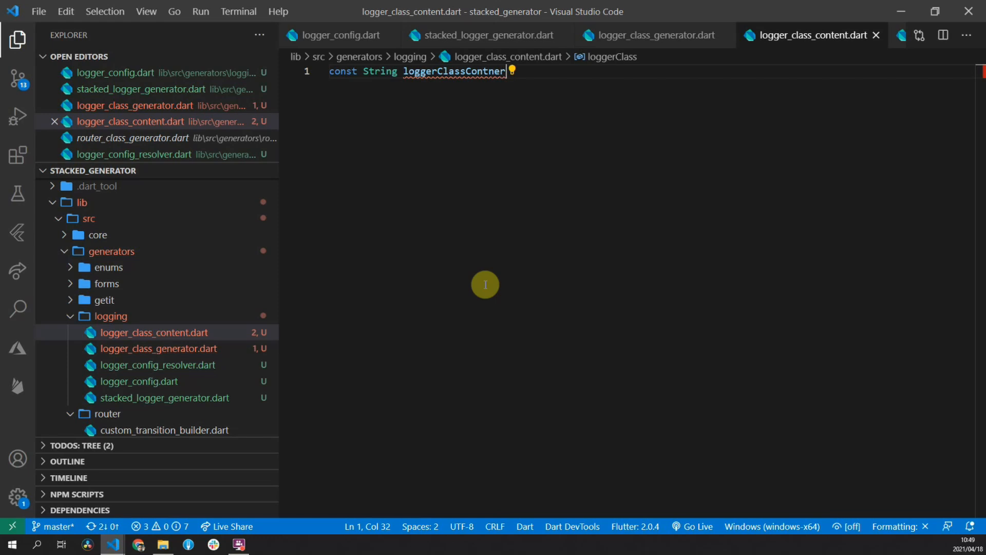
text(ent =)
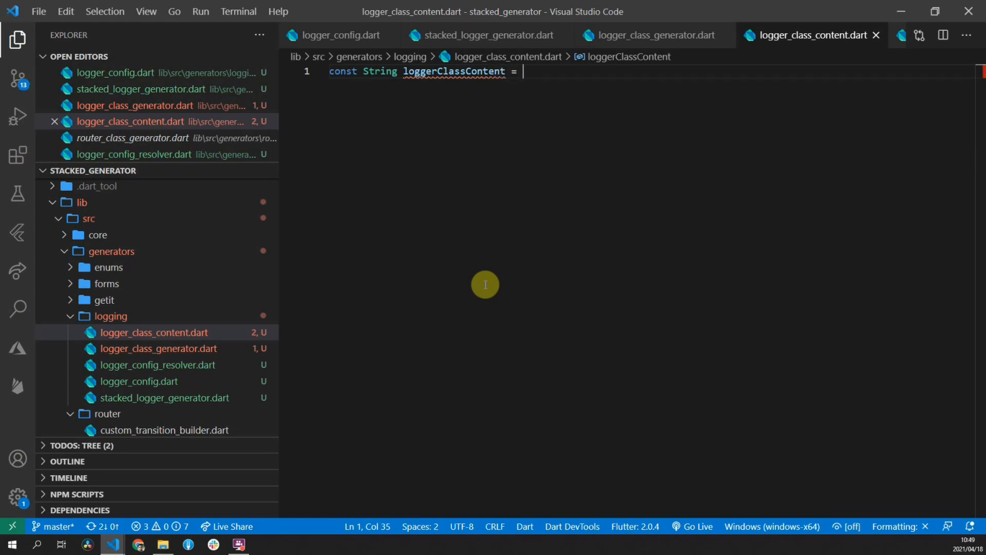
text('')
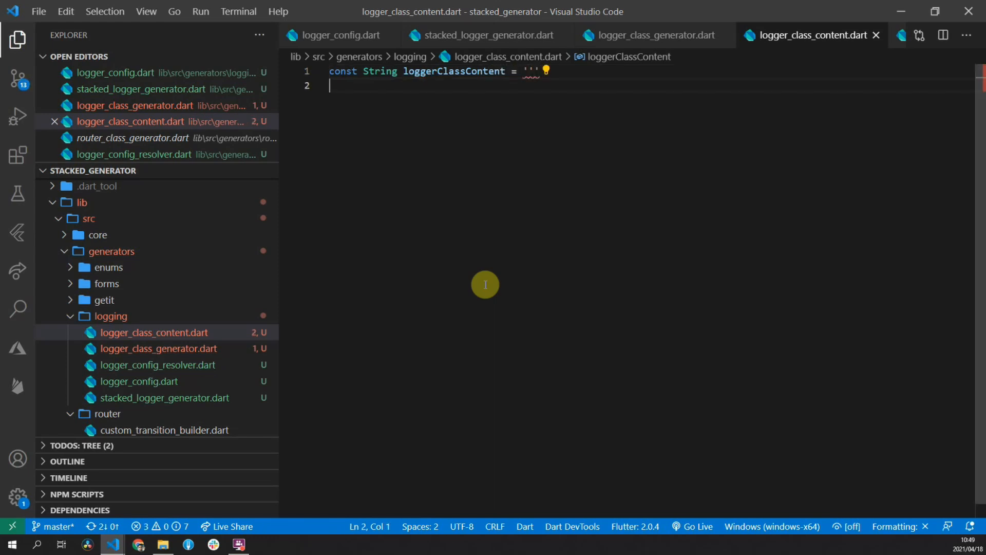
text(''')
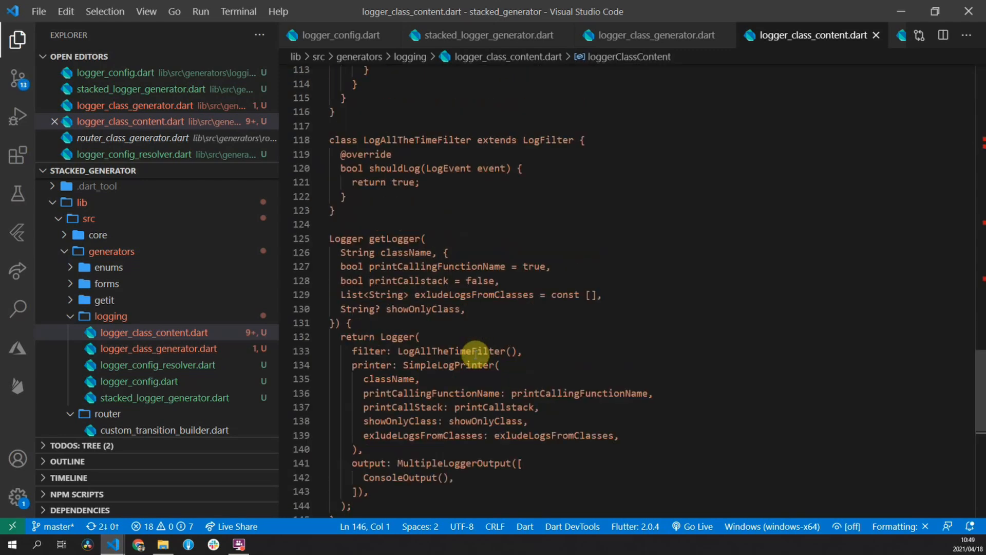
scroll(up, 3)
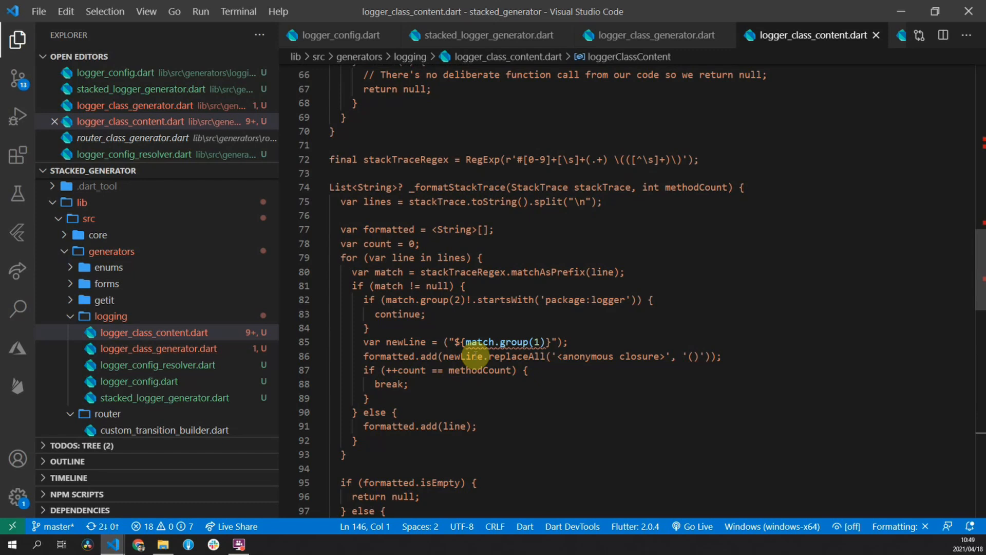
scroll(up, 3)
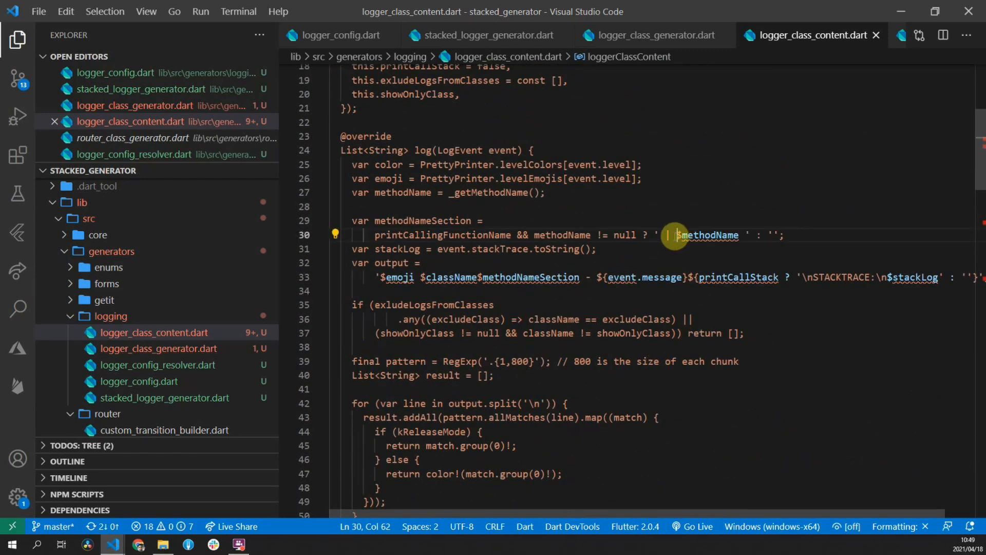
text(\)
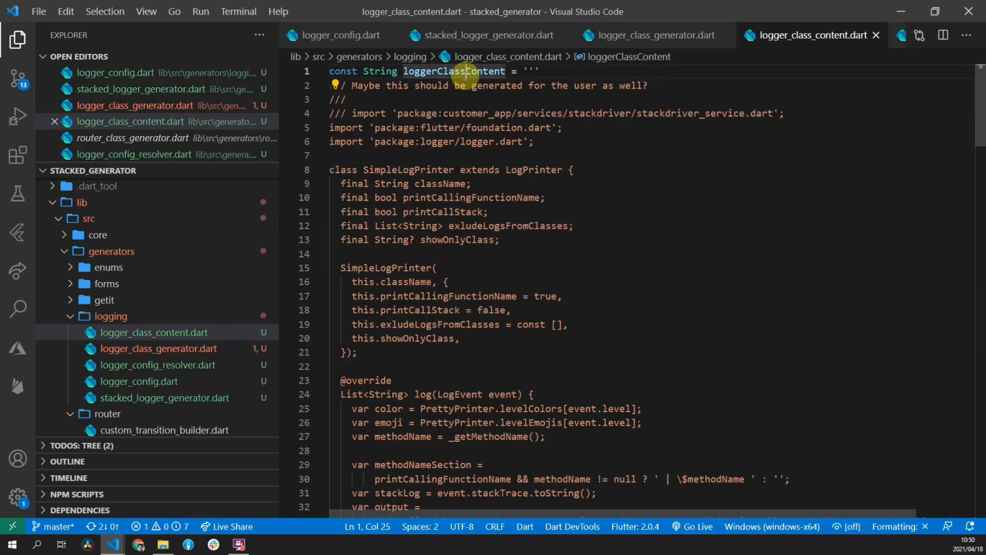
Step: Add a LogHelperNameKey constant and use $LogHelperNameKey as the logger function's name
text(const String)
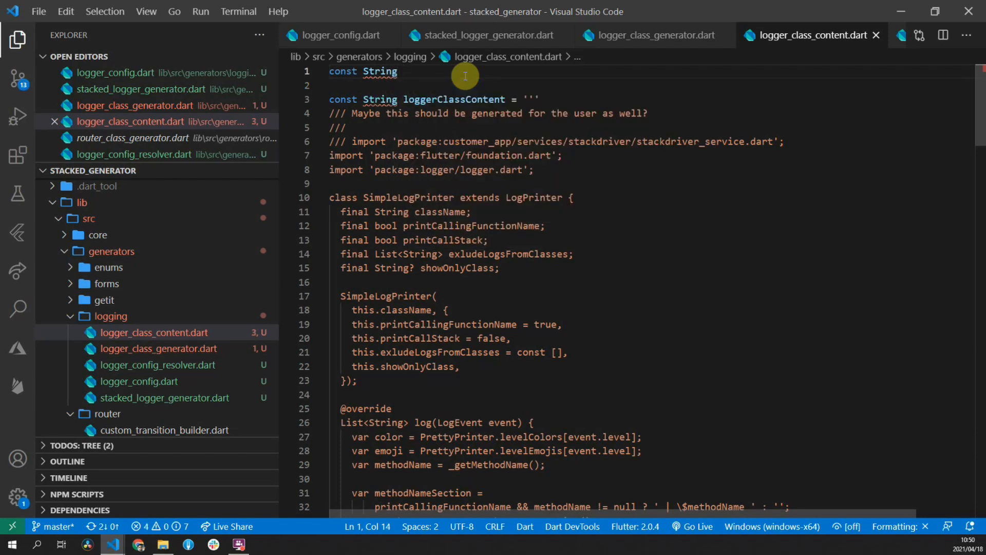
text(LogHelperNameKey = ')
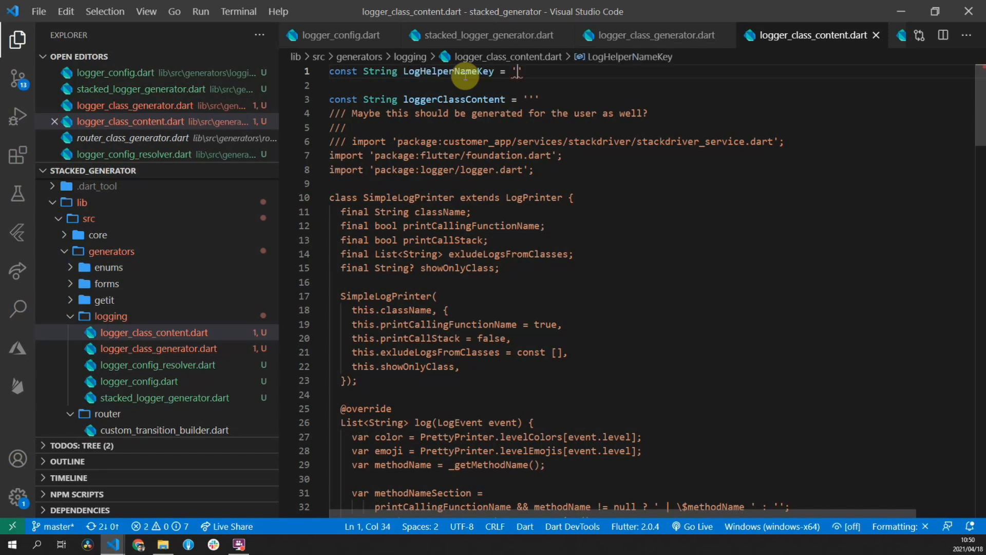
text(logHelperNameKey()
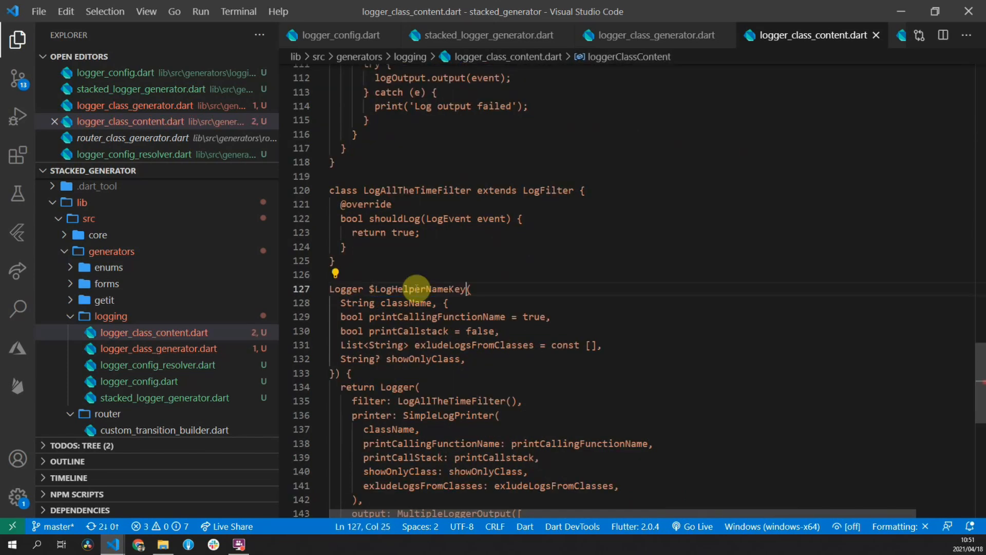
click(589, 265)
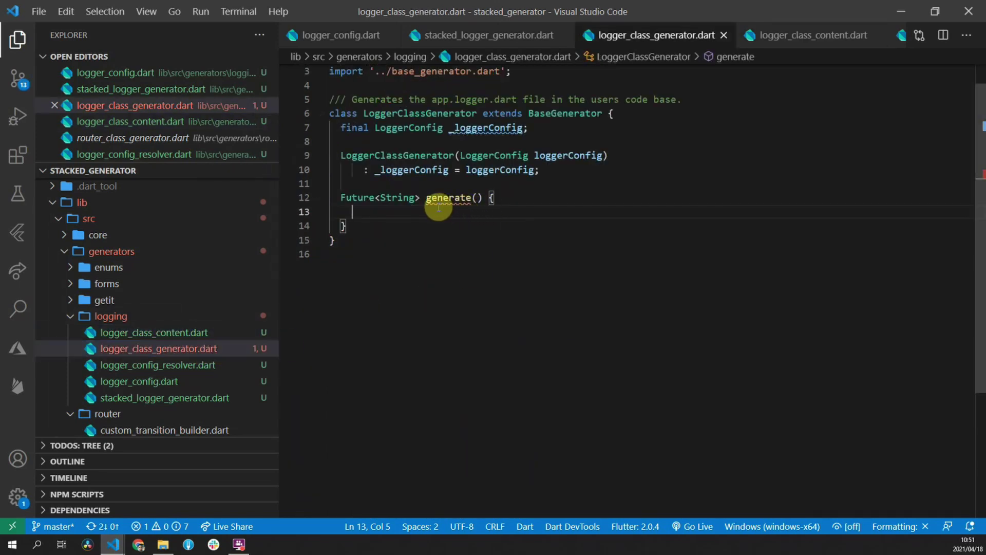
Step: Start generate() returning loggerClassContent.replaceFirst from the imported content file
text(return)
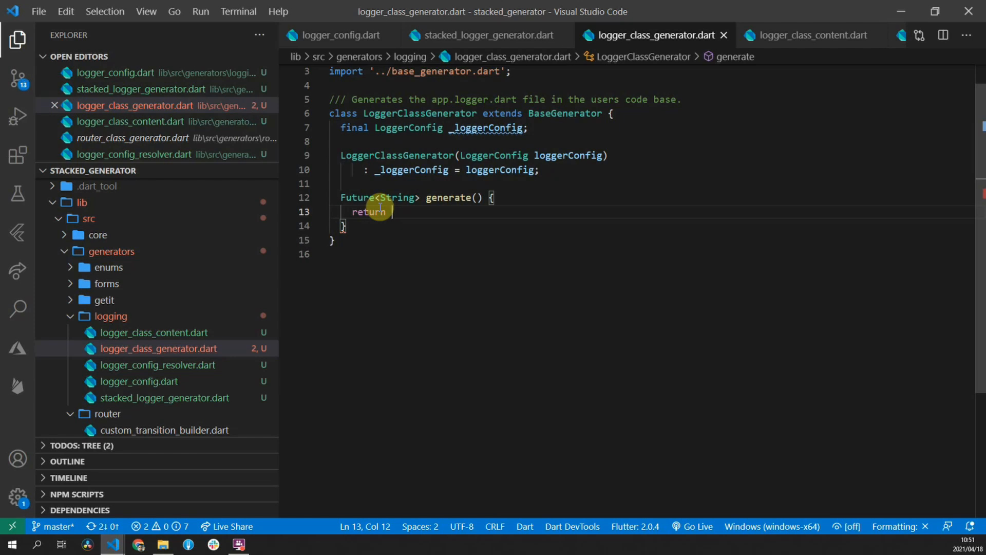
text(Future.value()
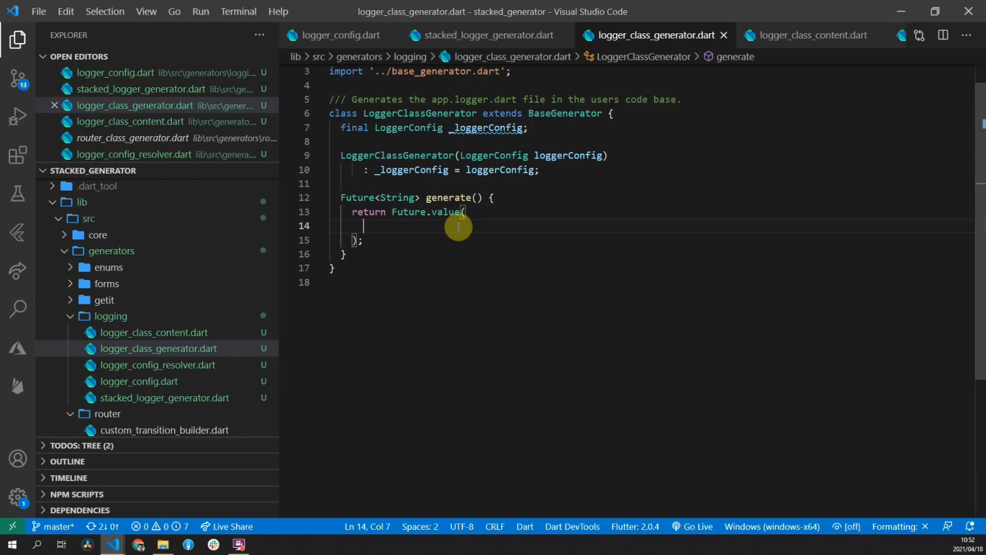
text(loggerClassContent.)
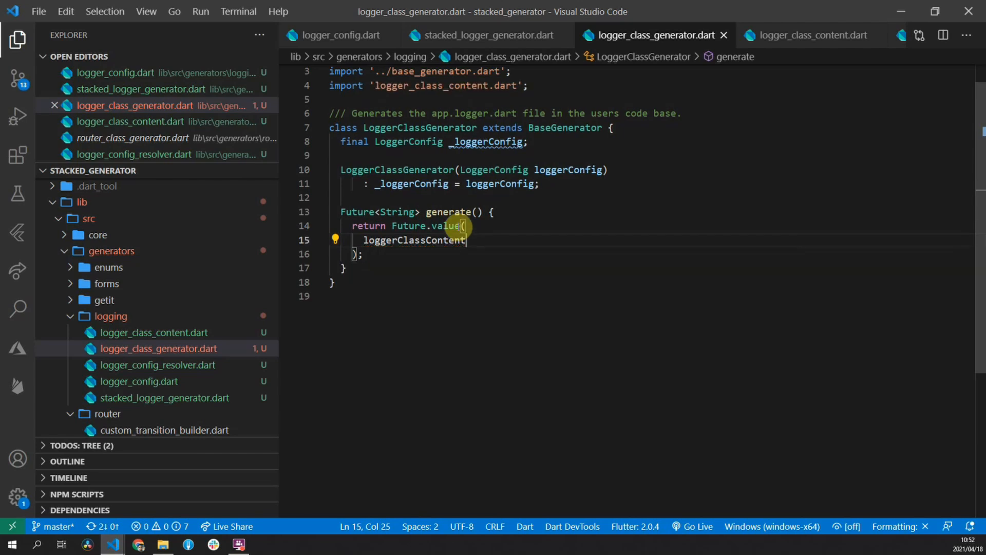
text(.repl)
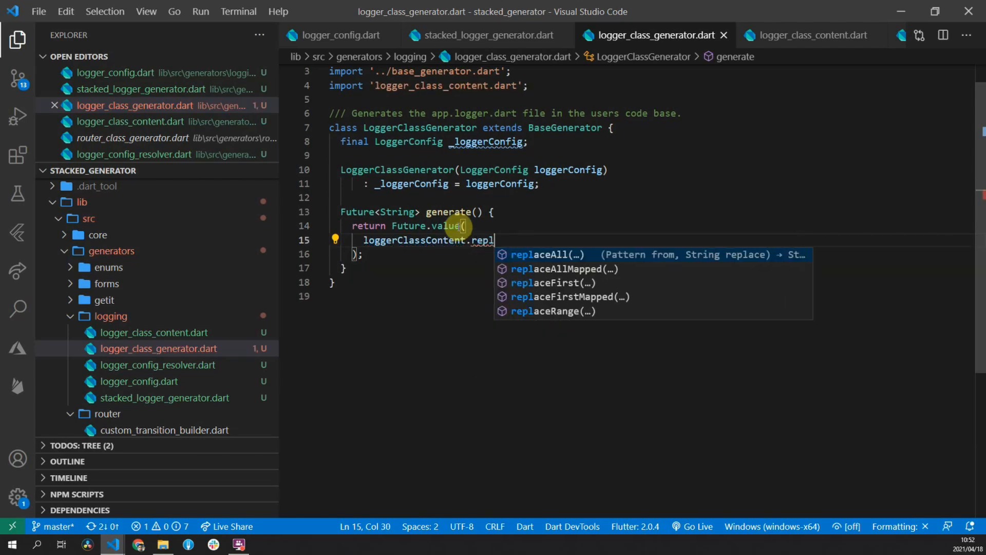
click(553, 283)
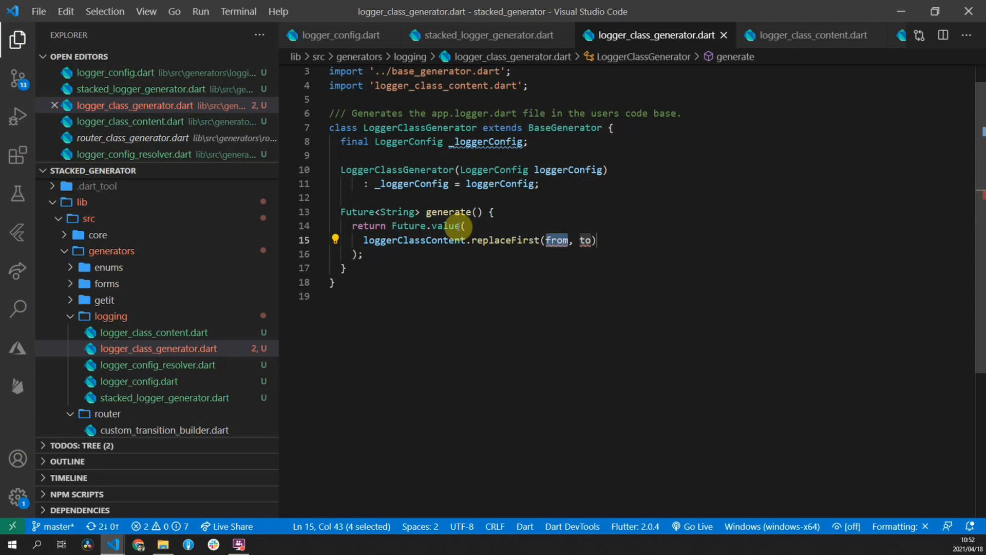
Step: Pass LogHelperNameKey and the log helper name as replaceFirst's arguments
click(810, 36)
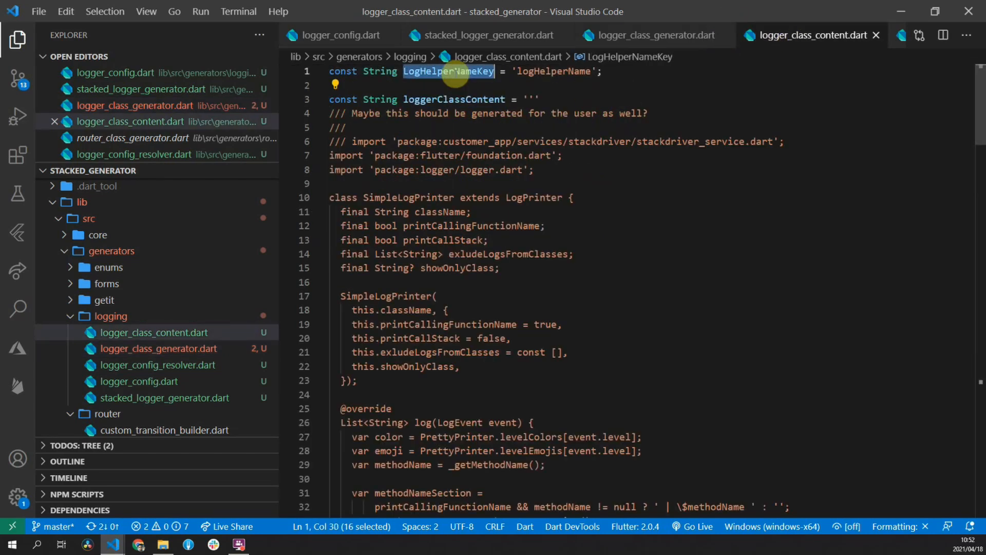
click(648, 35)
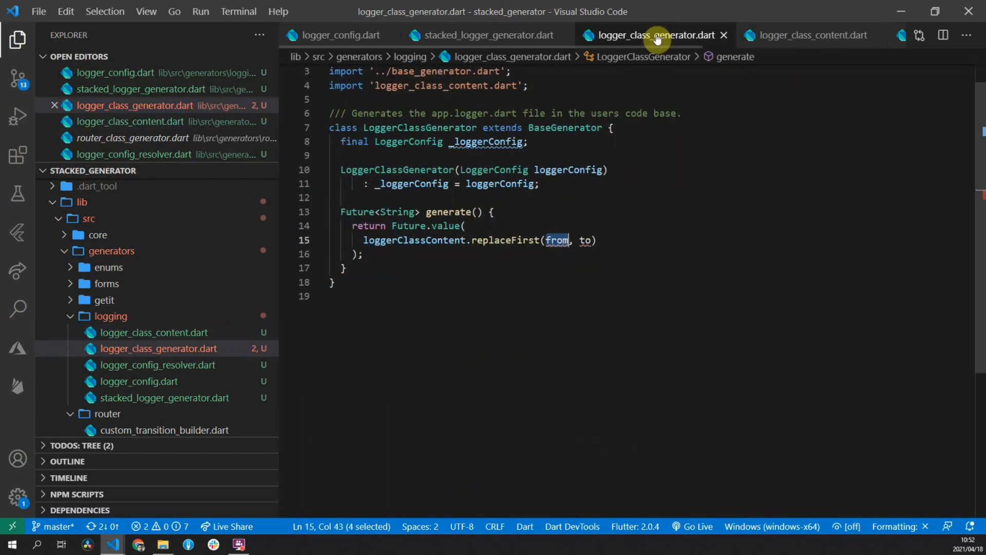
text(LogHelperNameKey)
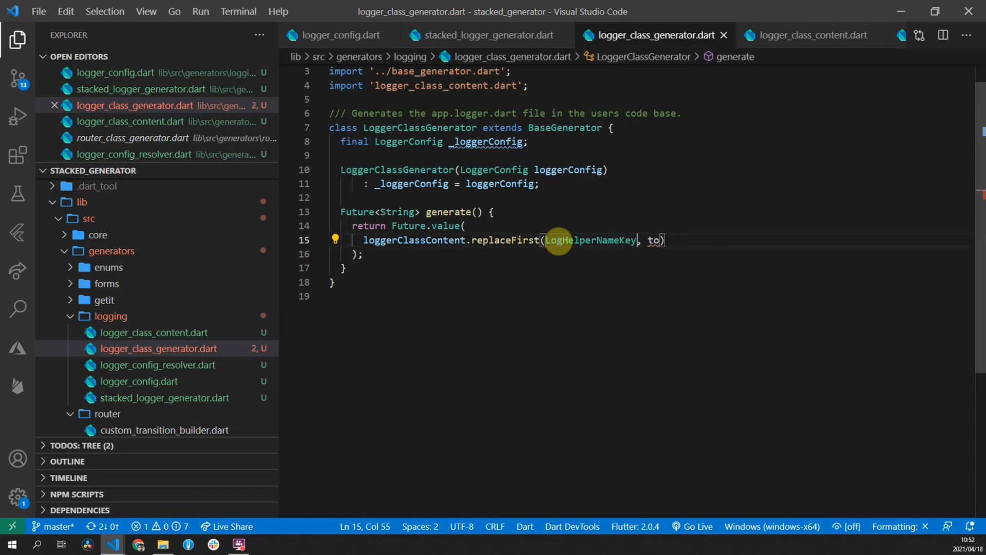
text(_log)
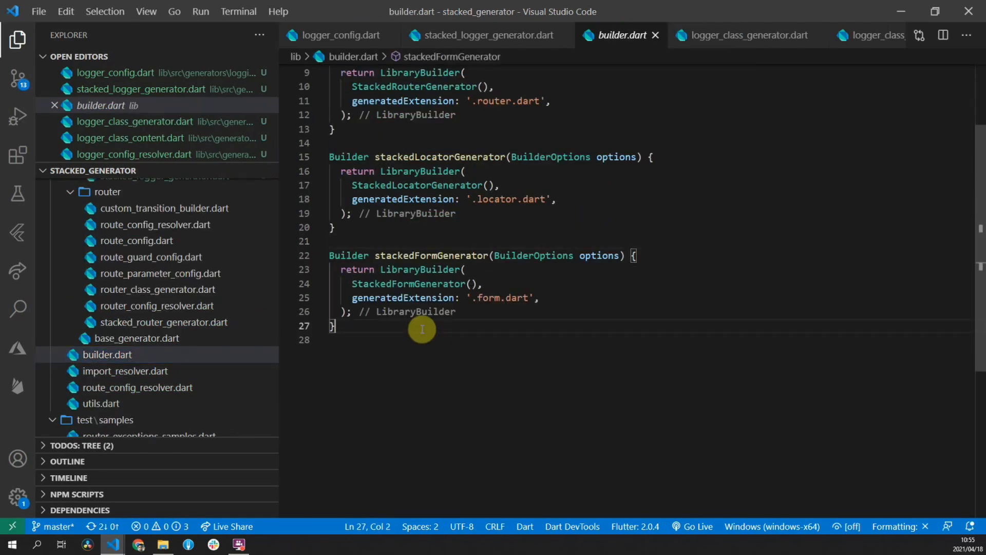
Step: Define Builder stackedLoggerGenerator returning LibraryBuilder(StackedLoggerGenerator(), generatedExtension: '.logger.dart')
text(Builder stacke)
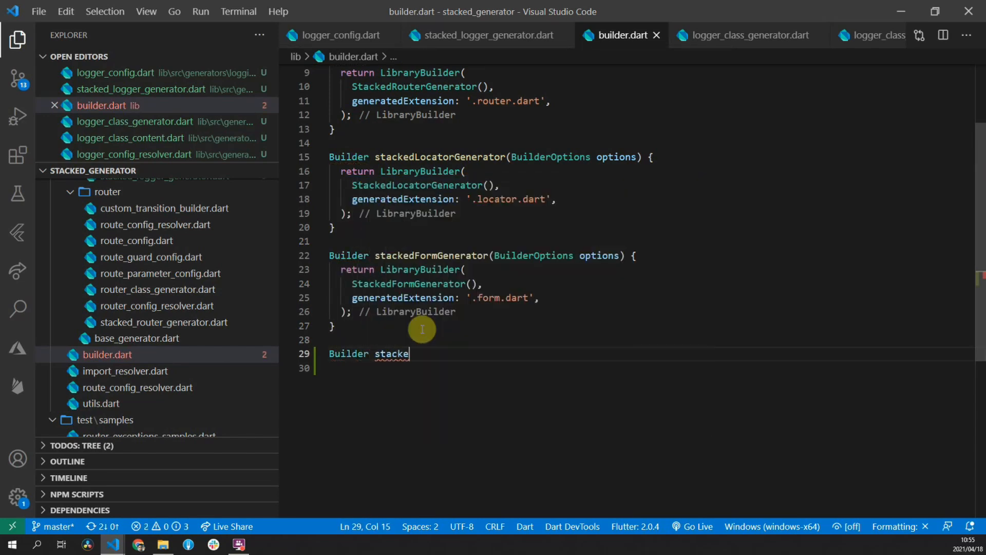
text(dLoggerGenerator(BuilderOptions options) {)
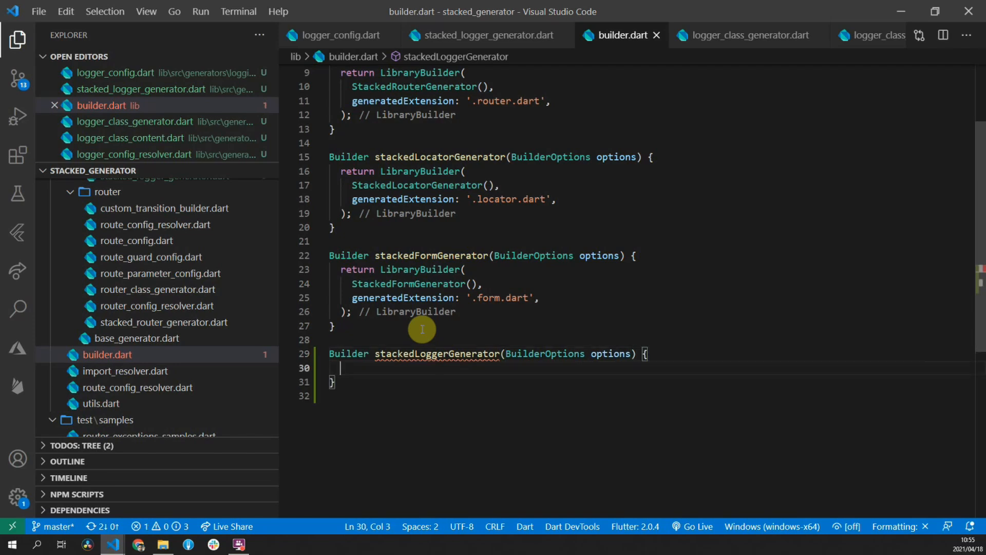
text(return LibraryBuilder(generator)
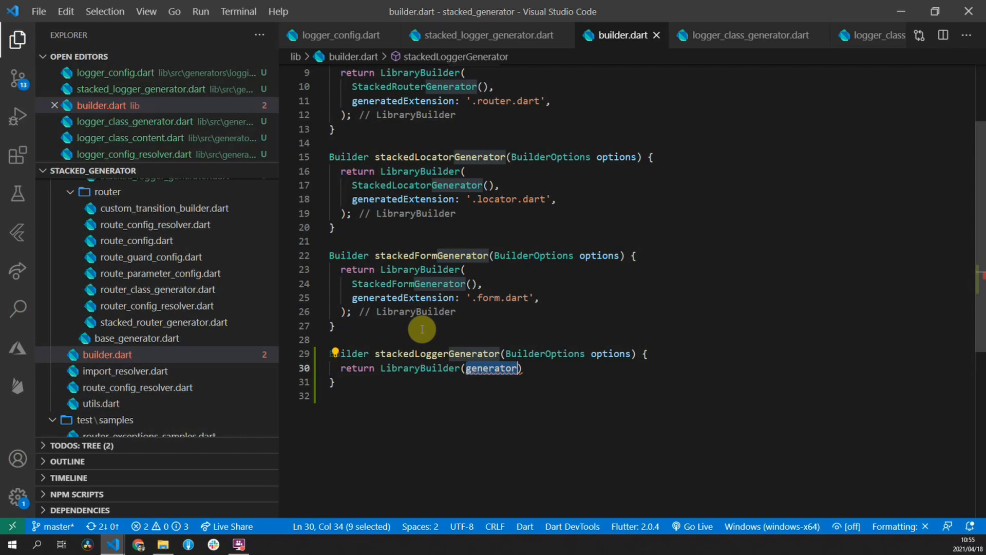
text(StackedLoggerGenerator(),)
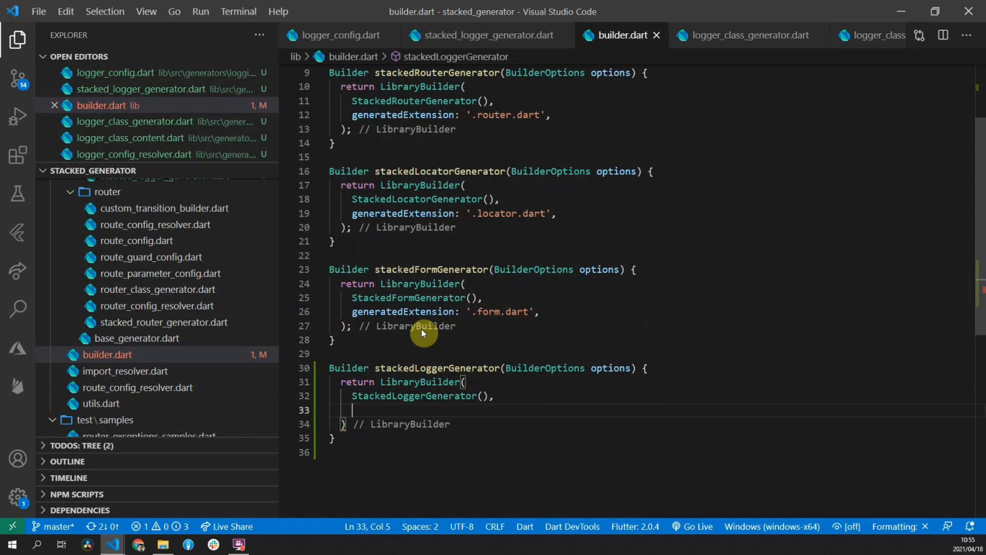
text(generatedExtension: '.)
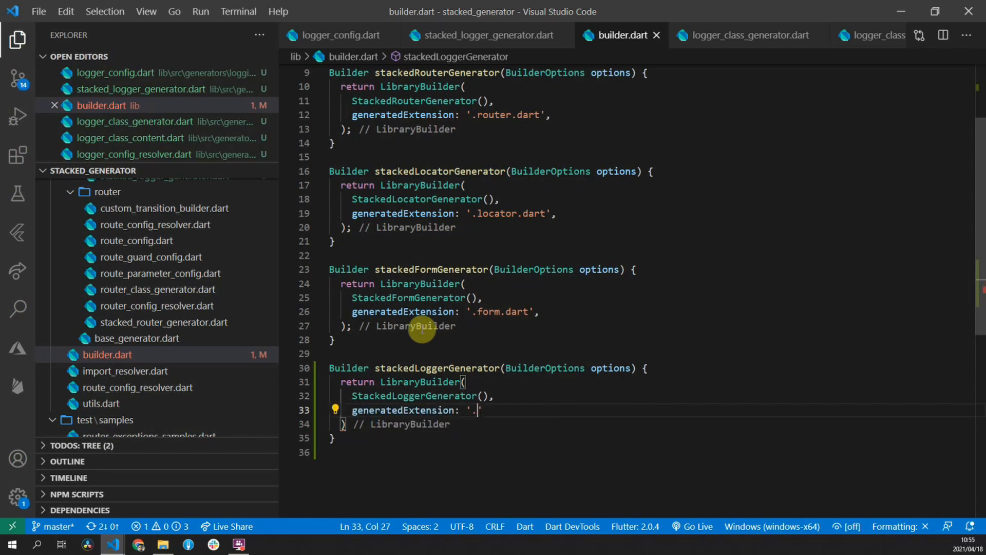
text(logger.da)
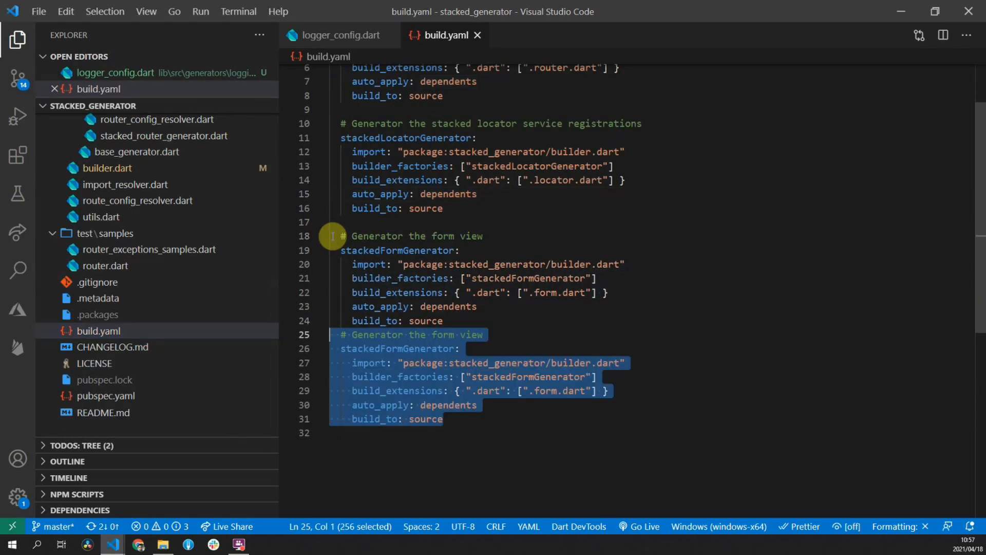
Step: Comment the copied build.yaml entry as 'Generator the logger', then return to builder.dart
click(485, 348)
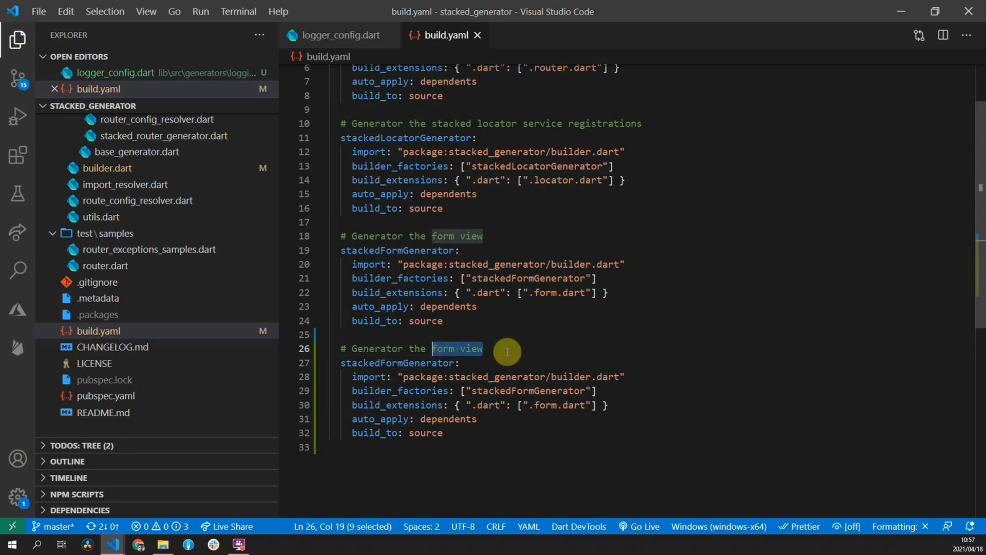
text(logger)
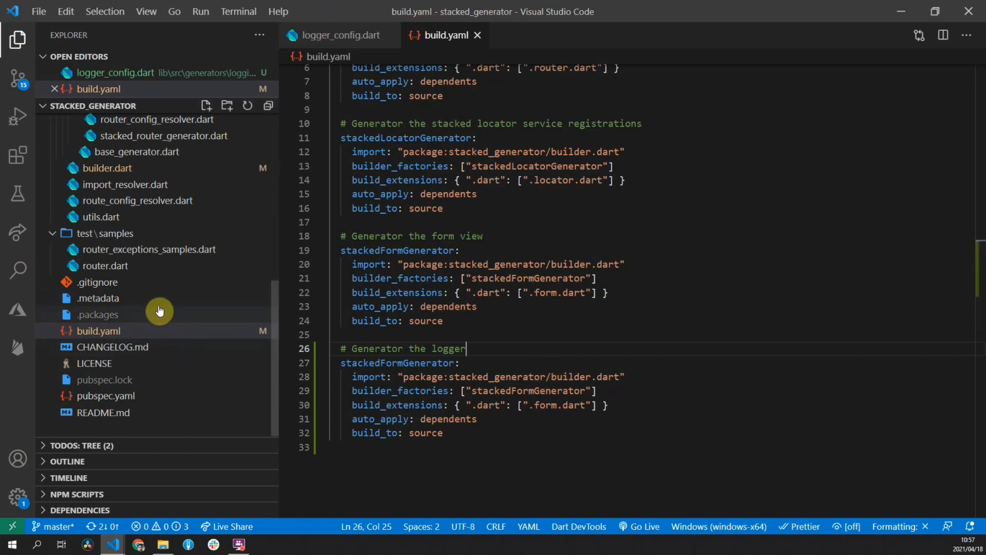
click(107, 168)
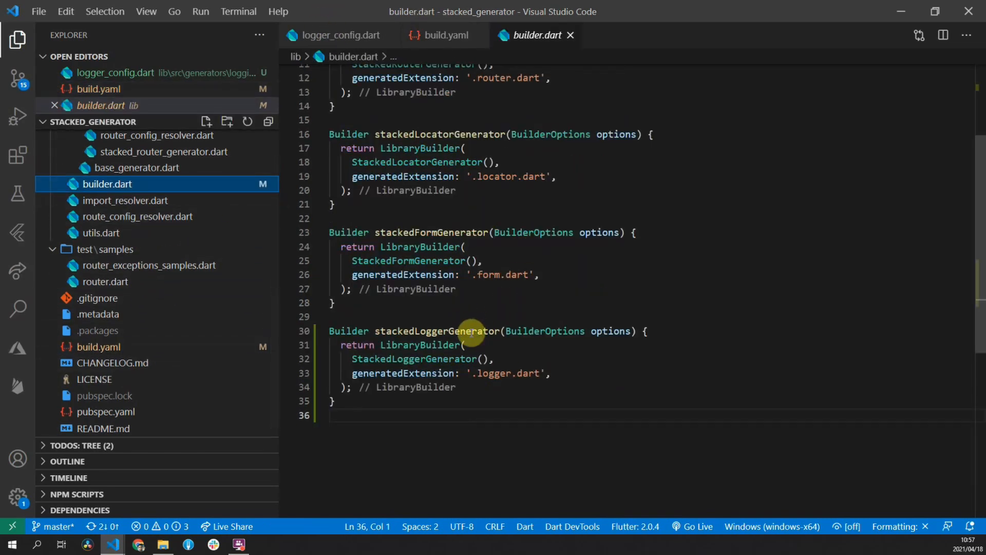
click(442, 35)
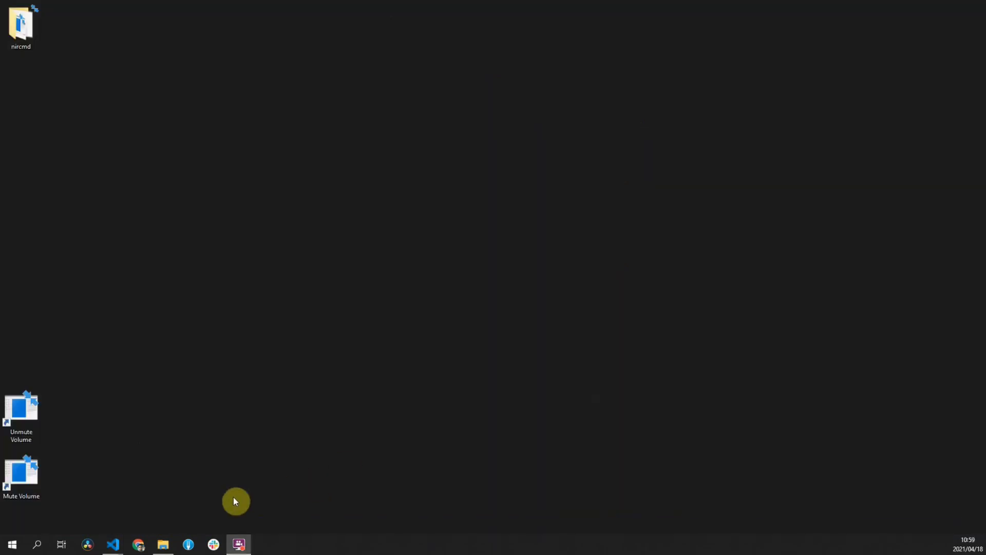
Step: In the stacked package's stacked_logger_annotations.dart, write a documented StackedLogger class with logHelperName defaulting to 'getLogger'
click(112, 544)
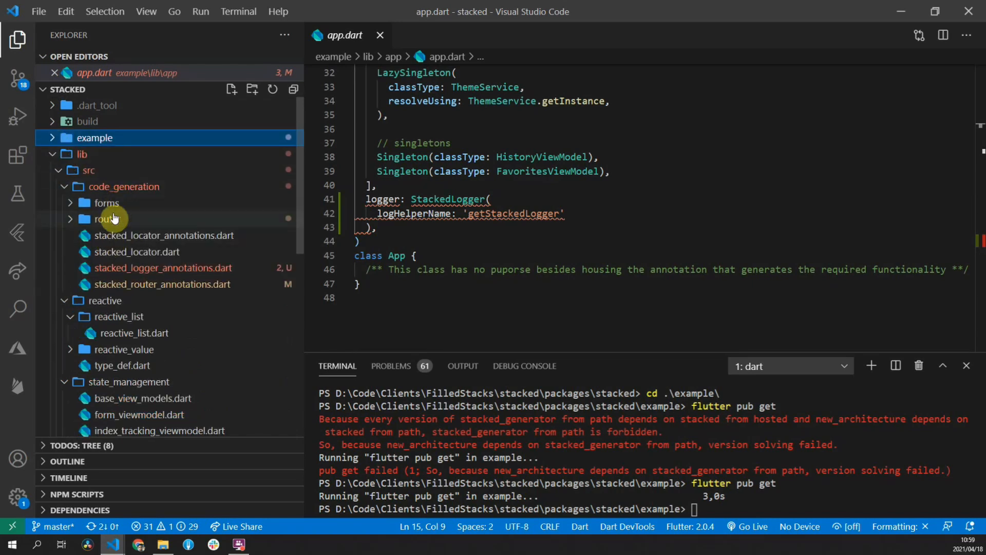
click(162, 267)
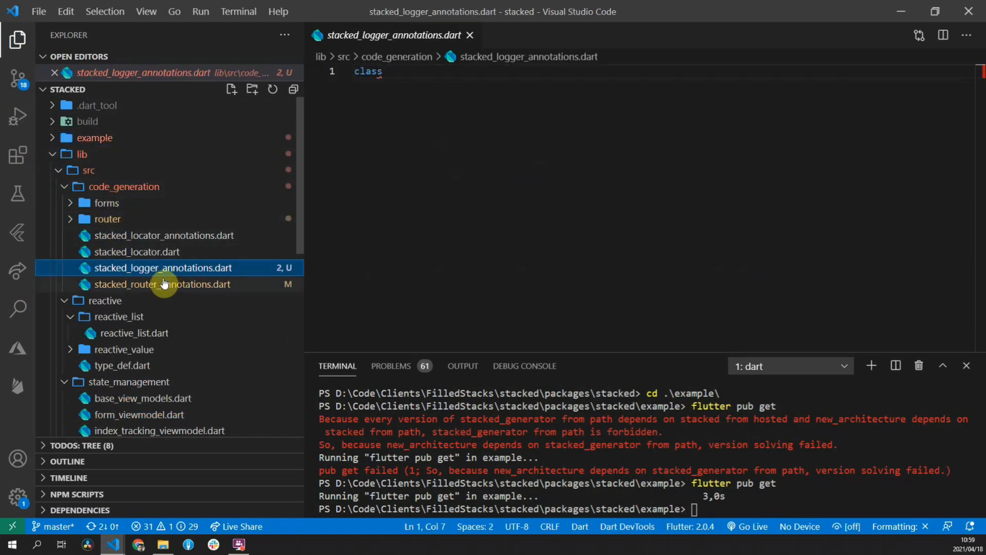
click(389, 71)
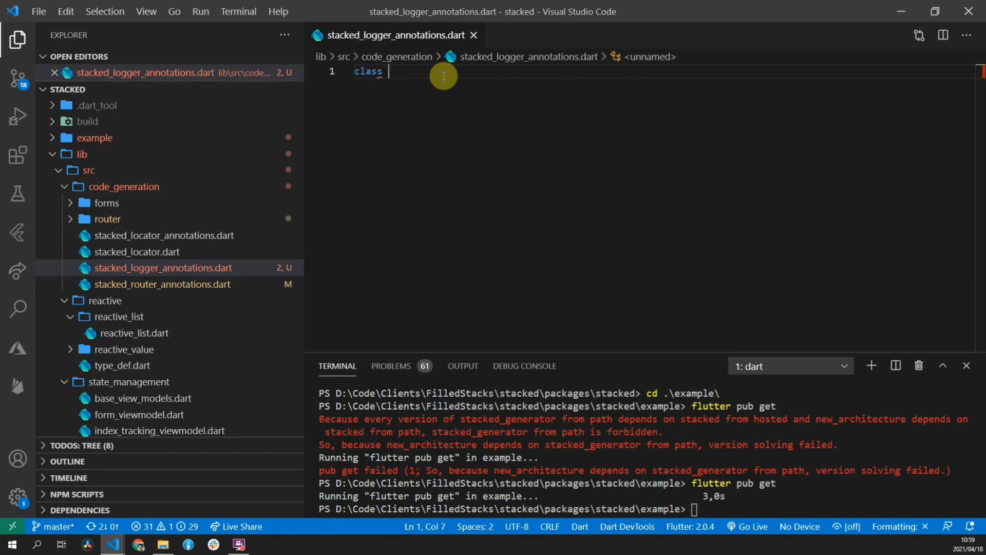
text(StackedLogger {)
text(/// Defined the co)
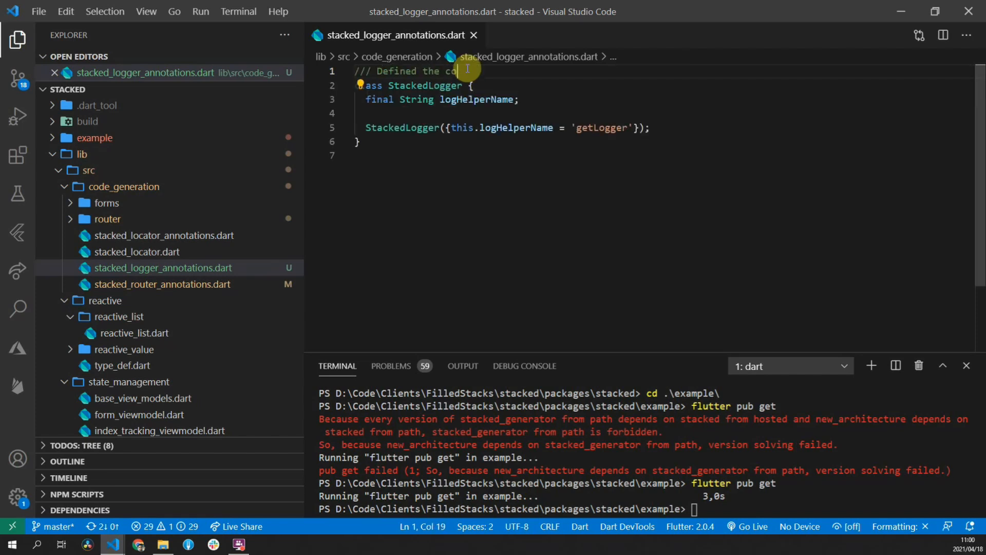
text(fig for the)
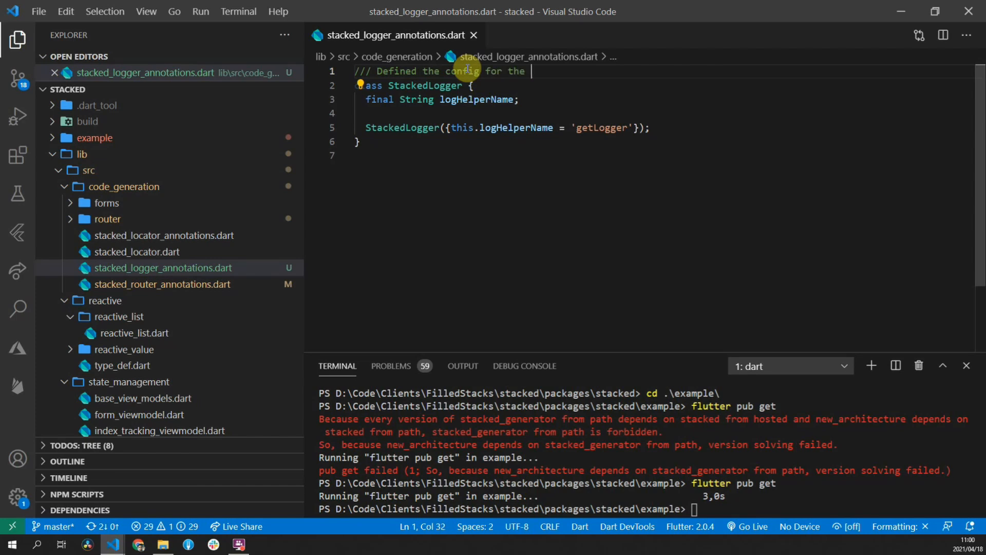
text(StackedLogg)
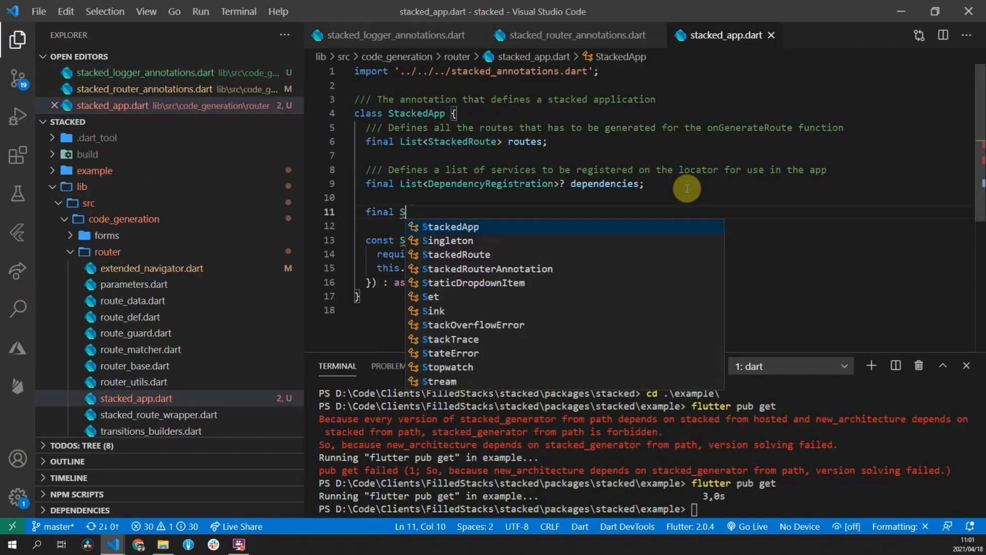
Step: Remove the logHelperName argument so app.dart uses a plain const StackedLogger() annotation
text(tackedLogger()
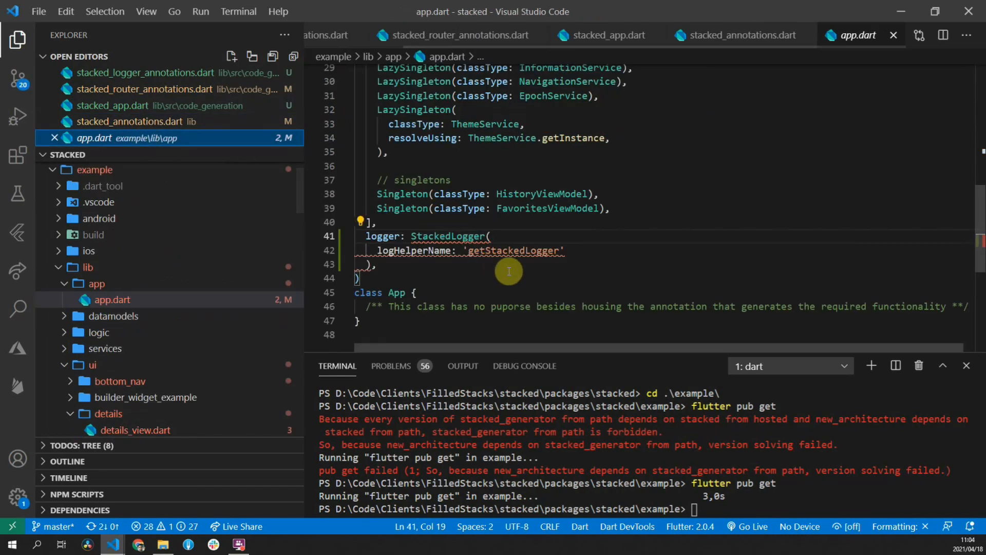
click(145, 73)
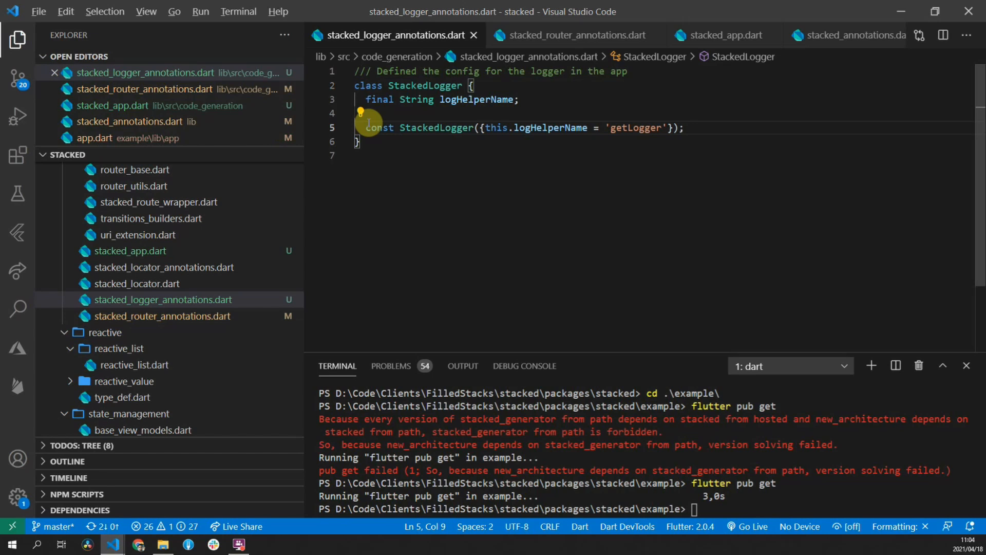
click(94, 139)
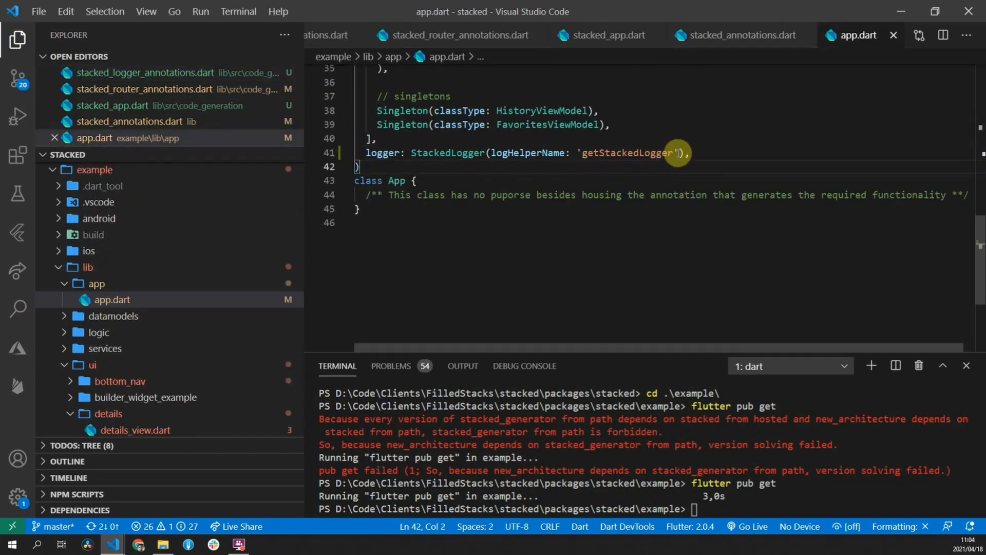
double_click(626, 153)
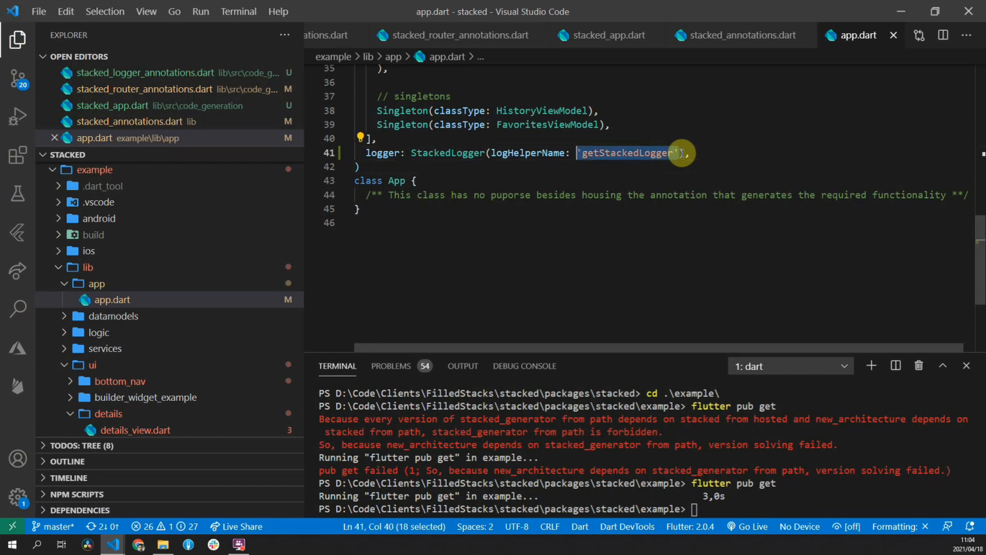
key(Delete)
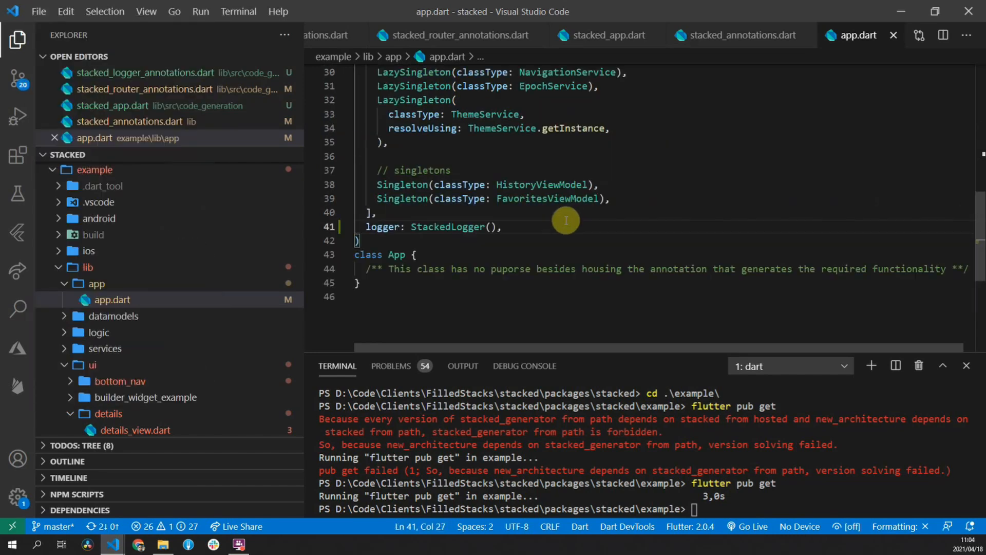
scroll(up, 3)
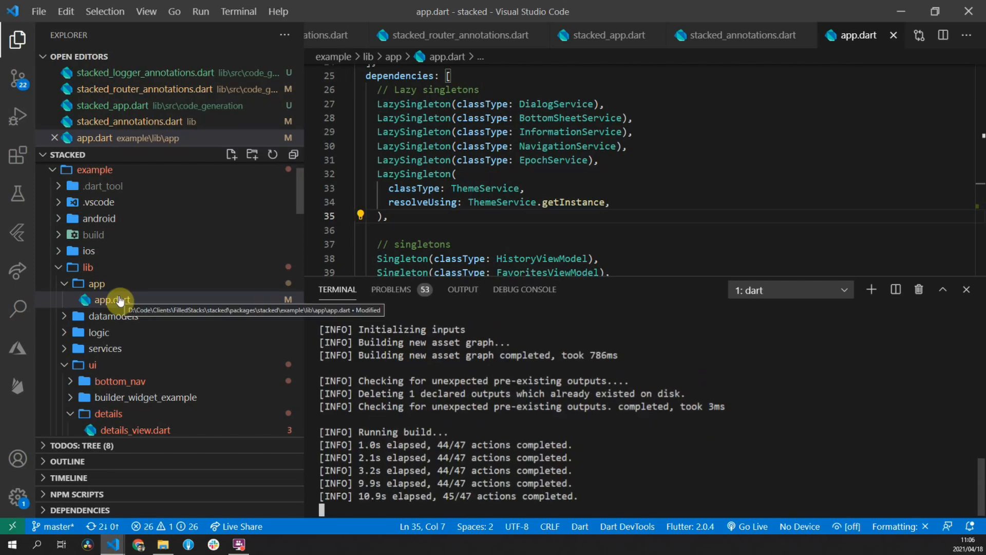
Step: After the build, open generated app.logger.dart and inspect the unterminated string on line 38
click(97, 283)
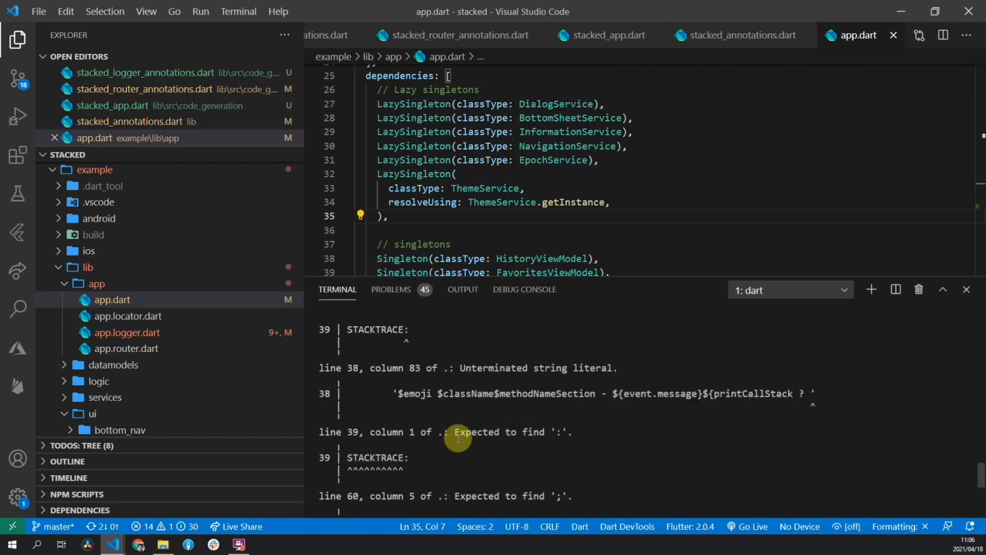
click(126, 332)
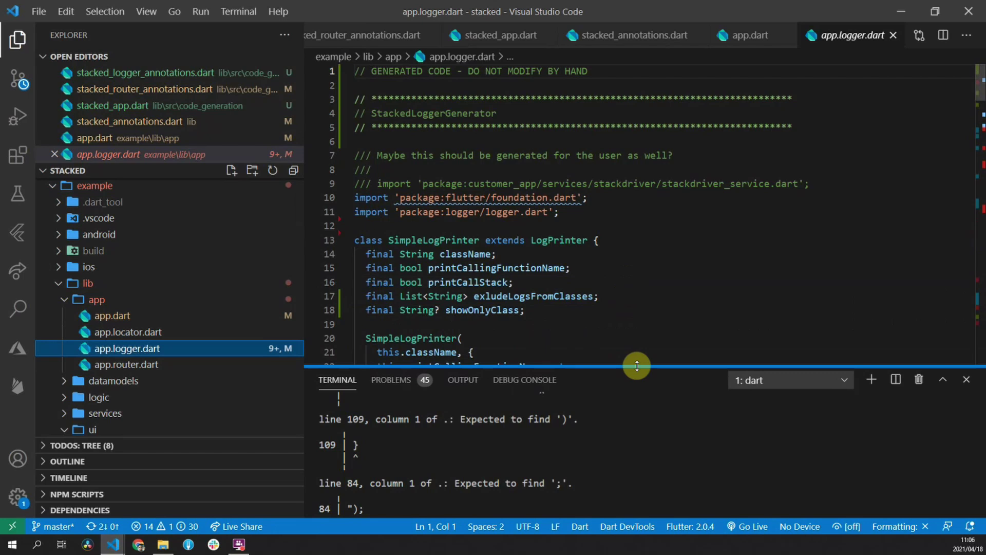
scroll(down, 3)
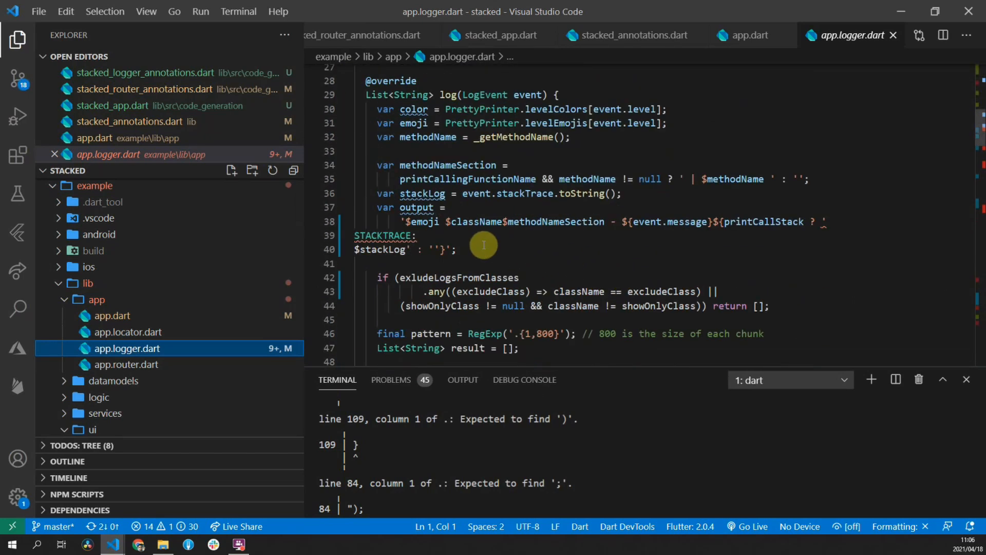
mouse_move(820, 221)
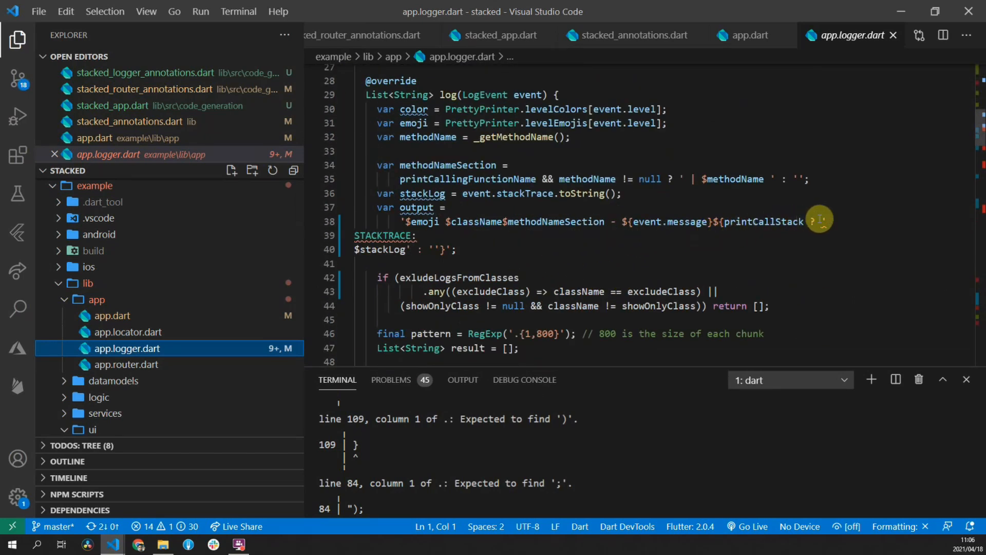
click(818, 221)
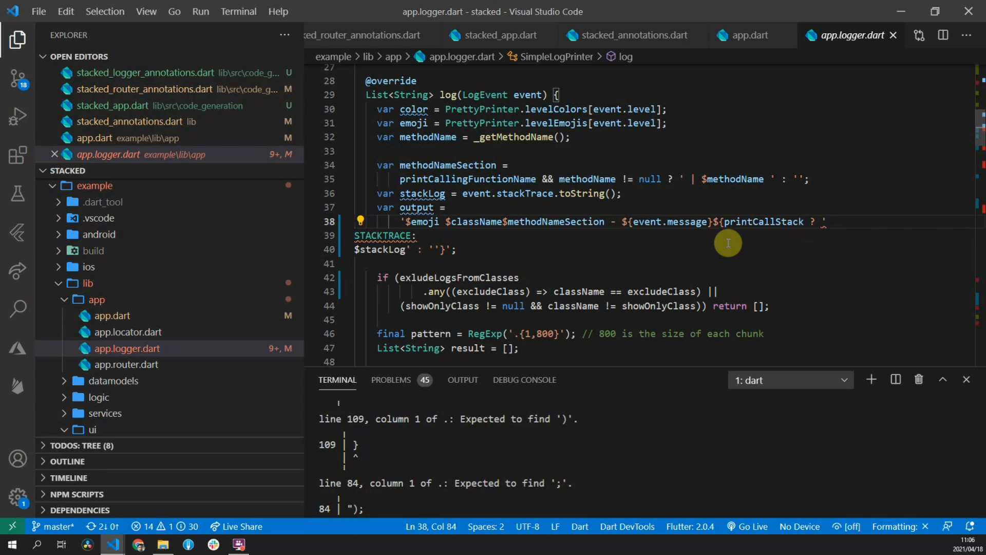
Step: Inspect the broken split stacktrace string around line 49 of app.logger.dart
scroll(down, 3)
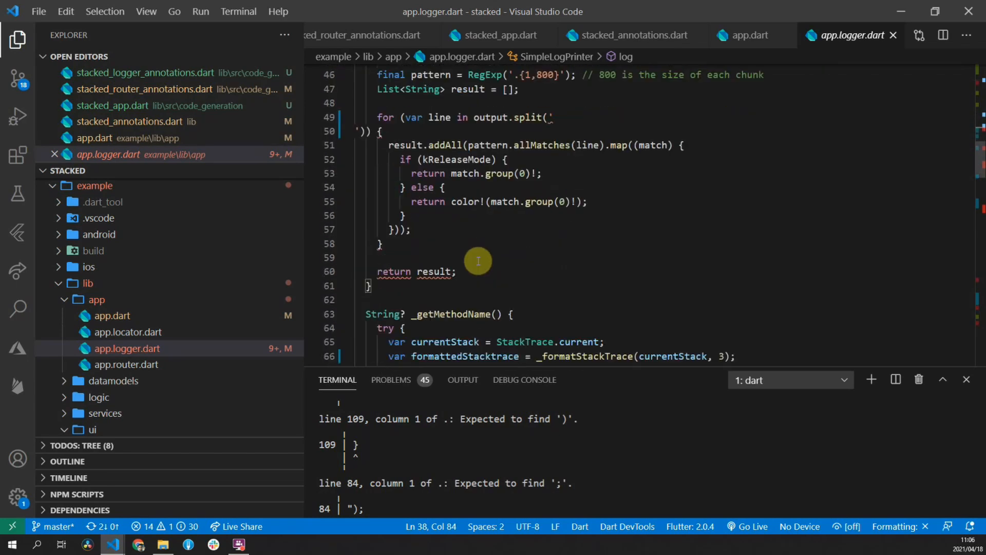
scroll(up, 3)
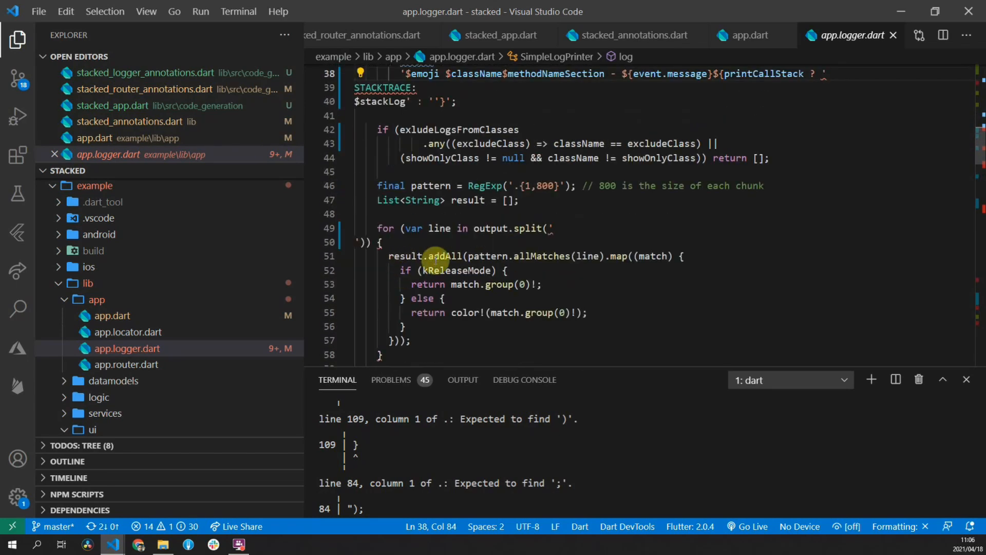
click(549, 228)
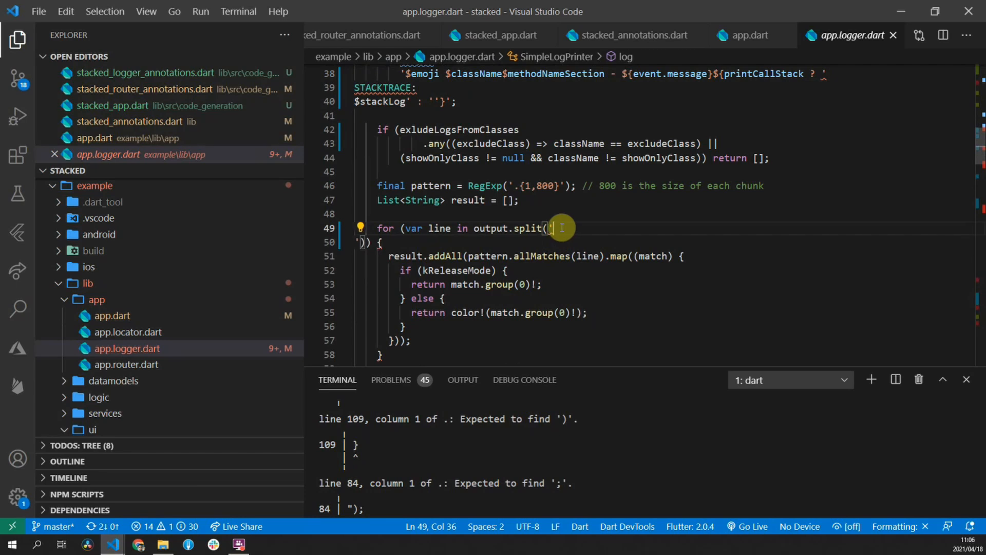
scroll(down, 3)
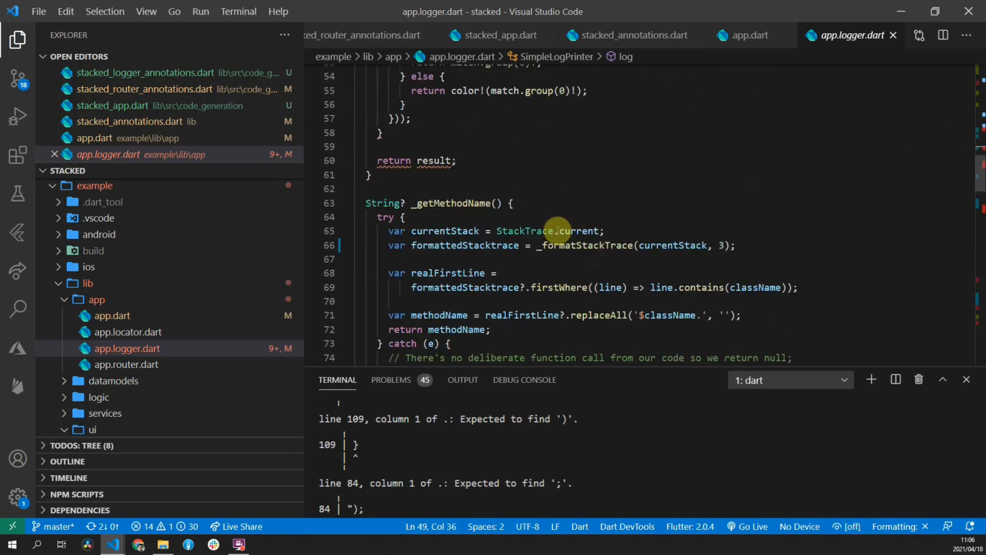
scroll(down, 3)
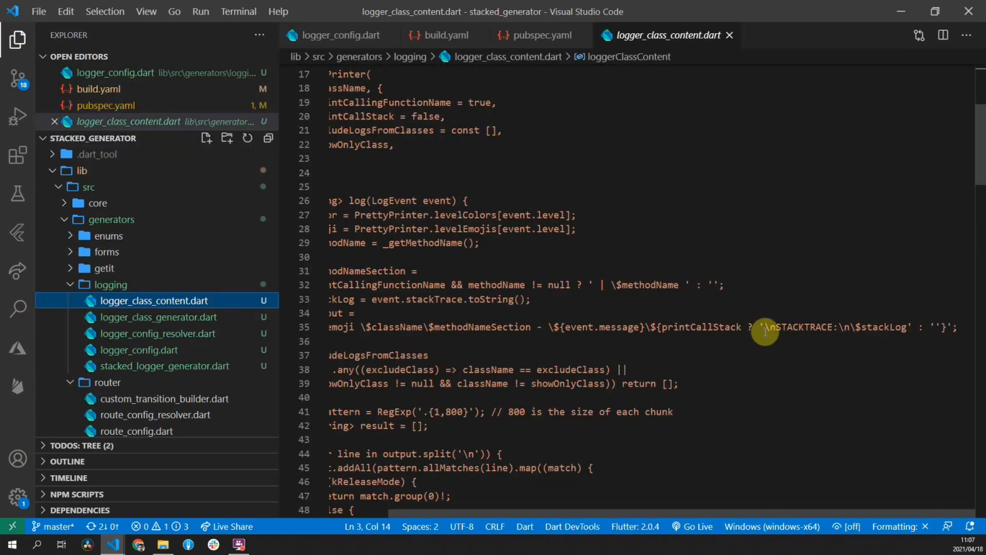
Step: Go to the '\nSTACKTRACE' newline escape on line 35 of logger_class_content.dart
click(754, 327)
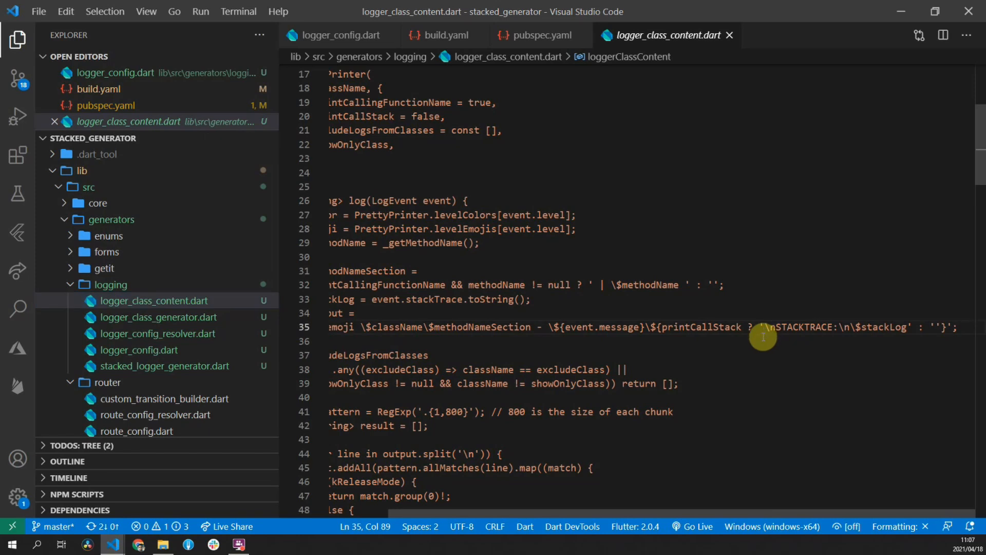
mouse_move(763, 336)
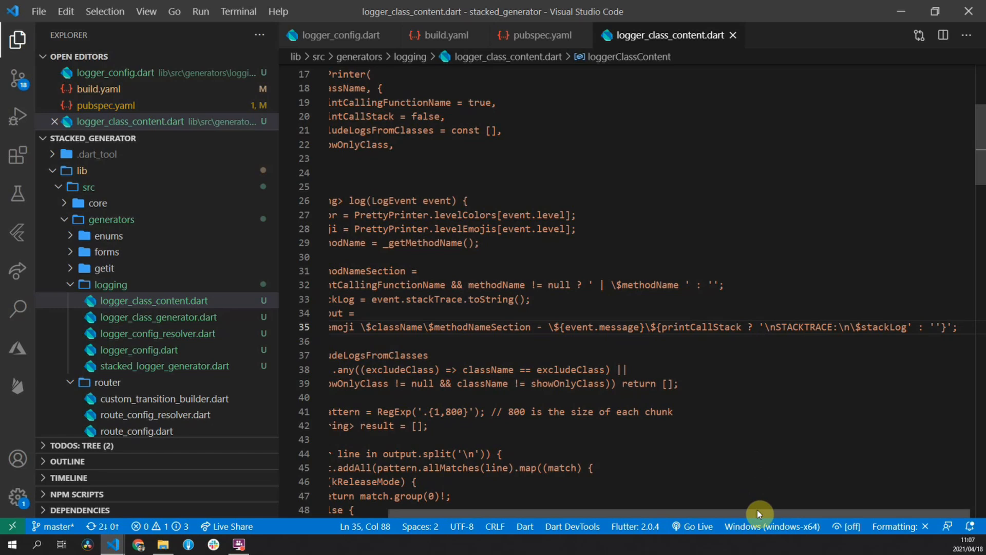
scroll(left, 3)
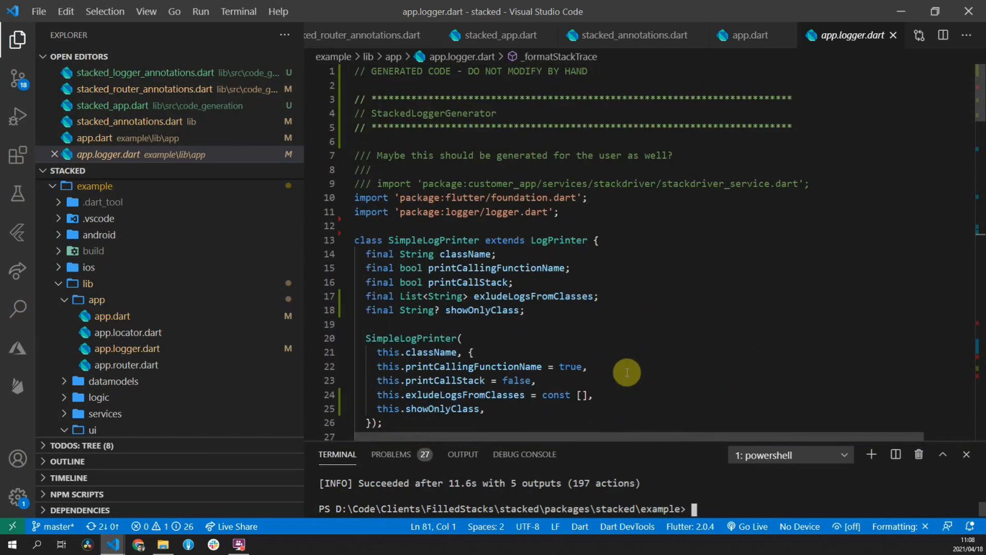
Step: Scroll through the regenerated app.logger.dart to check the stacktrace string handling
scroll(down, 3)
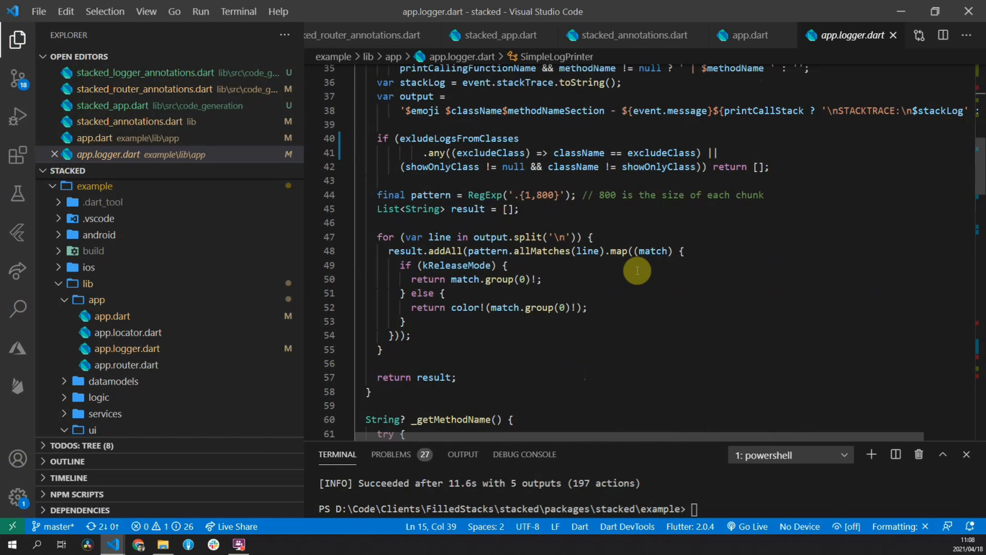
scroll(down, 3)
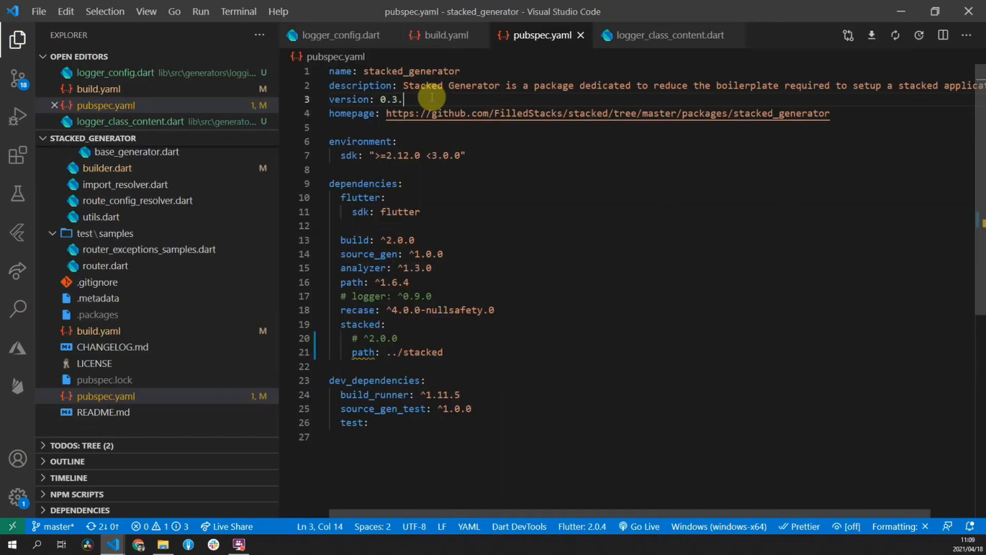
Step: Change stacked_generator's pubspec version to 0.4.0
text(3)
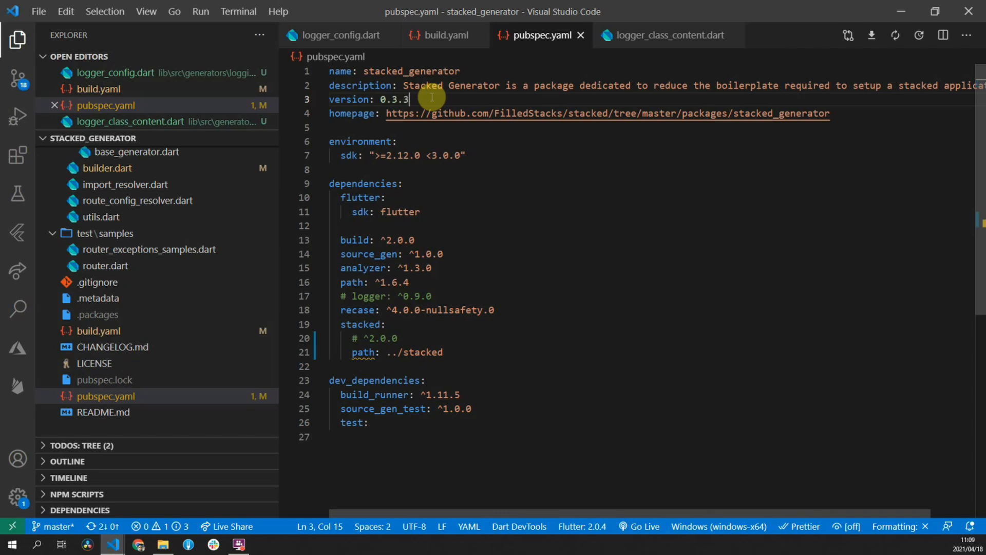
text(0.4.3)
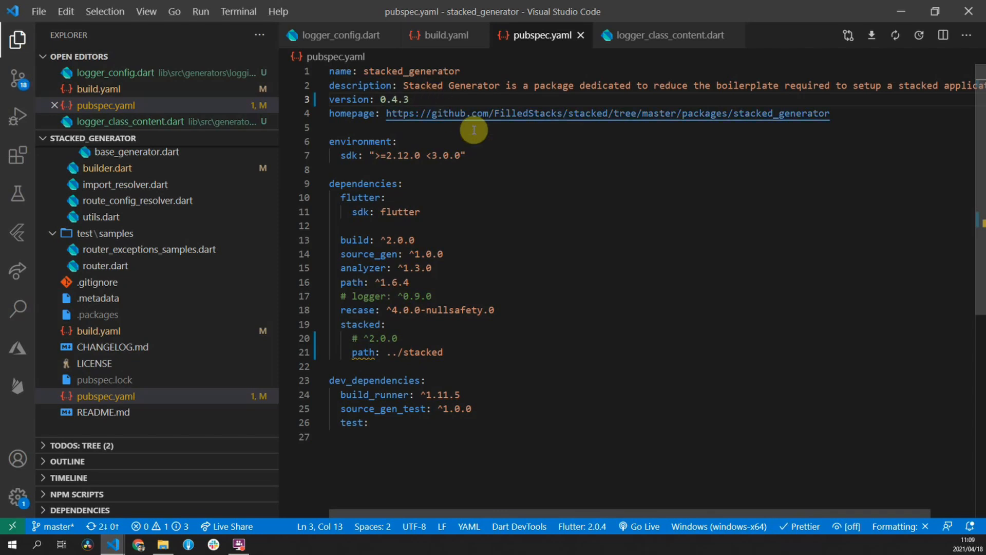
click(412, 99)
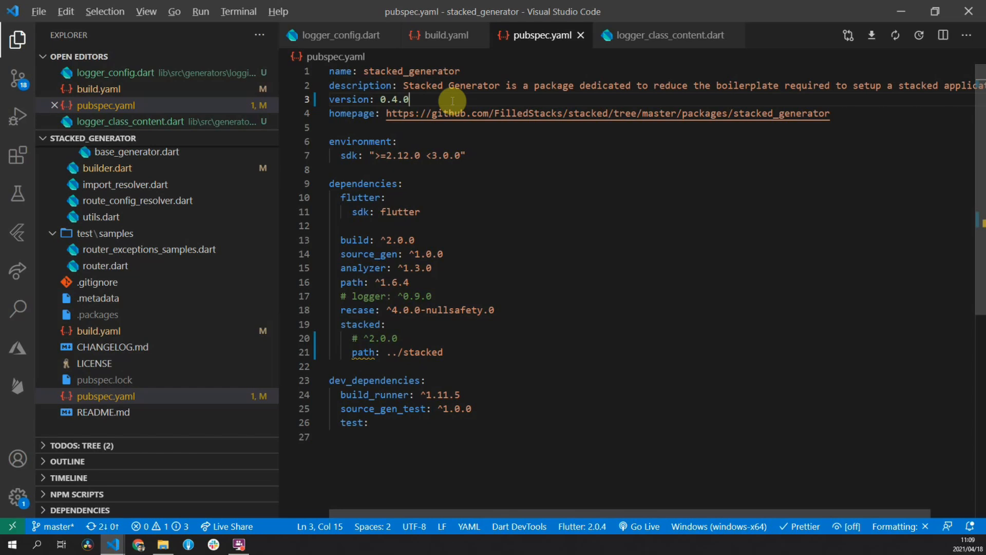
Step: Start a '## 0.4.0' changelog entry with an '- Adds' bullet above 0.3.3
click(112, 347)
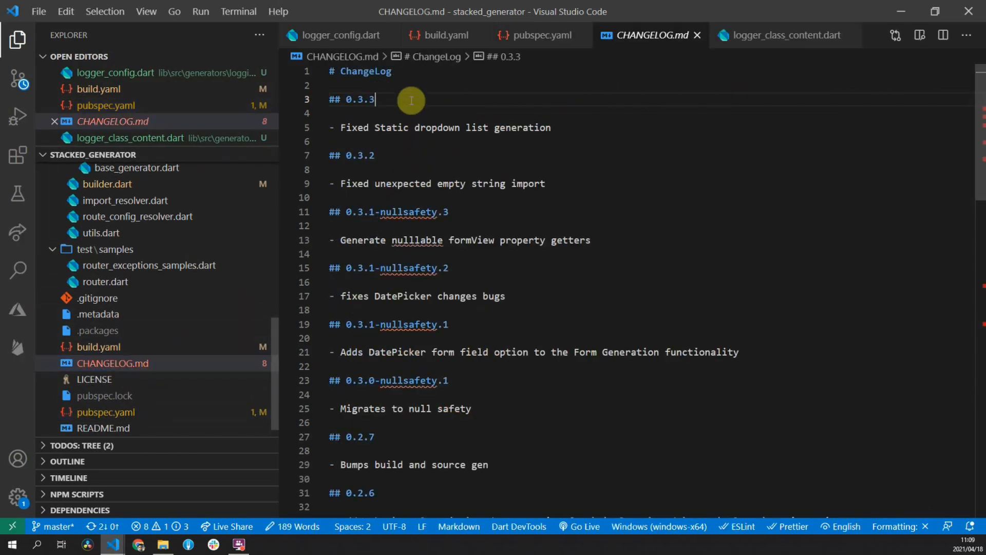
text(## 0.4.0)
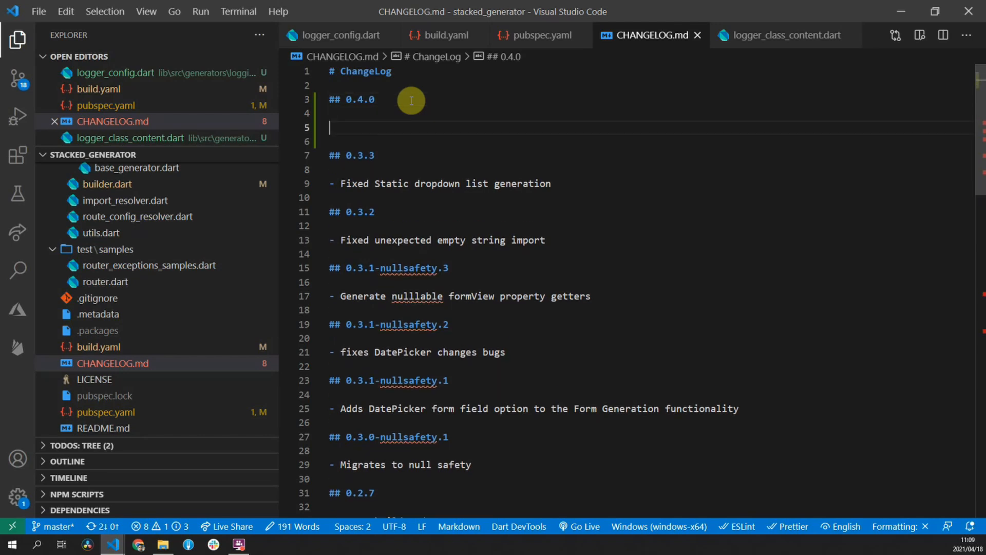
text(- Adds)
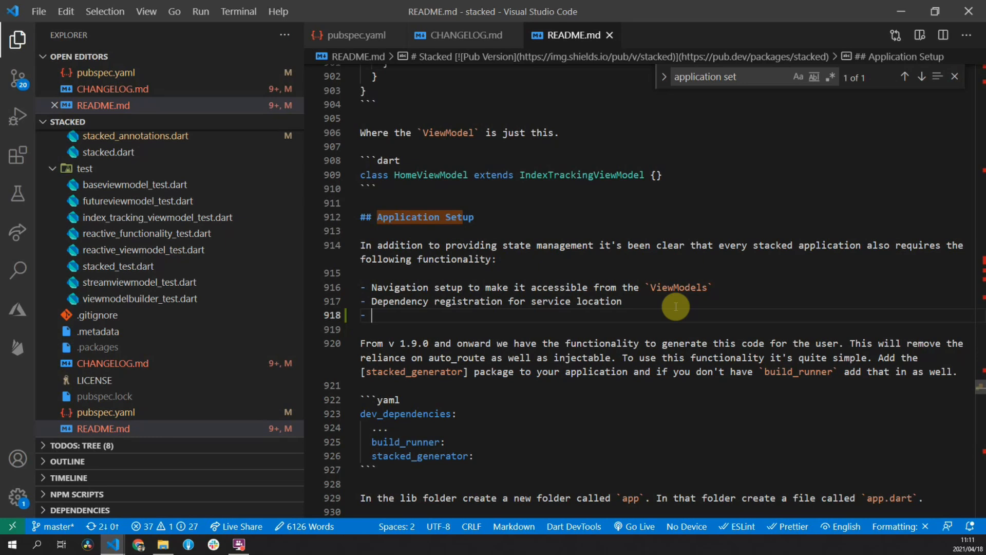
Step: Write the README Logger bullet and section describing app.logger.dart as the most important part
text(Logge)
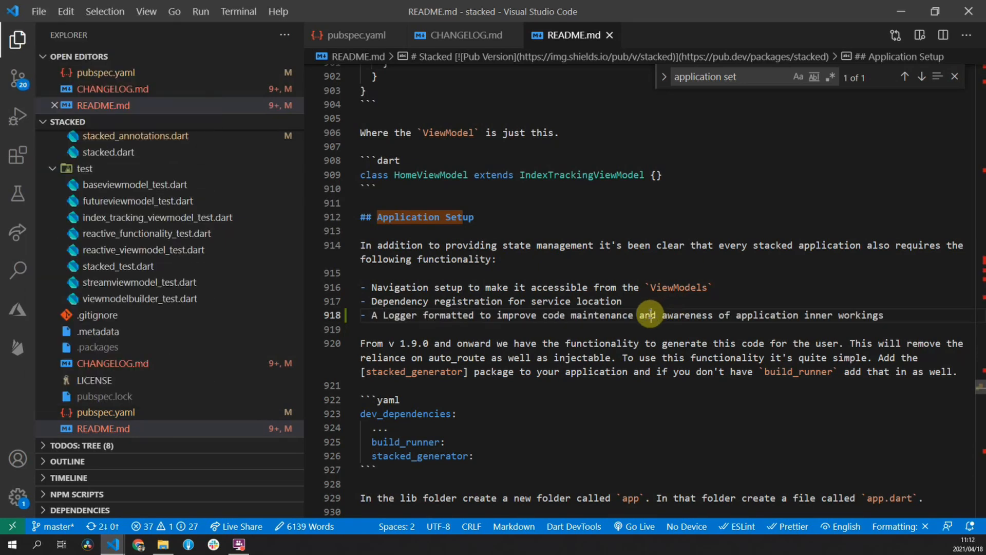
scroll(down, 3)
text(### Logg)
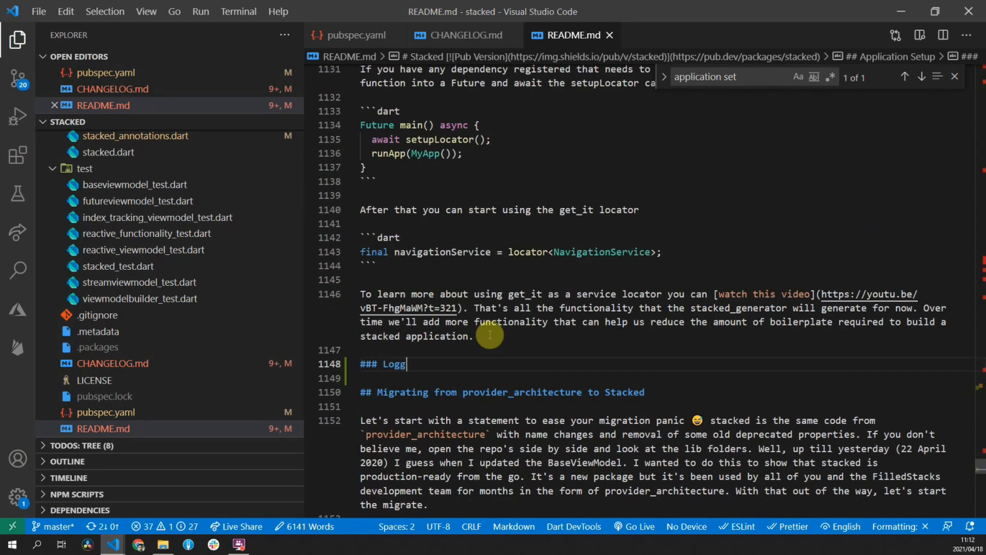
text(er)
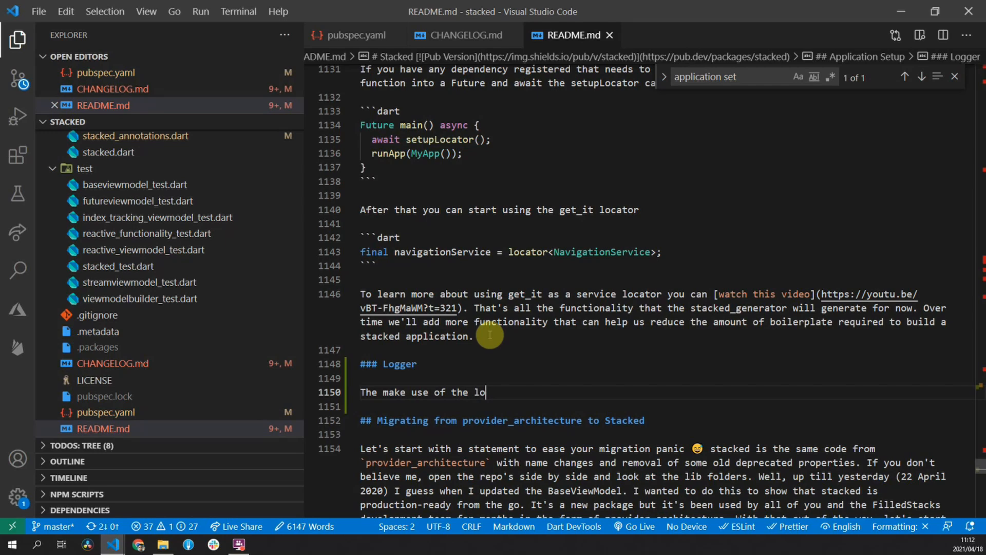
scroll(up, 3)
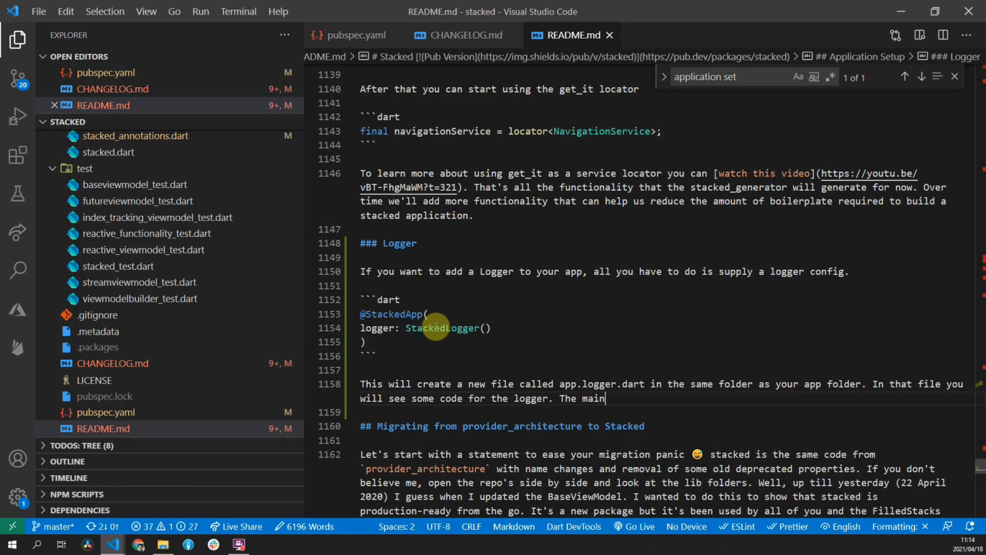
text(part of t)
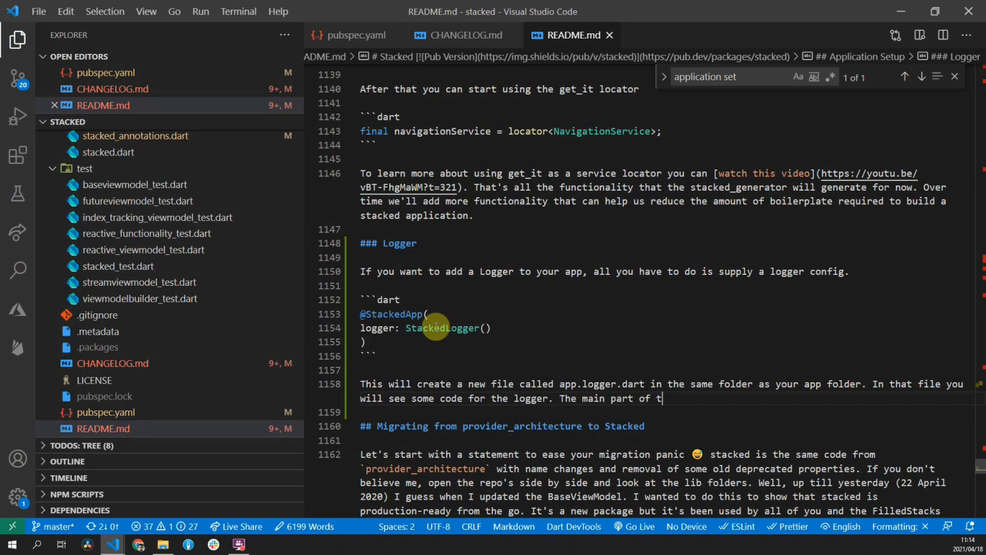
text(most i)
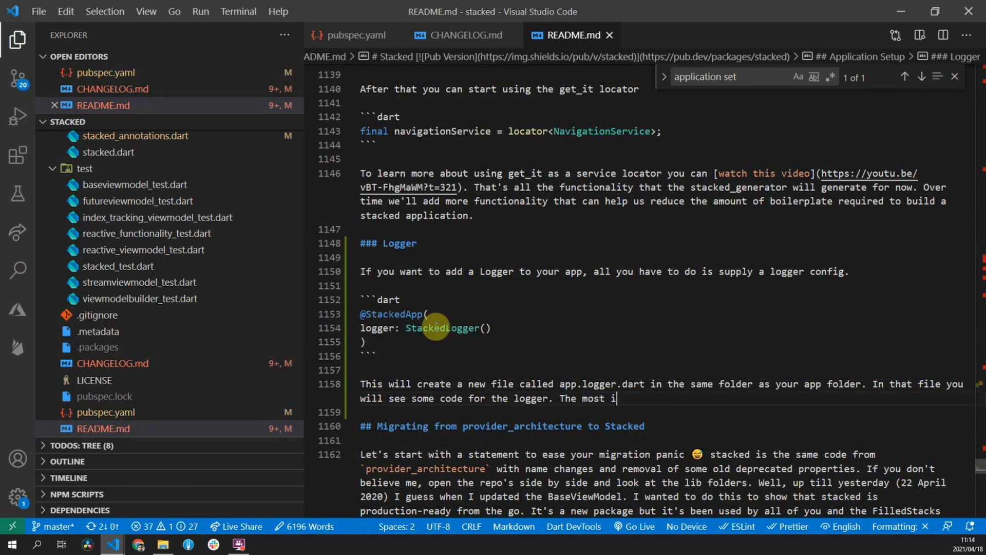
text(mportant part)
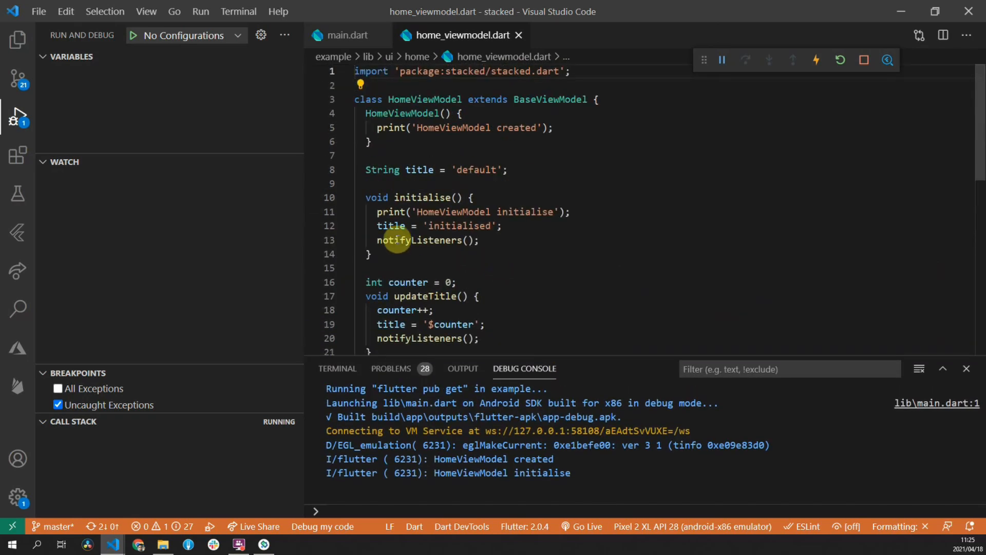
Step: Add a final log = getLogger('HomeViewModel') field at the top of HomeViewModel
click(624, 104)
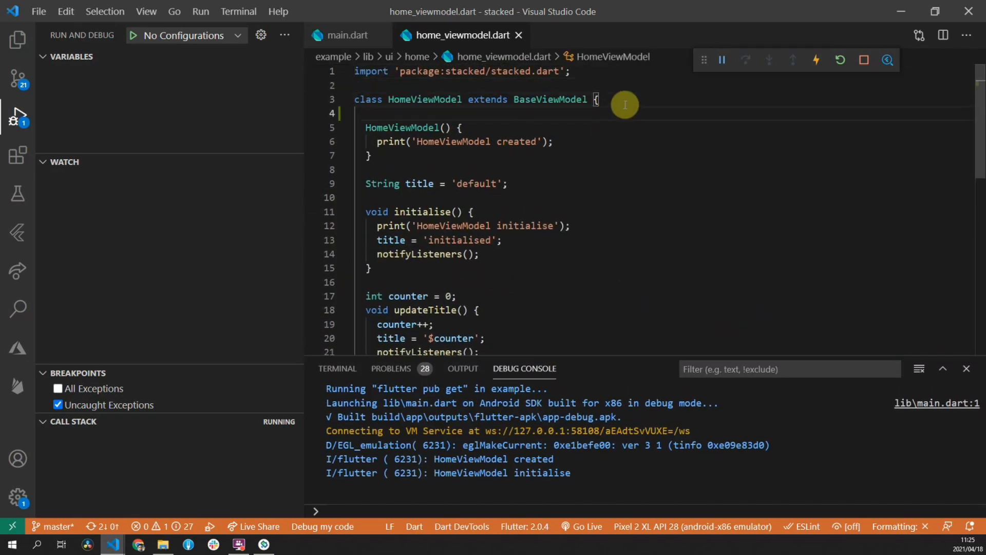
text(final log)
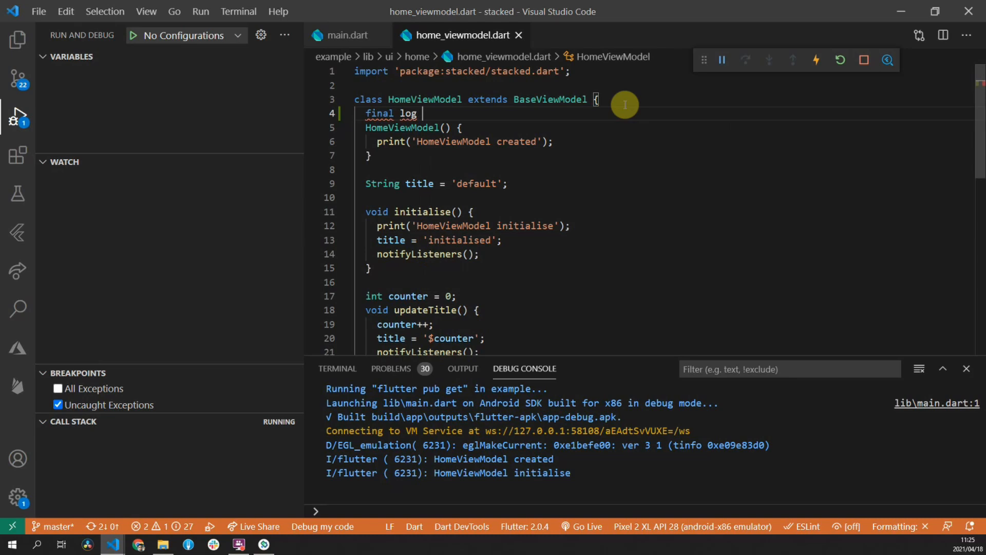
text(= getLogger('className)
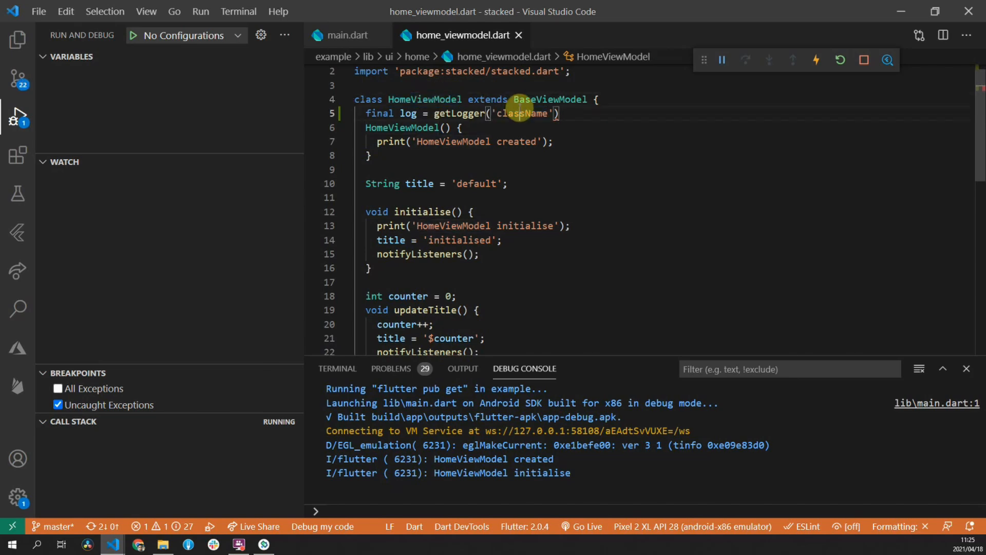
Step: Stop the app and replace the constructor's print call with log.d, then relaunch
click(863, 59)
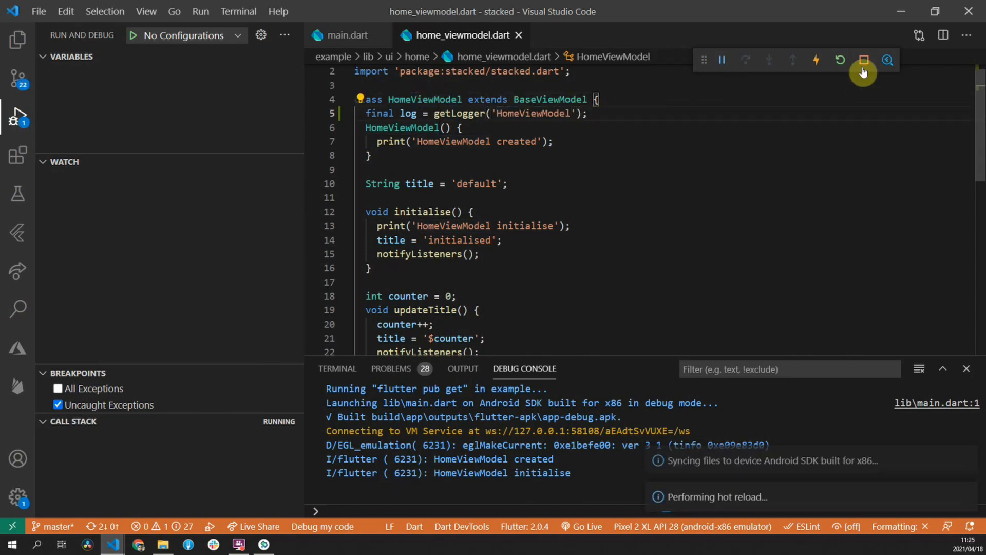
click(863, 59)
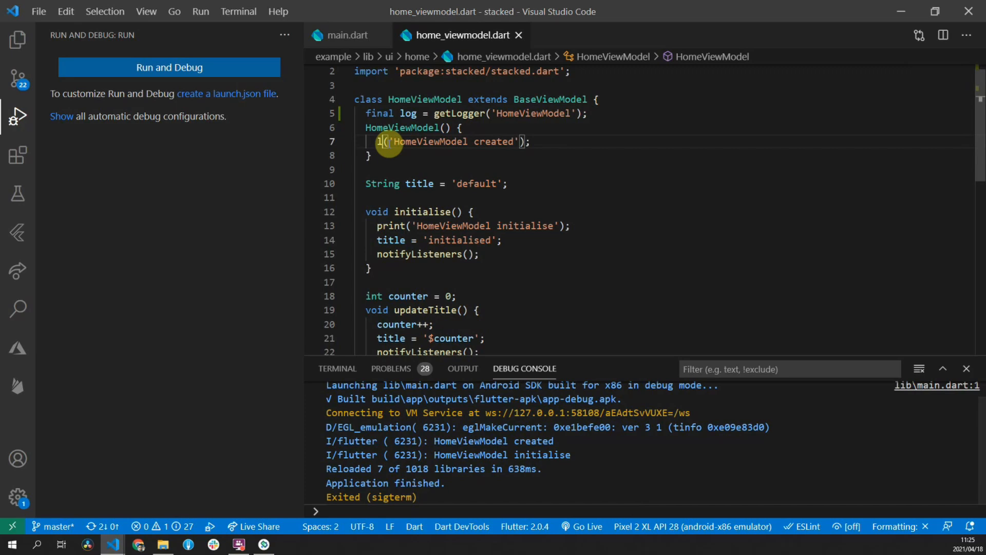
text(og.d)
click(470, 226)
text(log.)
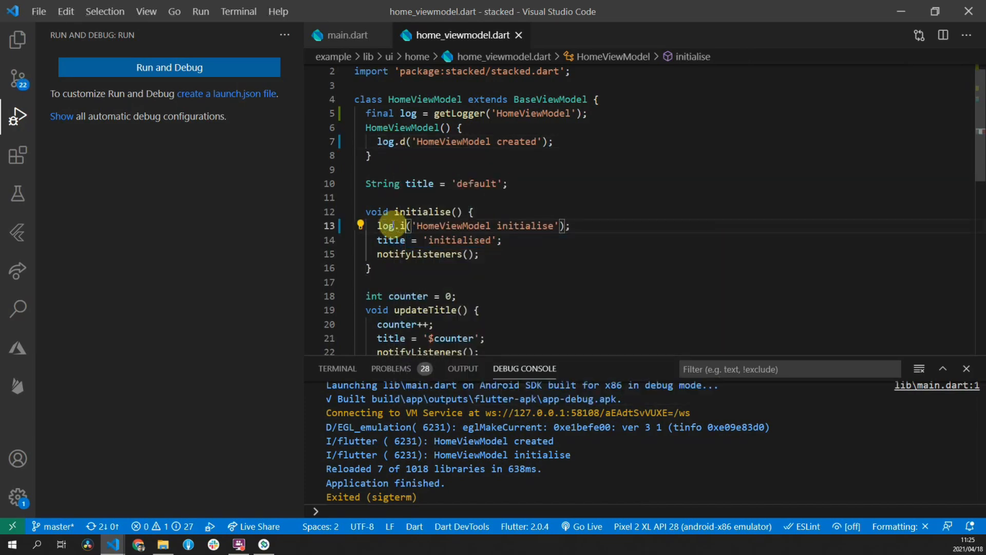
click(169, 67)
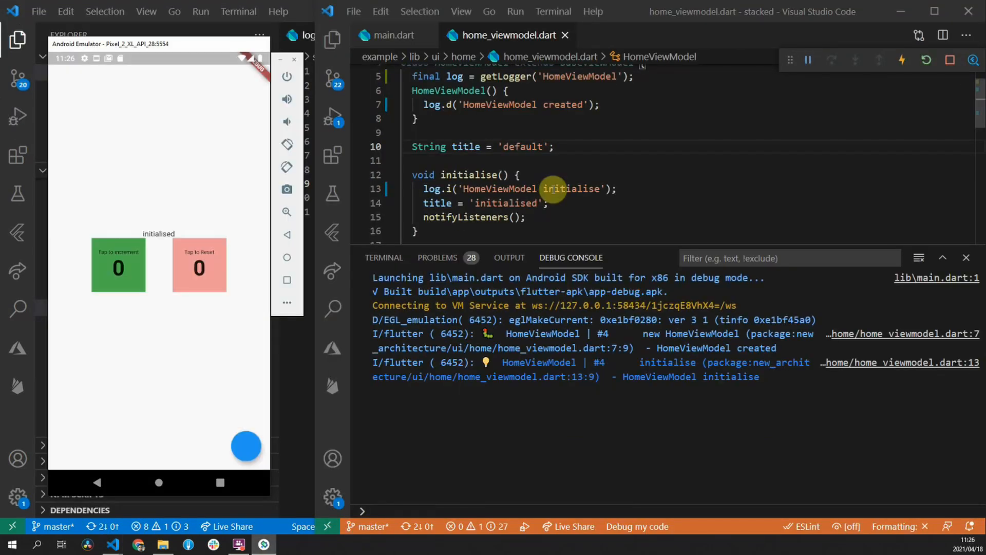
mouse_move(864, 302)
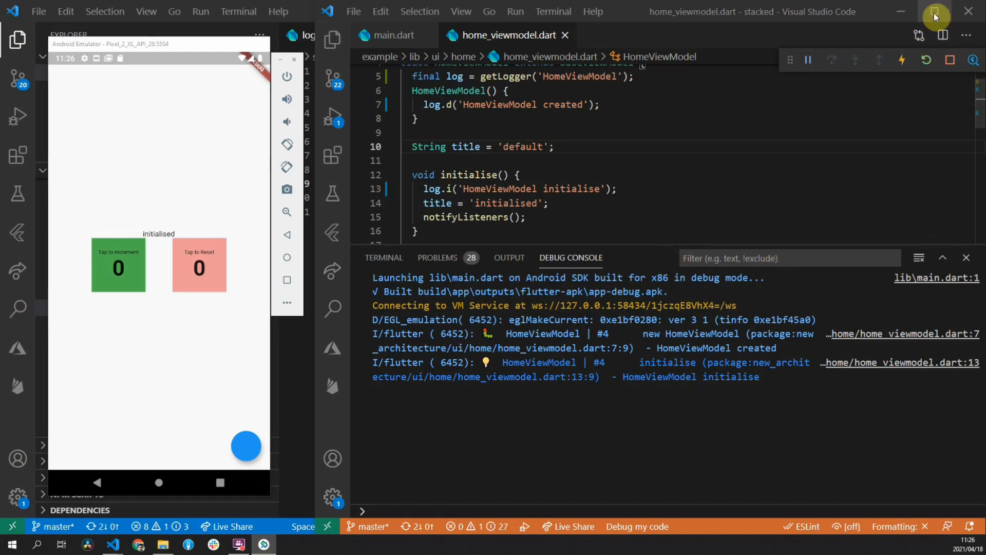
Step: Maximize the Visual Studio Code window to fill the screen
click(935, 11)
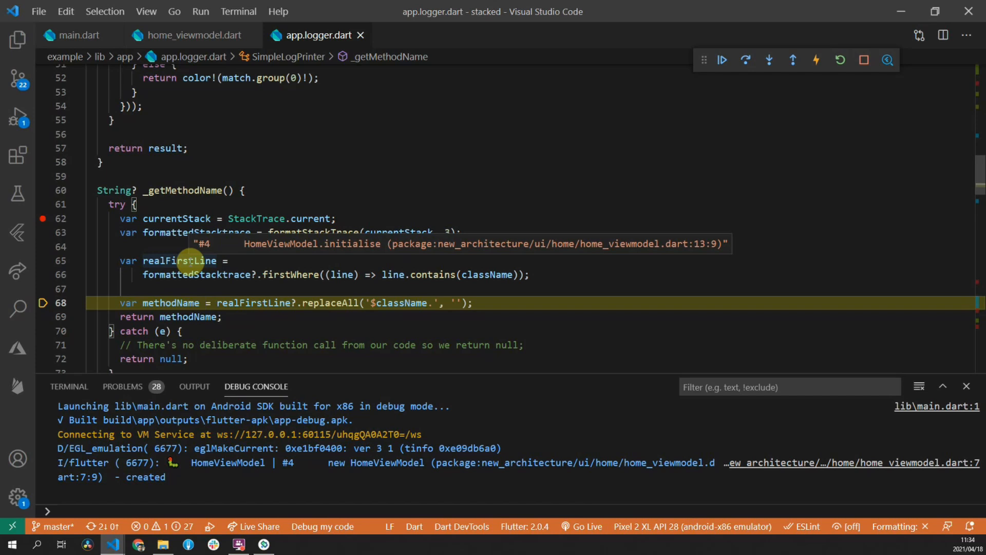
Step: Stop the paused debug session, return to the Explorer and focus the terminal for build_runner
click(17, 115)
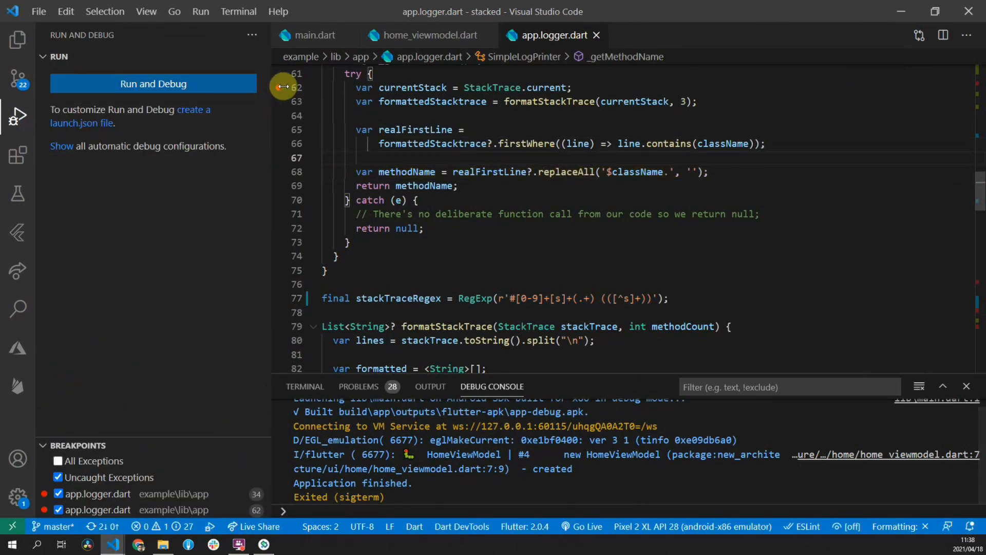
scroll(up, 3)
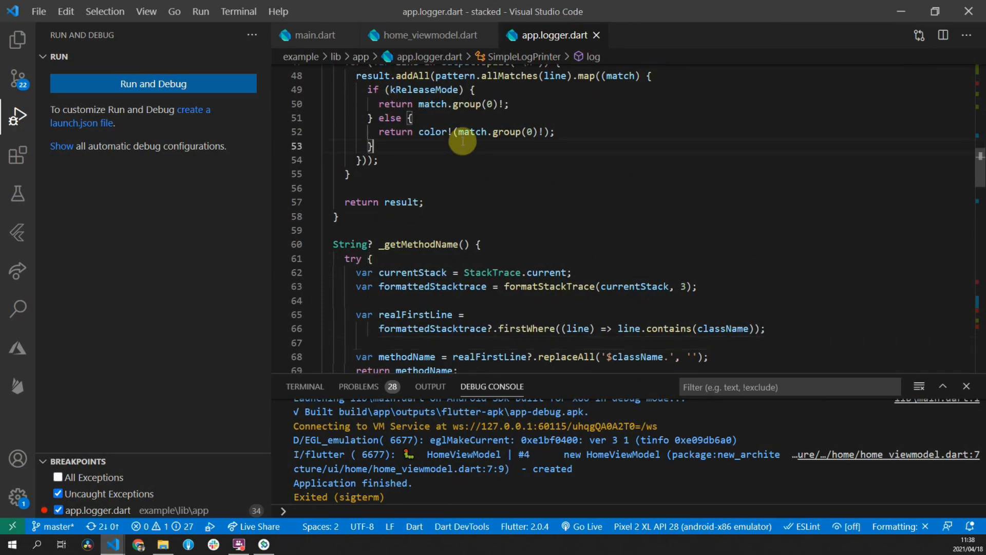
click(17, 40)
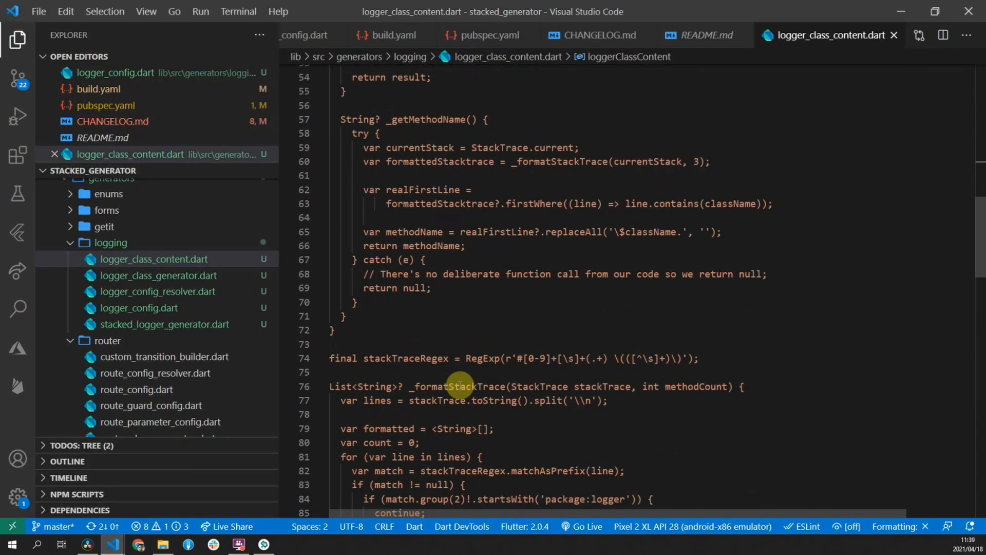
click(641, 359)
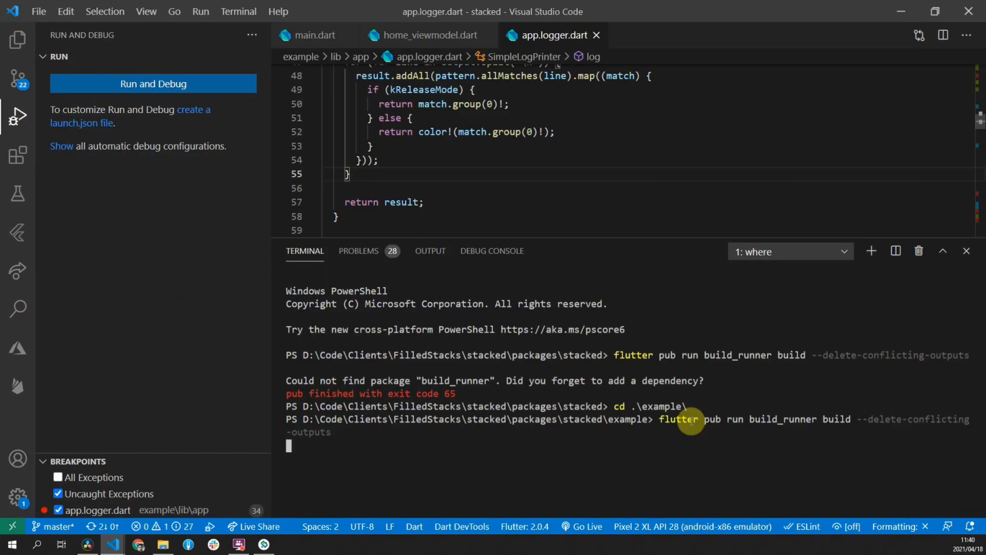
mouse_move(581, 244)
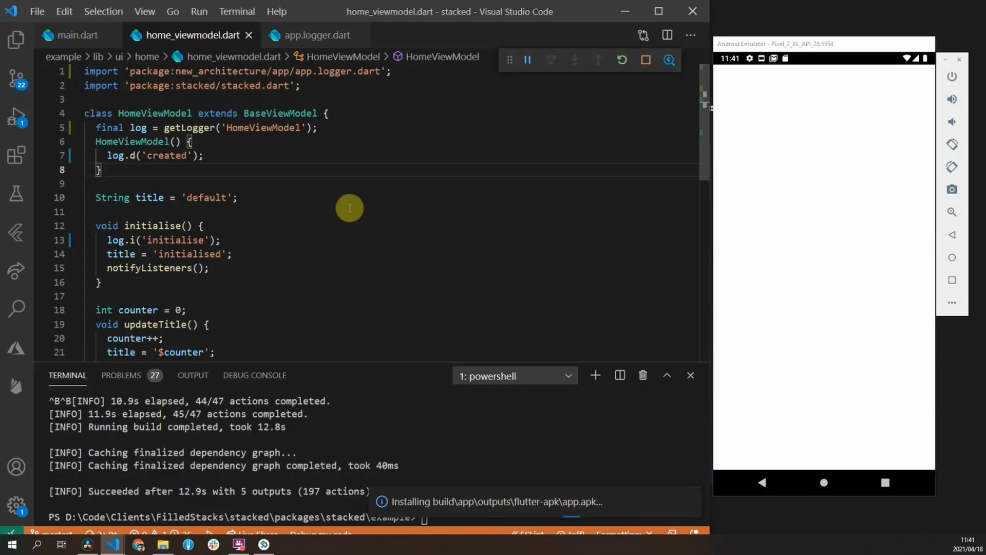
Step: Review the Debug Console's HomeViewModel created and initialise logs, then stop the app
click(254, 375)
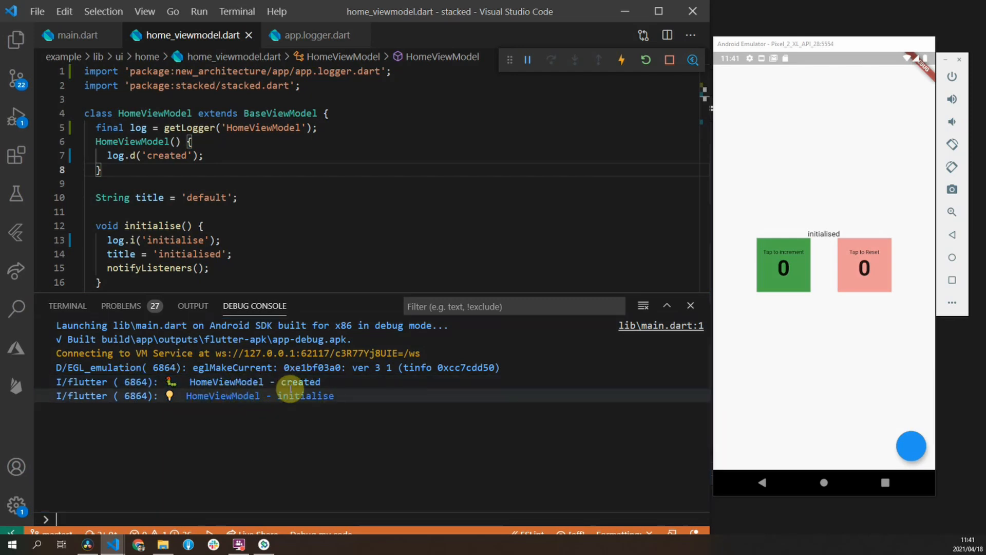
mouse_move(350, 395)
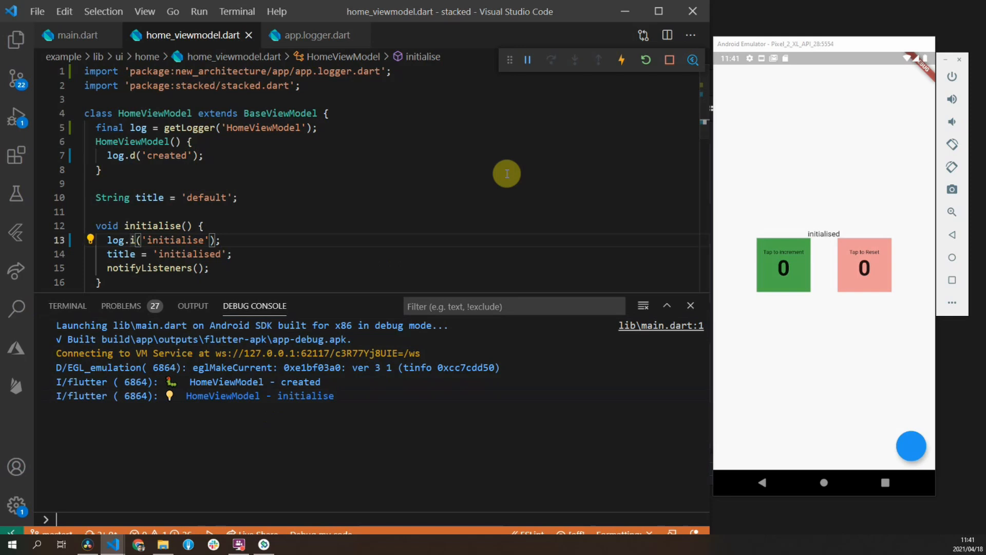
mouse_move(414, 252)
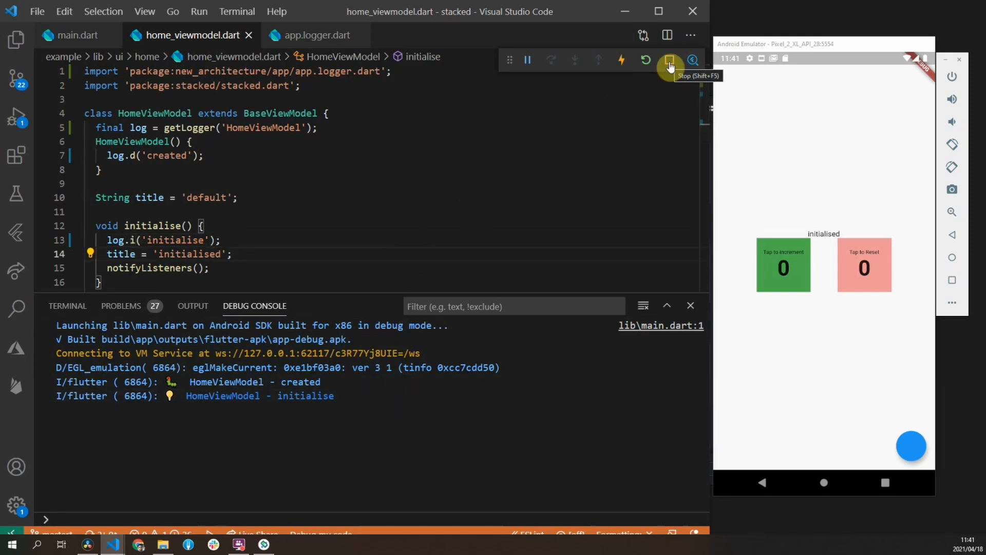
click(669, 60)
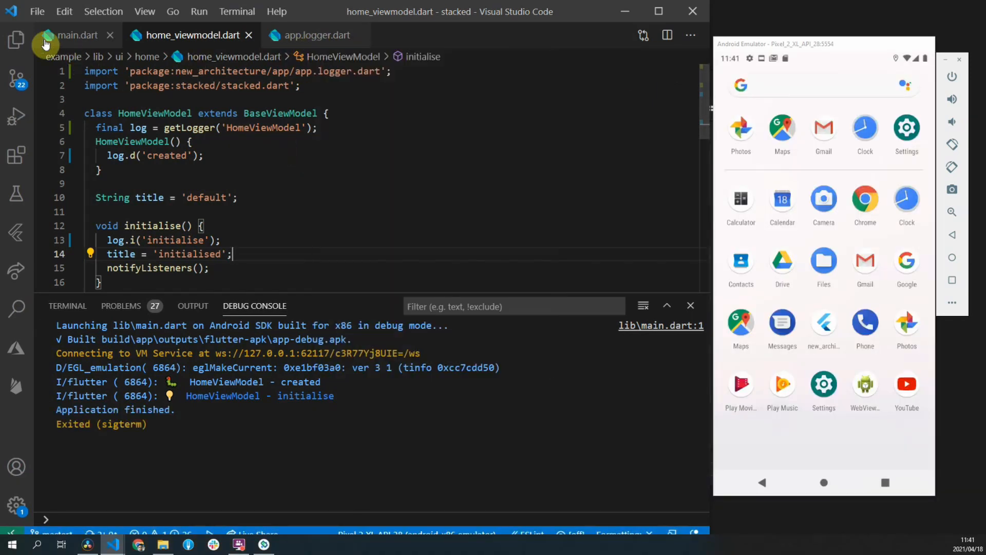
Step: Open example/lib/app/app.dart to review registered dependencies, then return to the build_runner terminal output
click(16, 39)
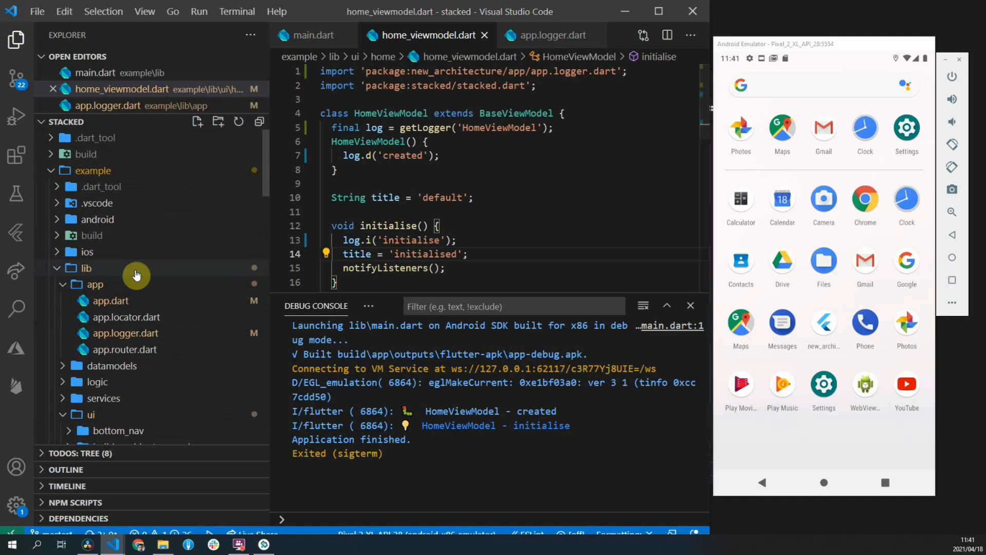
click(110, 317)
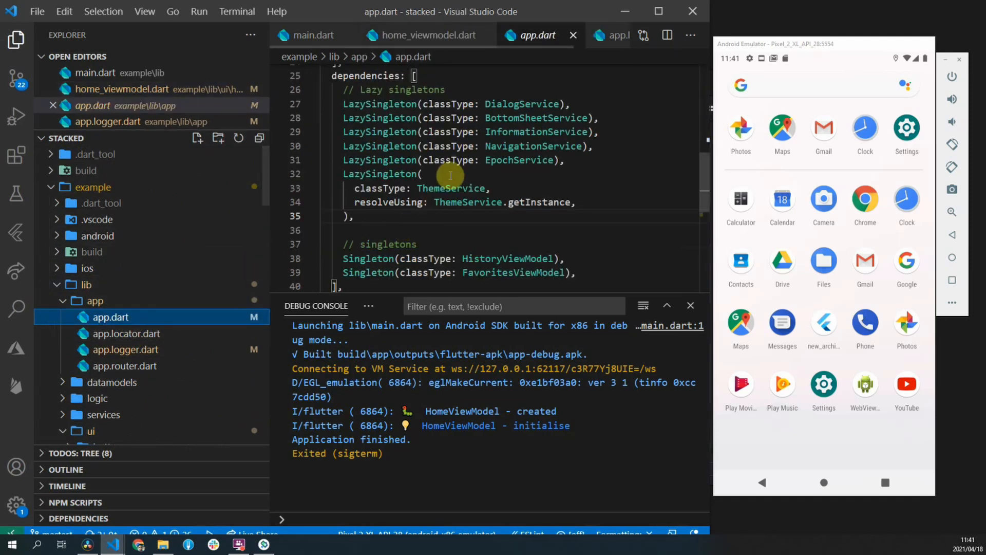
scroll(down, 3)
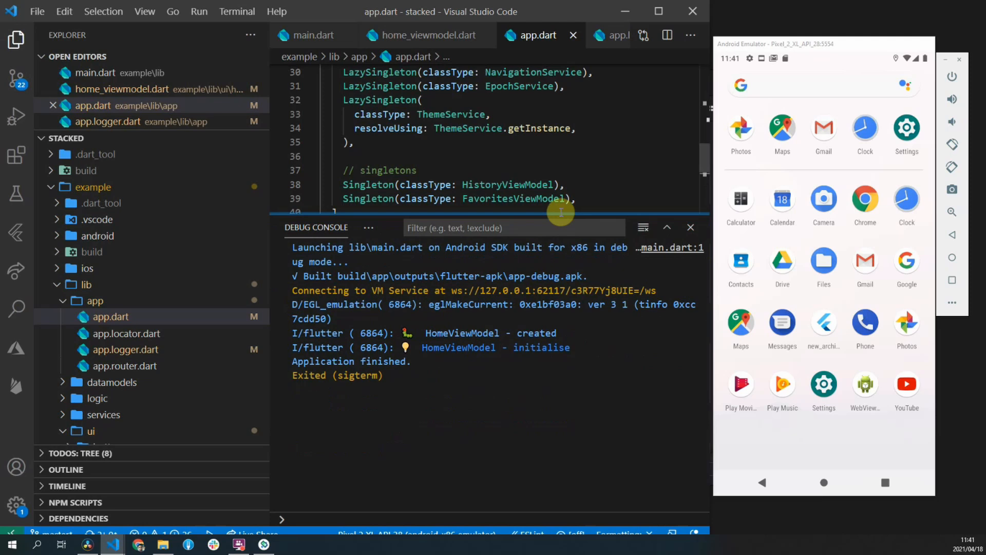
click(302, 227)
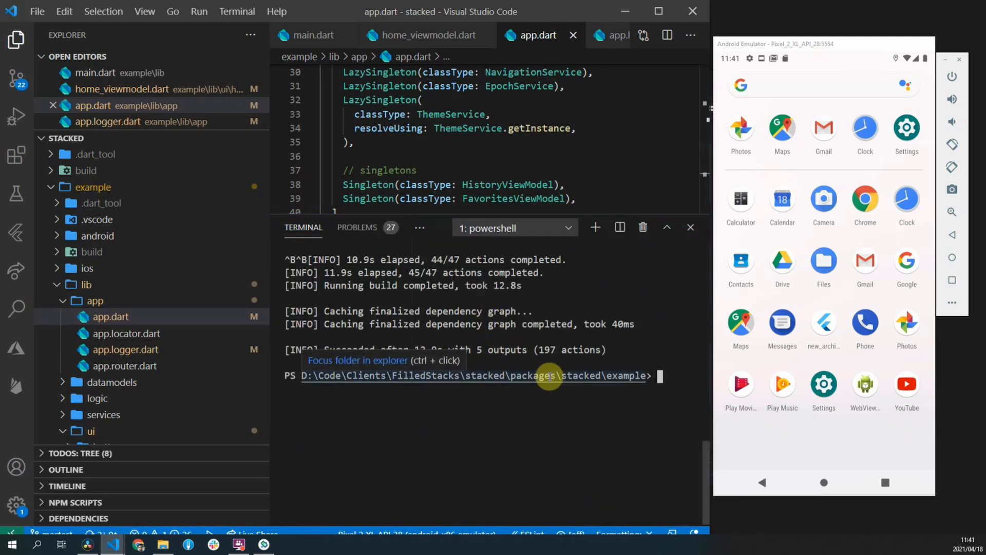